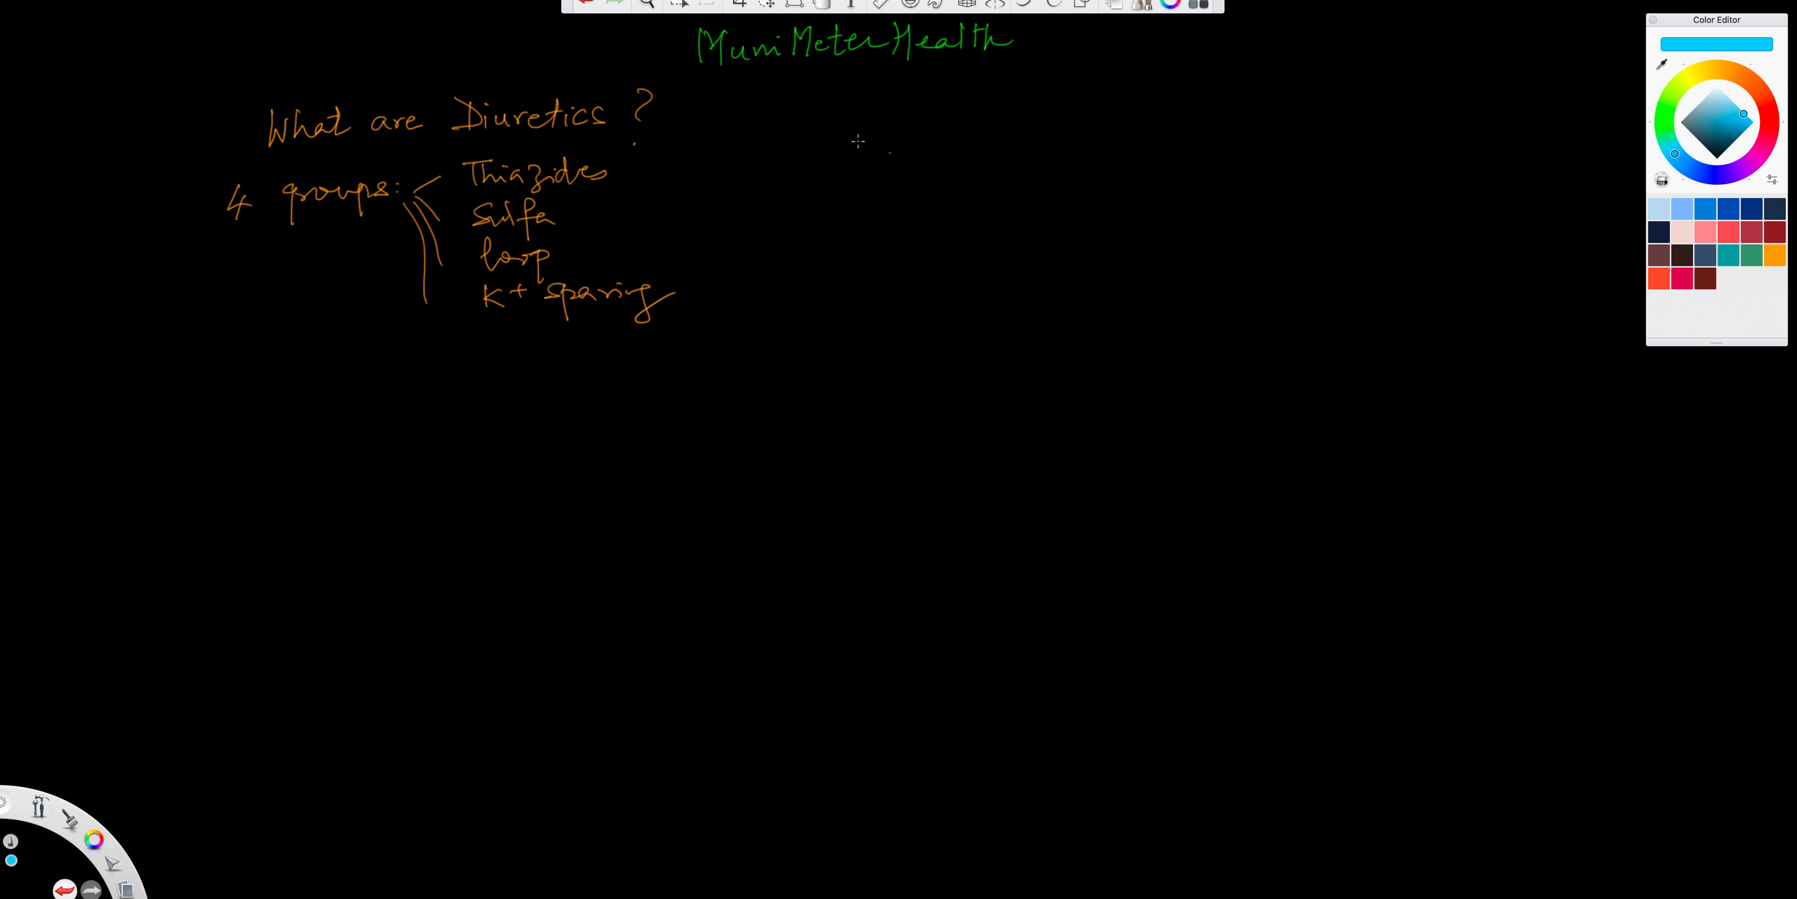
Underline the MumiMeterHealth title and the word Diuretics in blue
{"action": "left_click_drag", "start_coordinate": [729, 88], "coordinate": [1012, 66]}
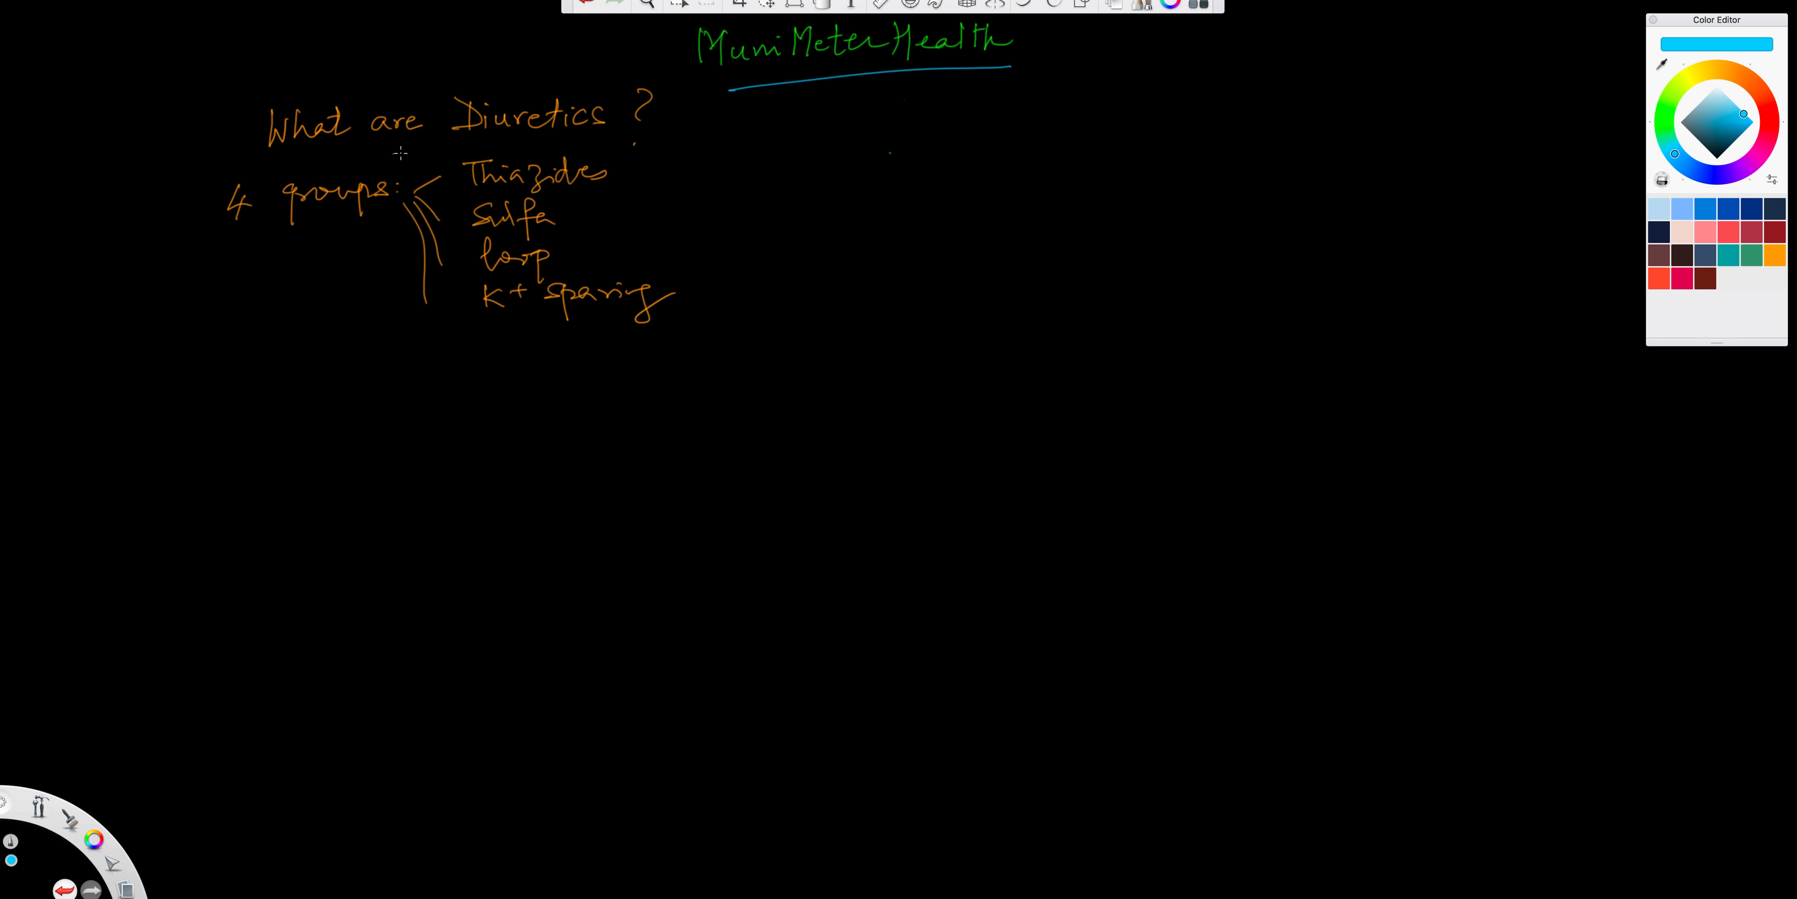
{"action": "left_click_drag", "start_coordinate": [465, 142], "coordinate": [544, 139]}
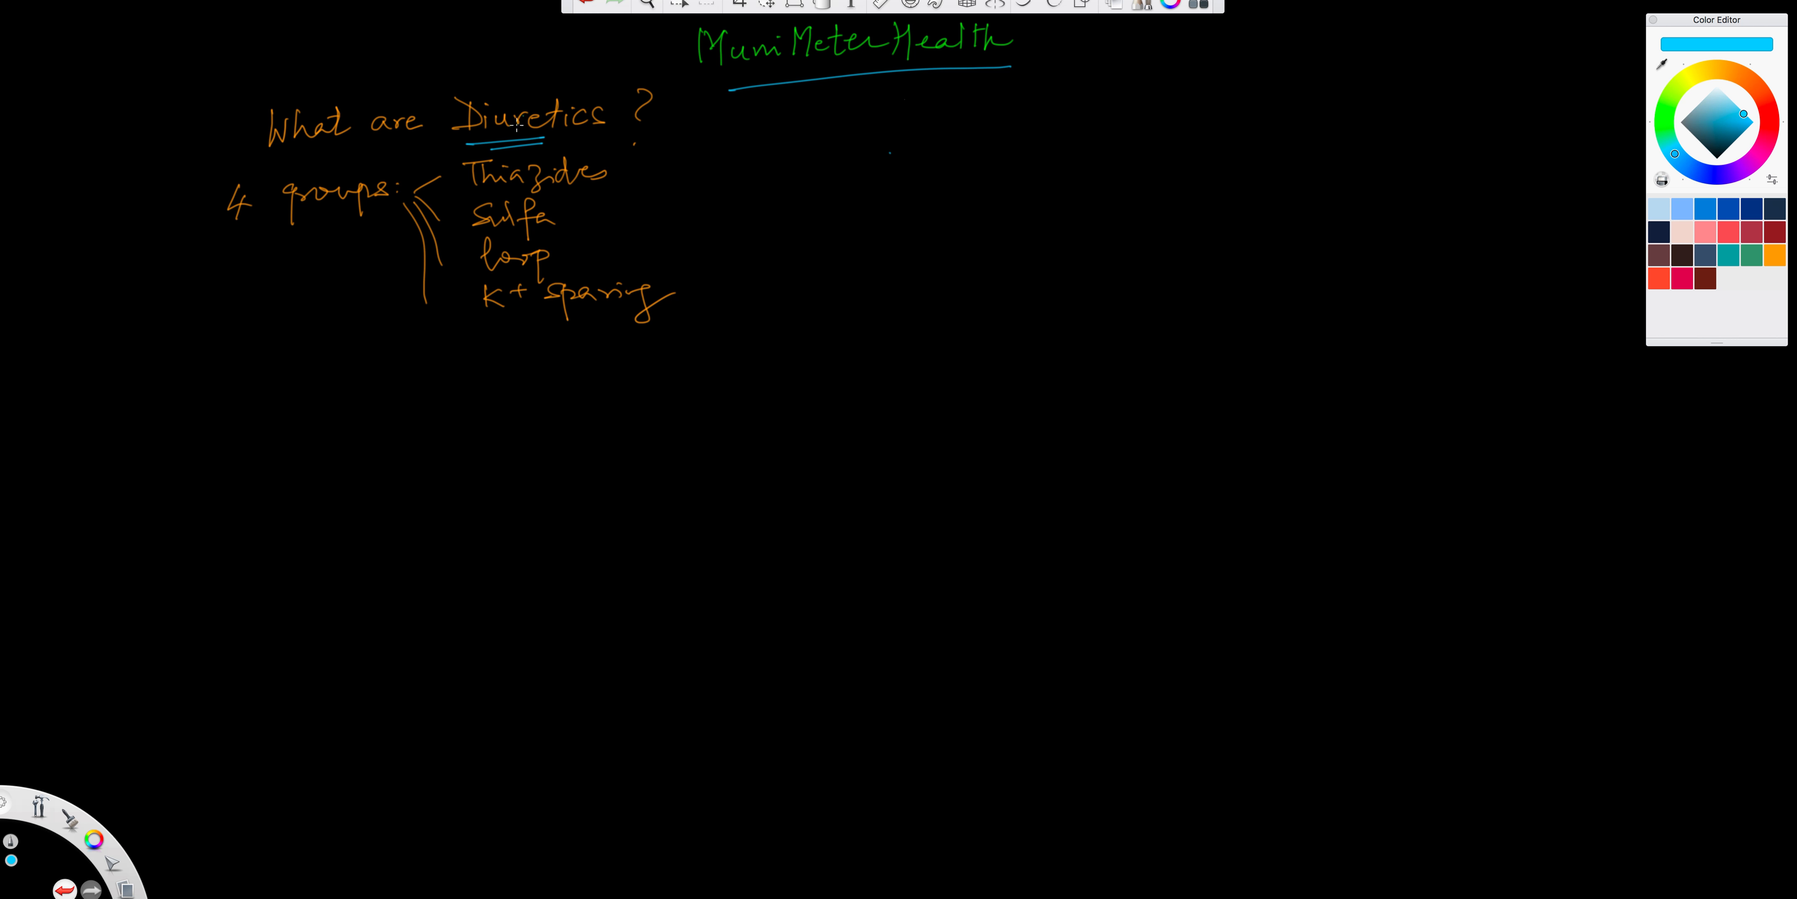
{"action": "mouse_move", "coordinate": [745, 123]}
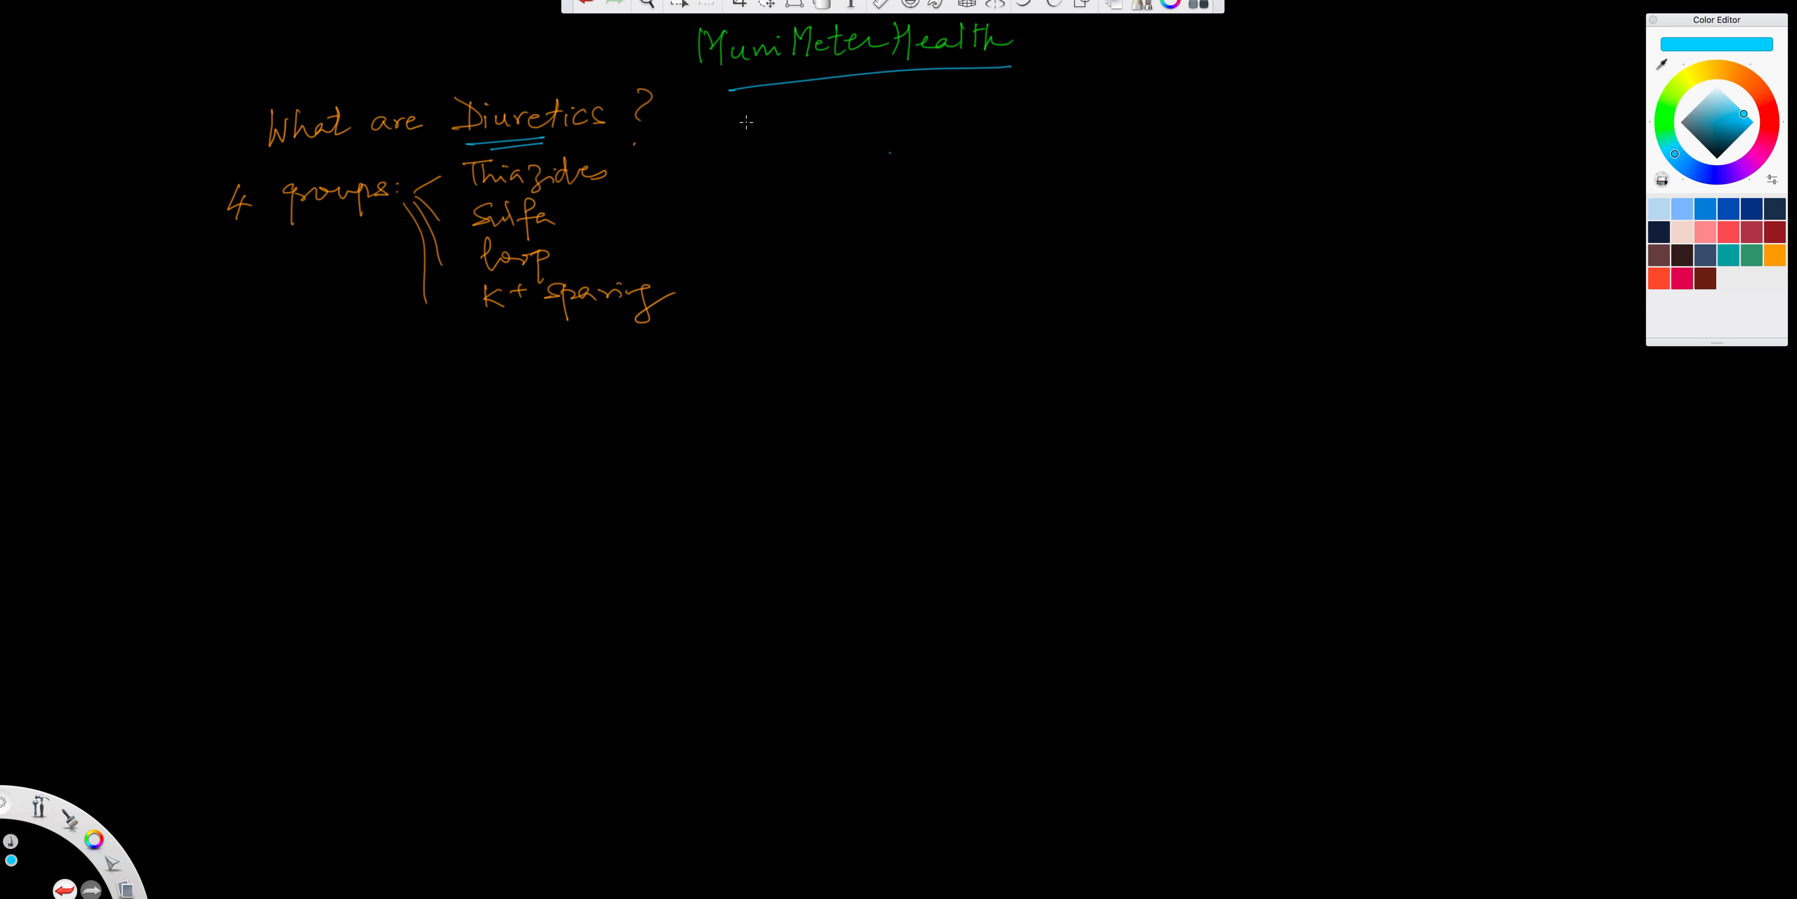
{"action": "mouse_move", "coordinate": [738, 118]}
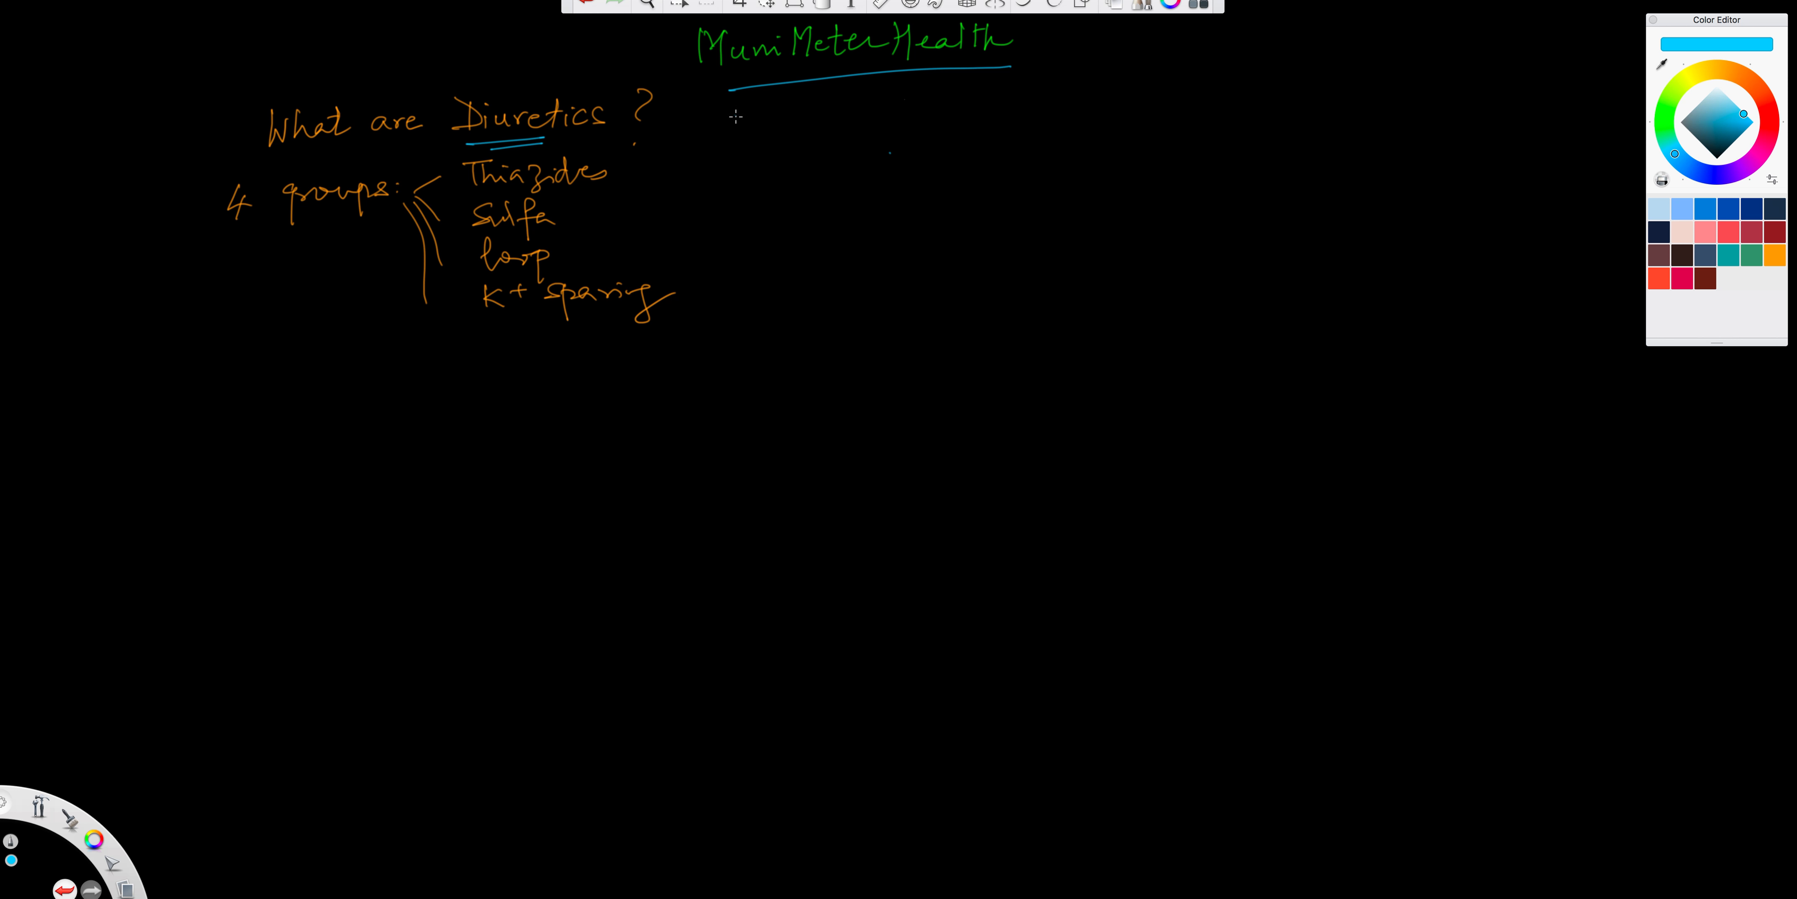
{"action": "mouse_move", "coordinate": [737, 111]}
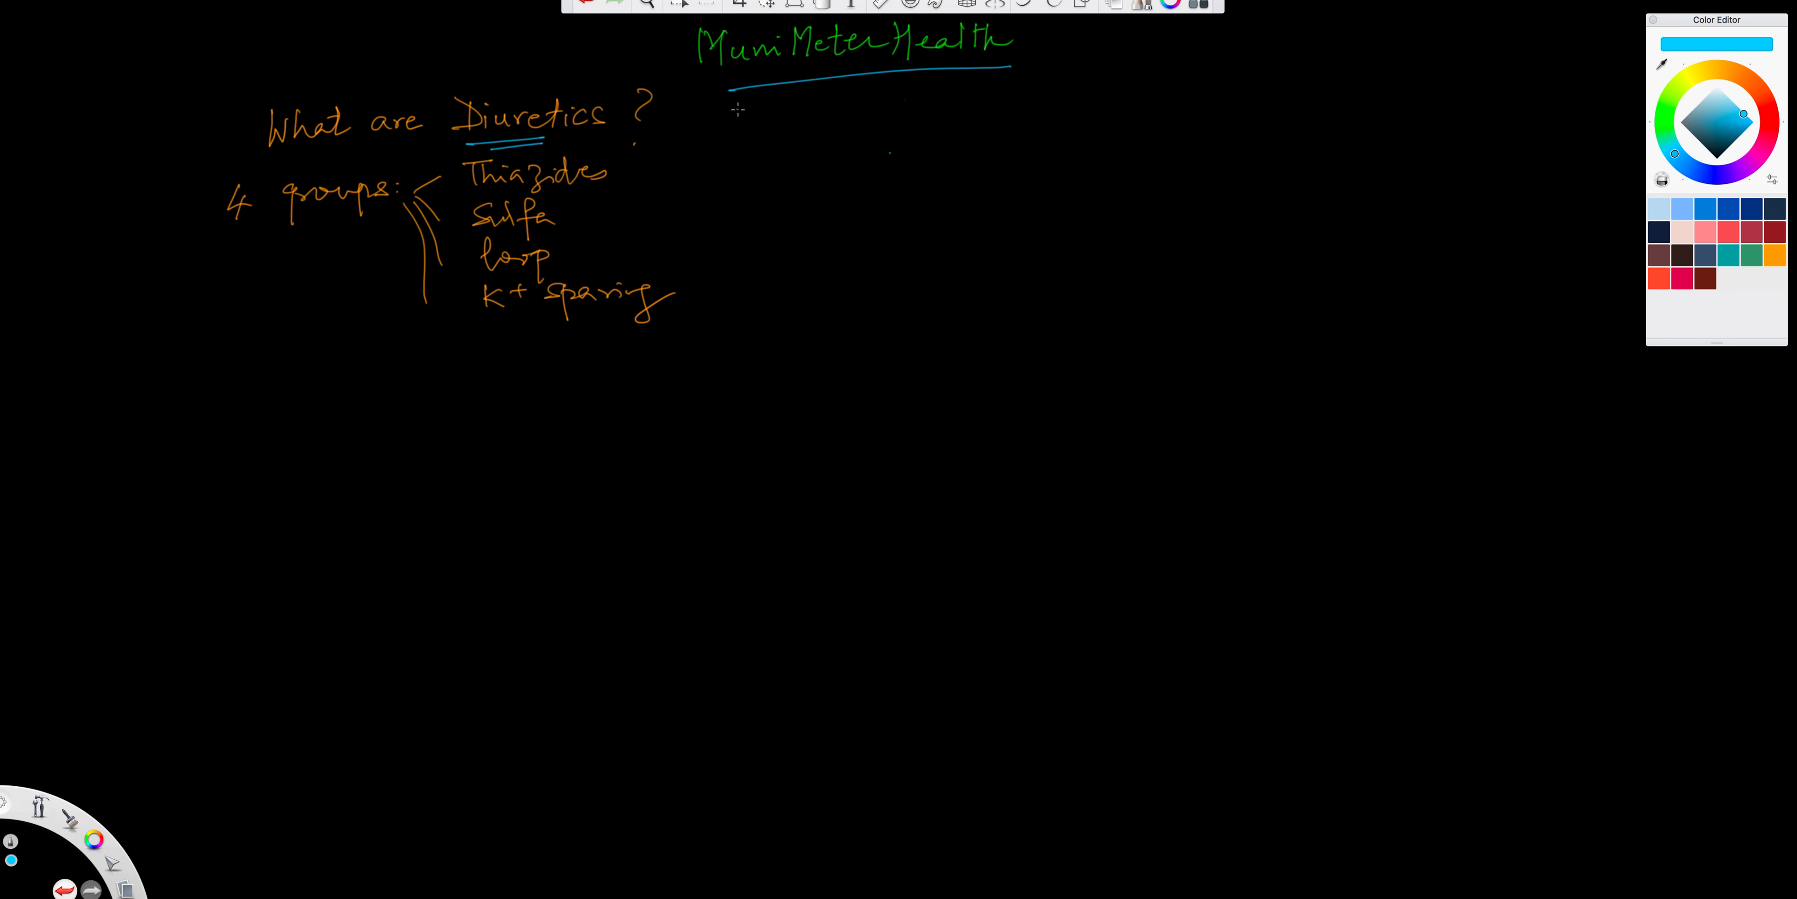
{"action": "mouse_move", "coordinate": [746, 118]}
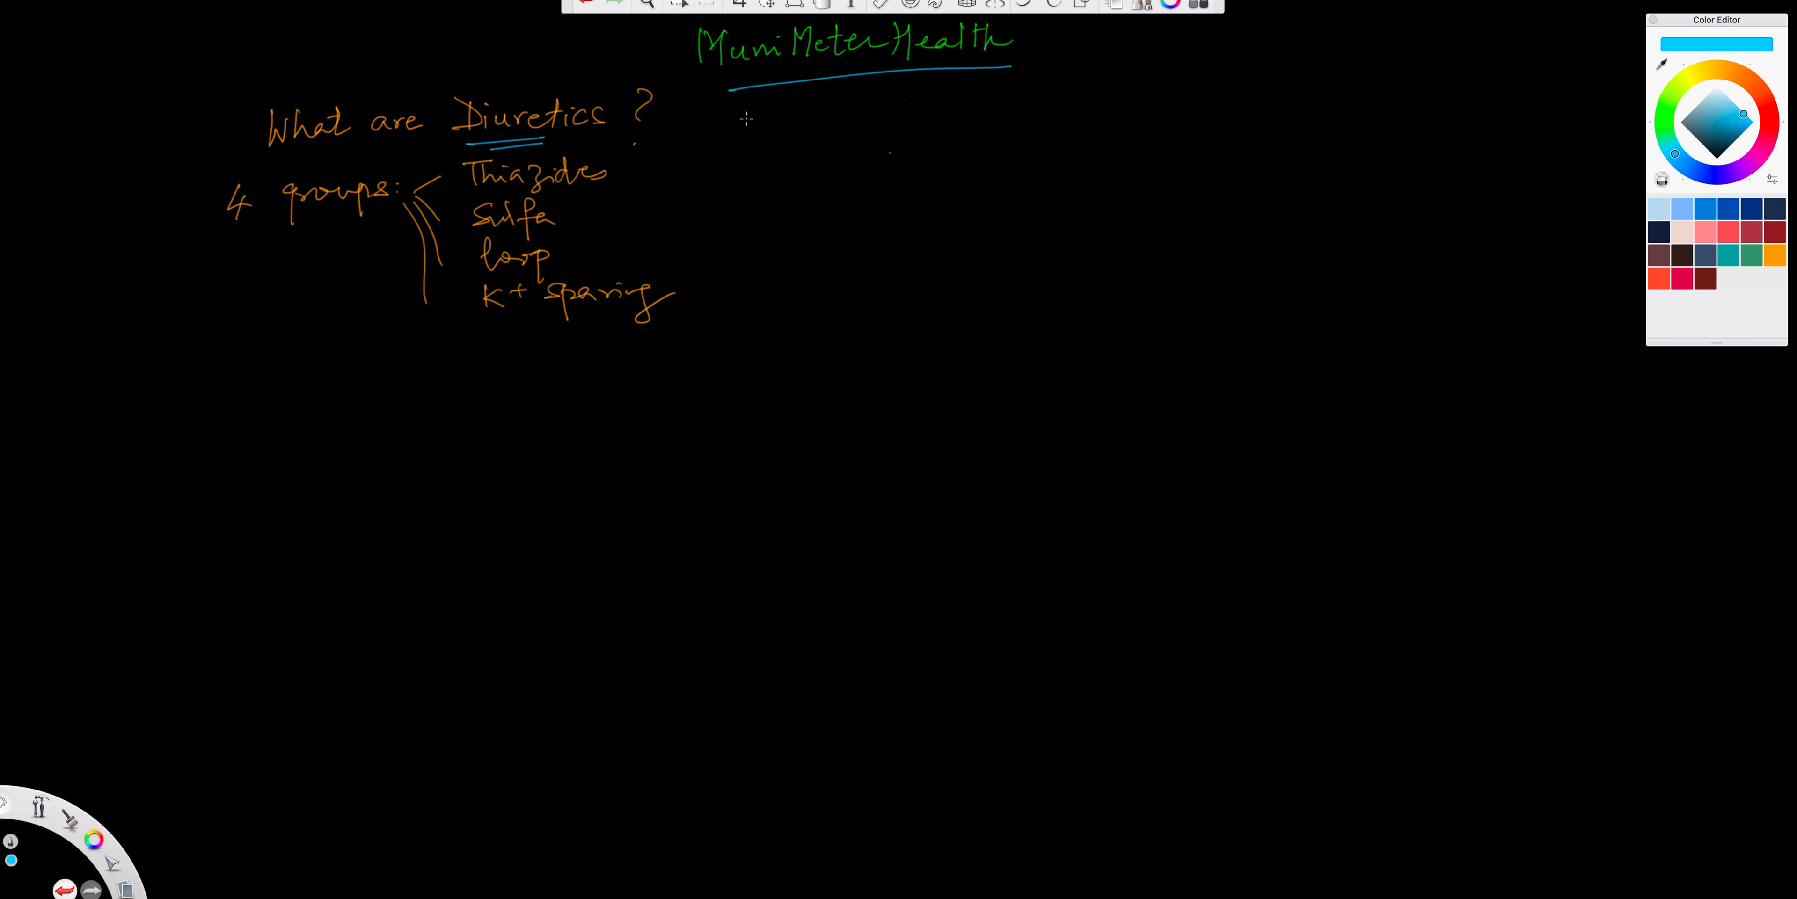
Handwrite a two-line blue note in the top-right corner of the canvas
{"action": "left_click_drag", "start_coordinate": [1338, 37], "coordinate": [1395, 40]}
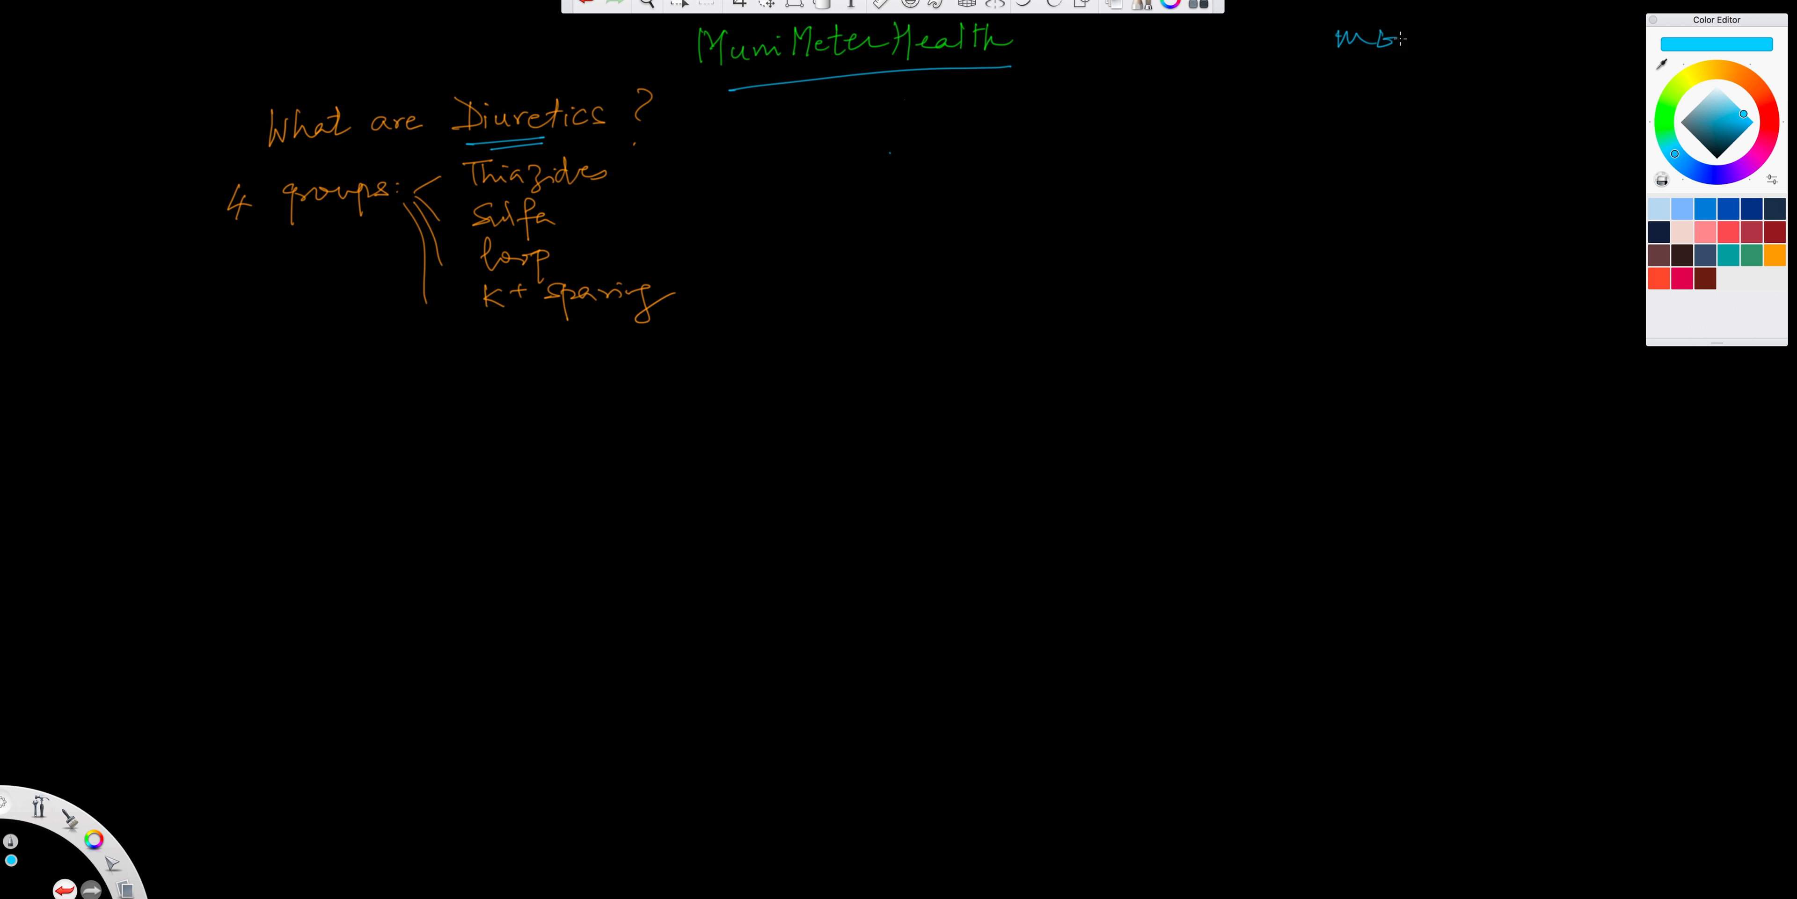
{"action": "left_click_drag", "start_coordinate": [1341, 78], "coordinate": [1387, 78]}
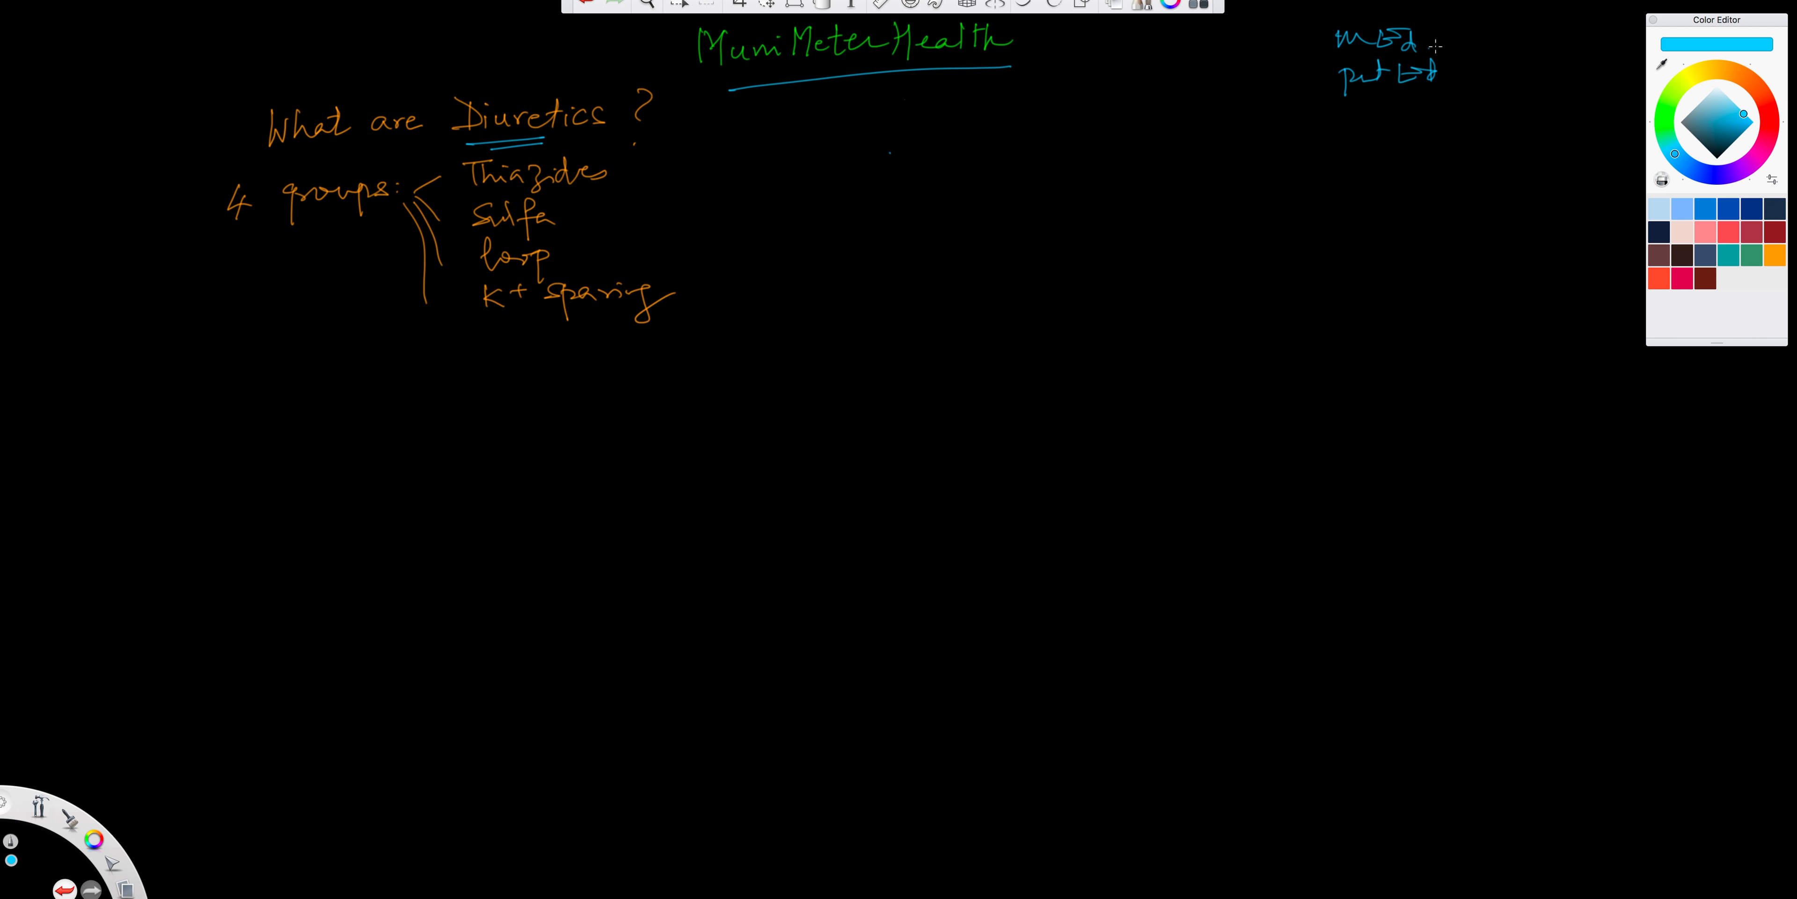
{"action": "left_click_drag", "start_coordinate": [1478, 63], "coordinate": [1547, 46]}
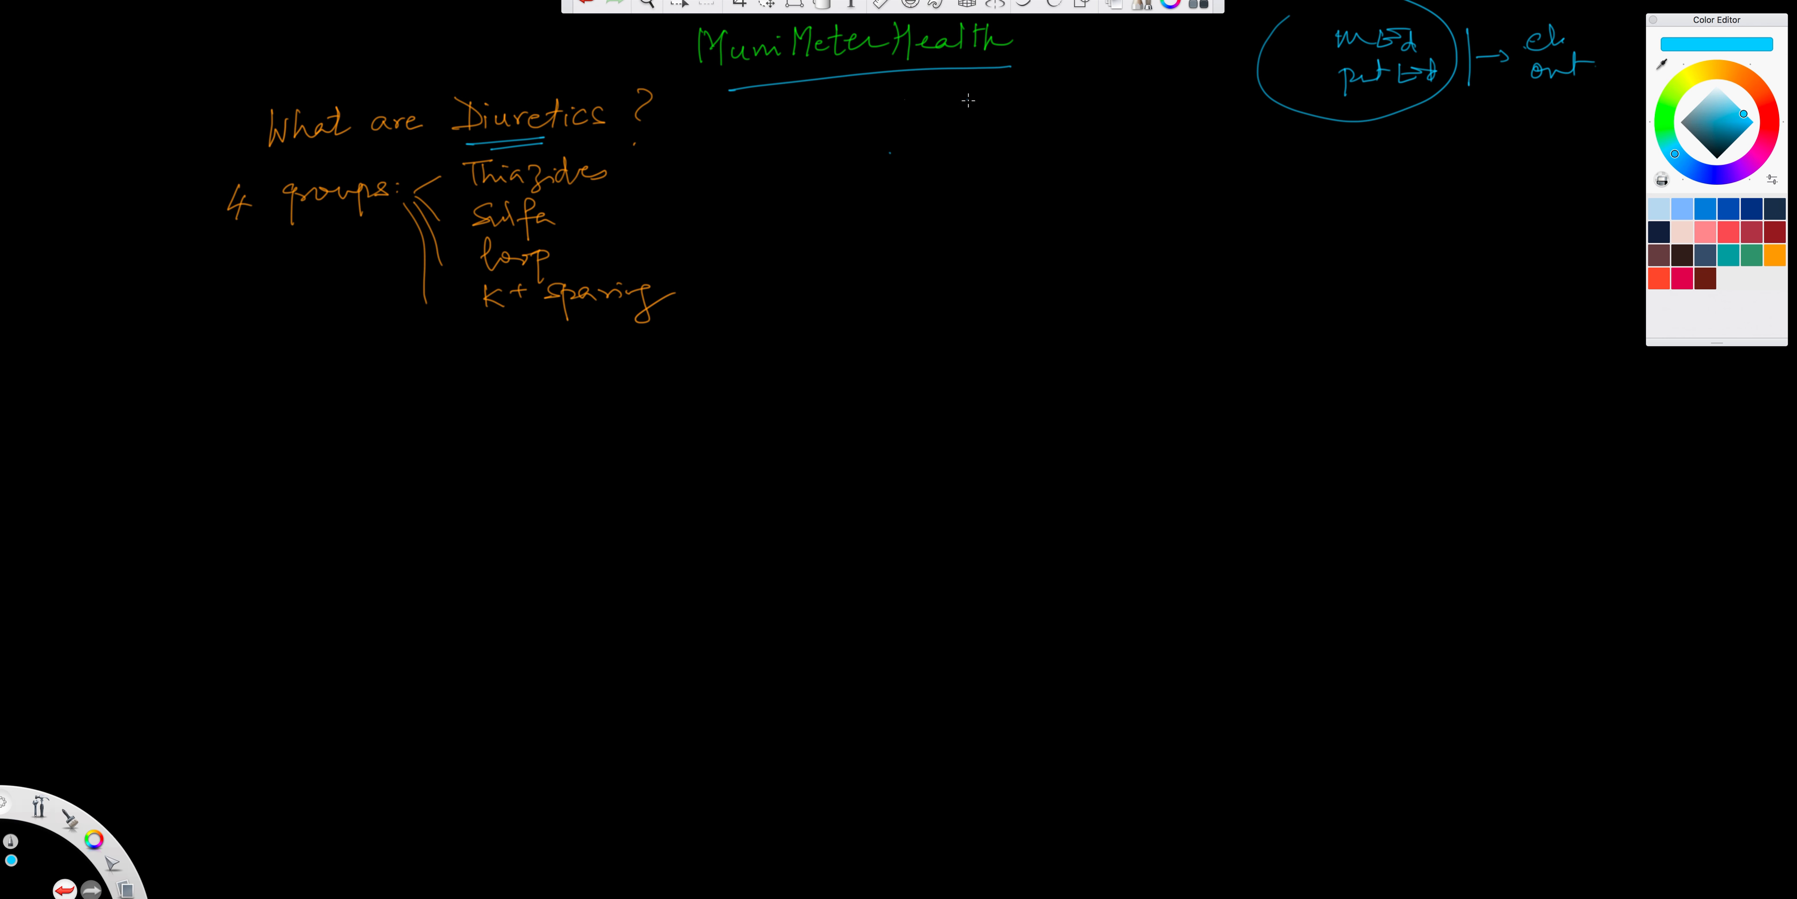
{"action": "mouse_move", "coordinate": [939, 113]}
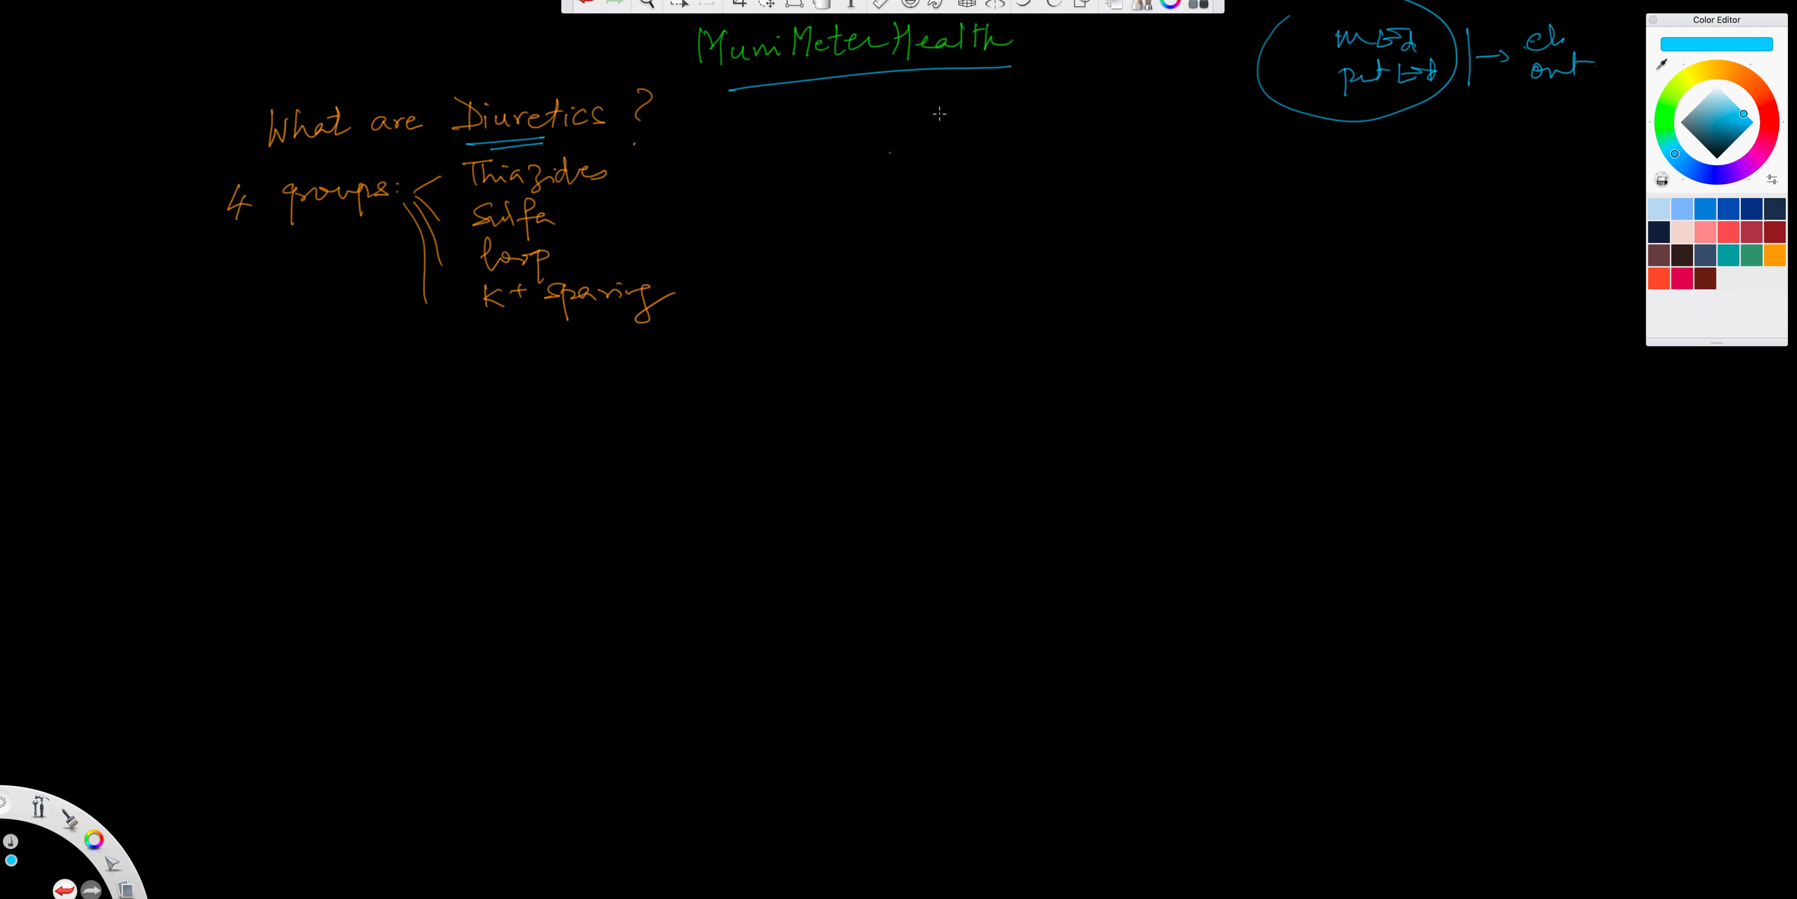
{"action": "mouse_move", "coordinate": [1233, 162]}
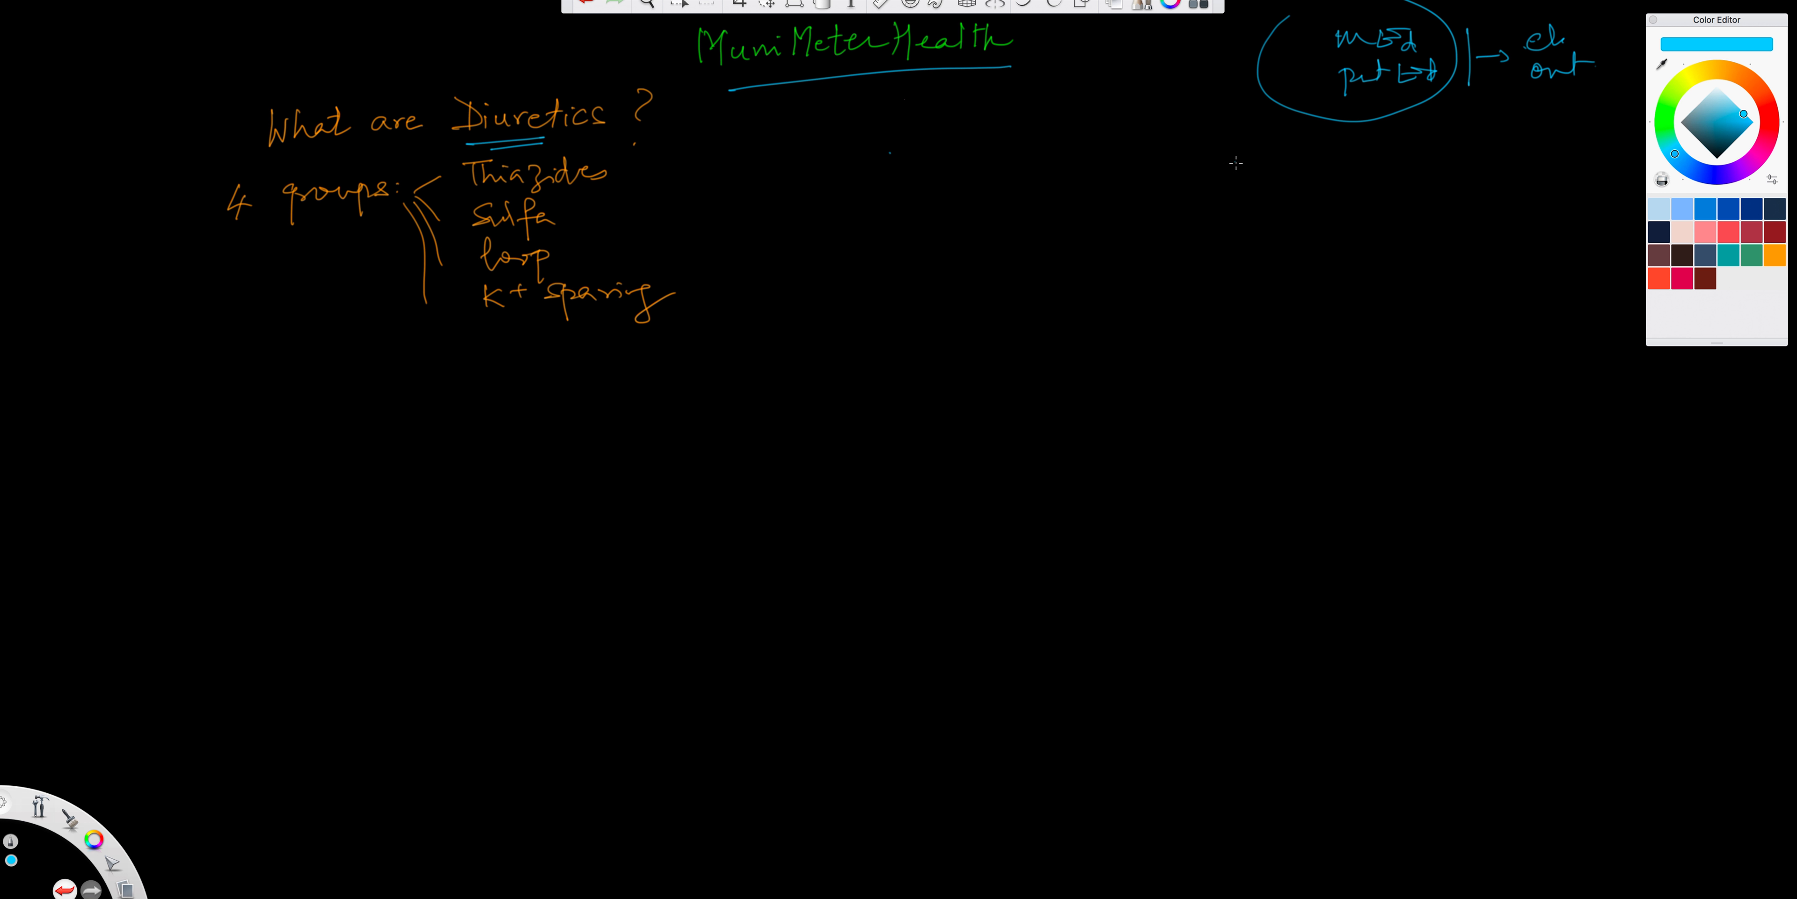
{"action": "mouse_move", "coordinate": [1220, 166]}
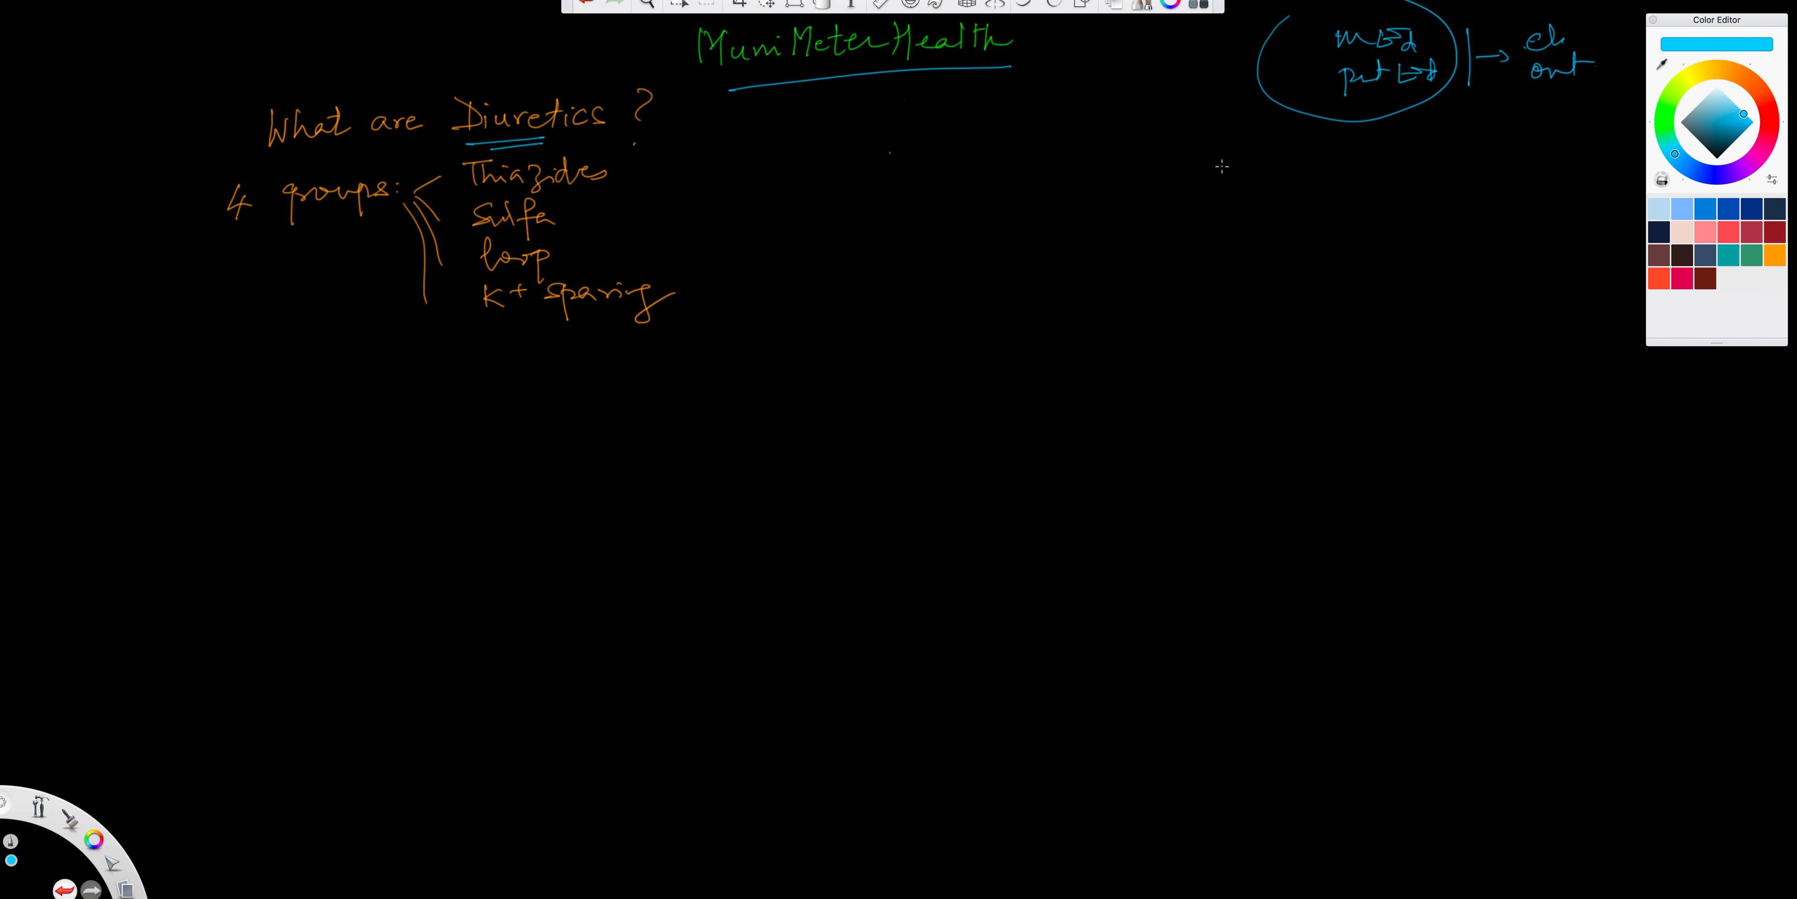
{"action": "mouse_move", "coordinate": [526, 159]}
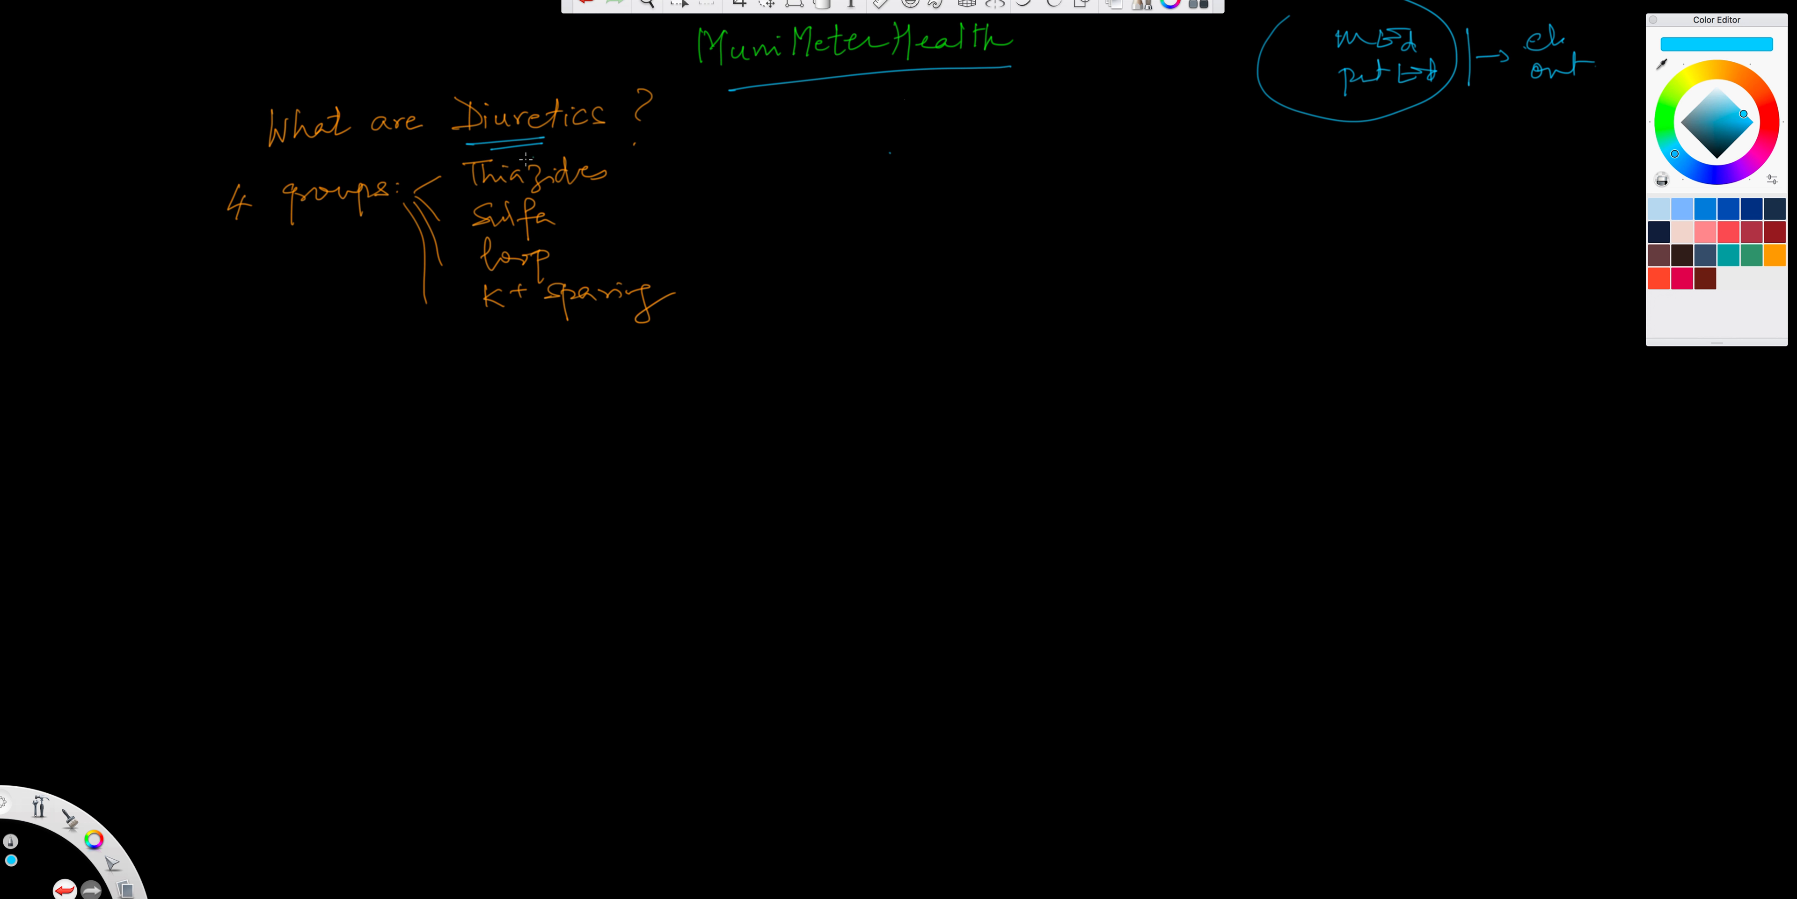
{"action": "mouse_move", "coordinate": [530, 148]}
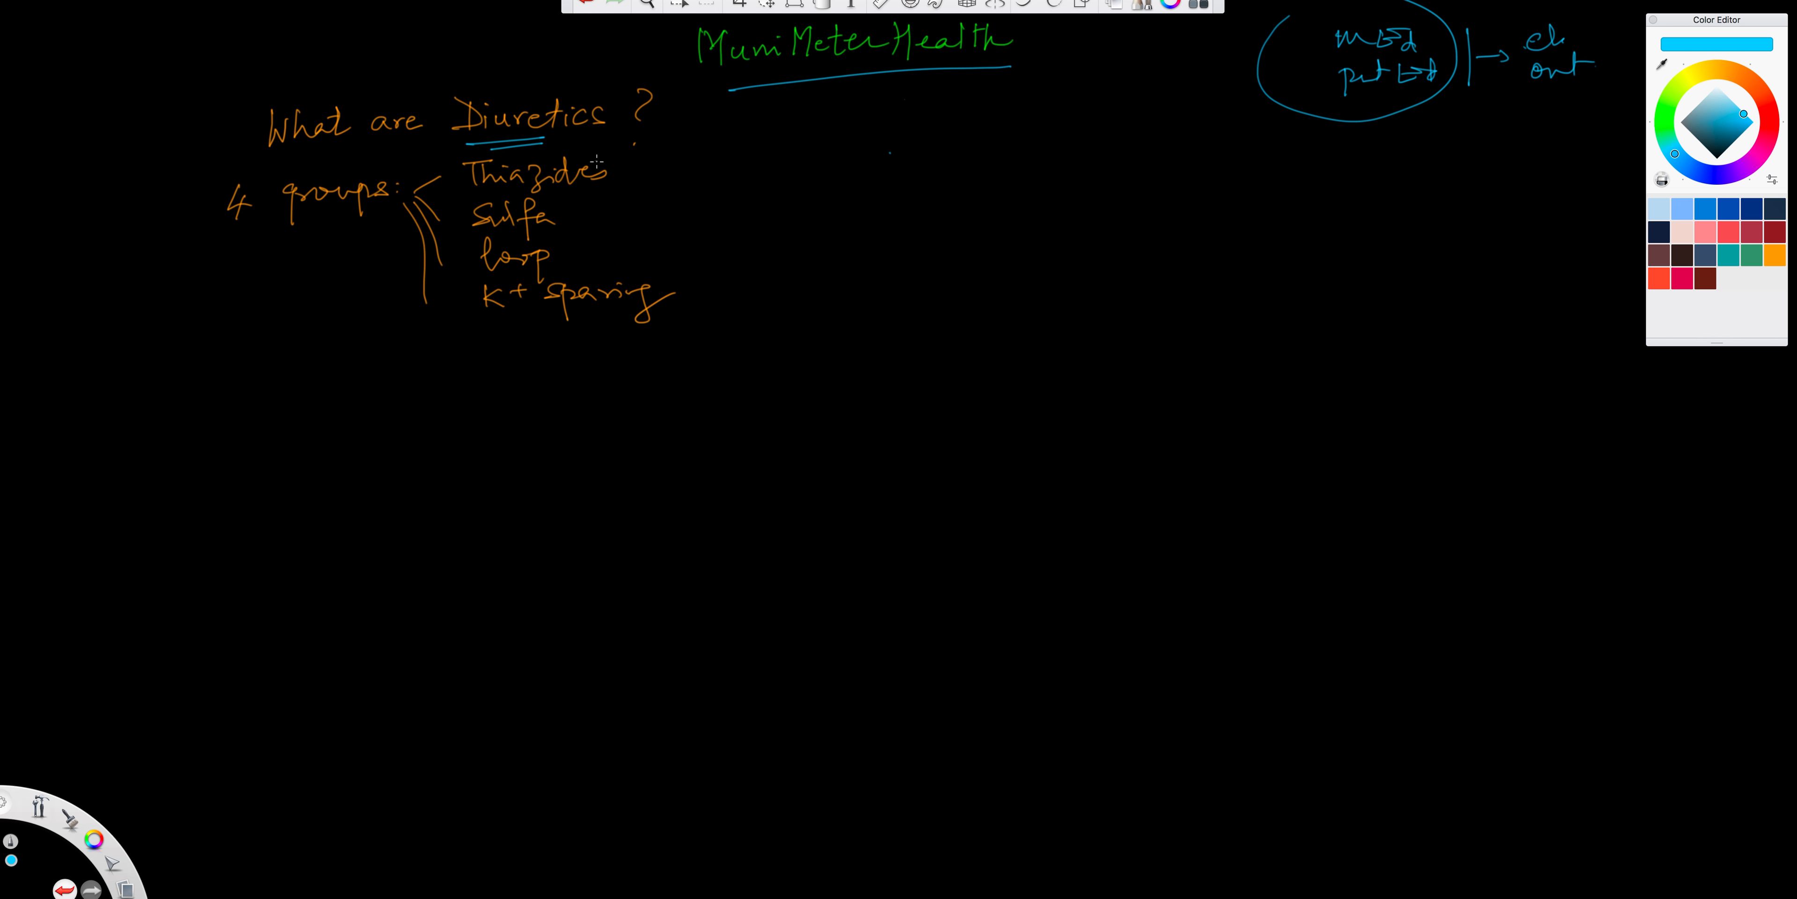
{"action": "mouse_move", "coordinate": [703, 133]}
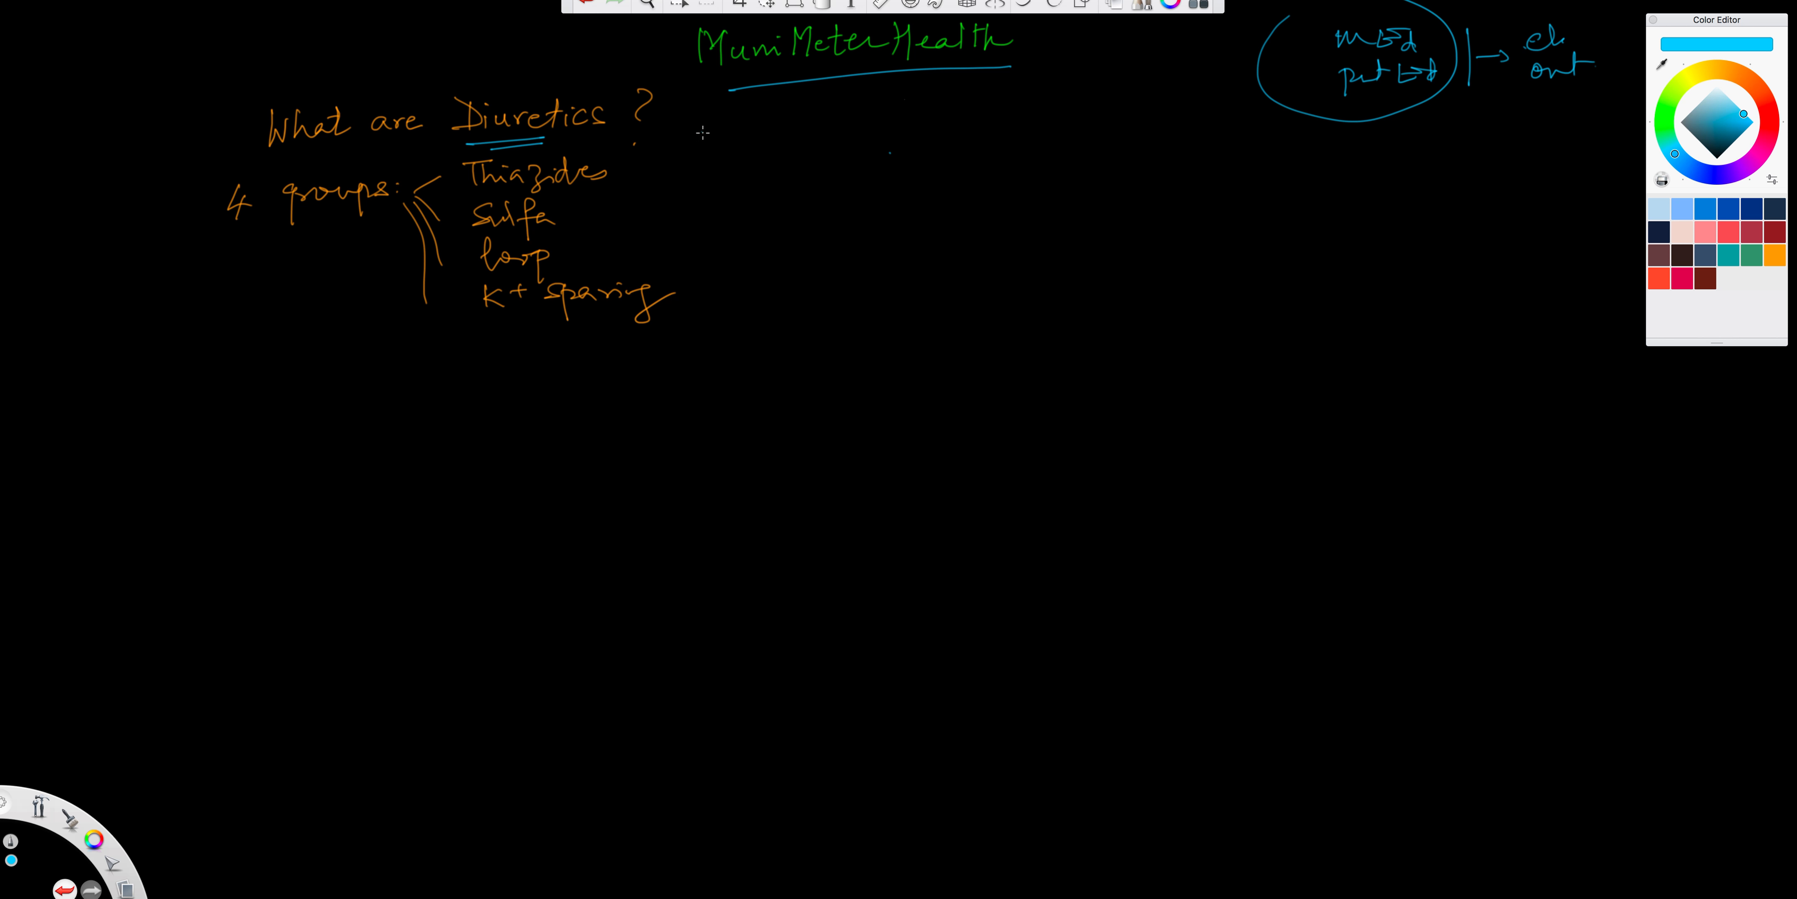
{"action": "mouse_move", "coordinate": [718, 129]}
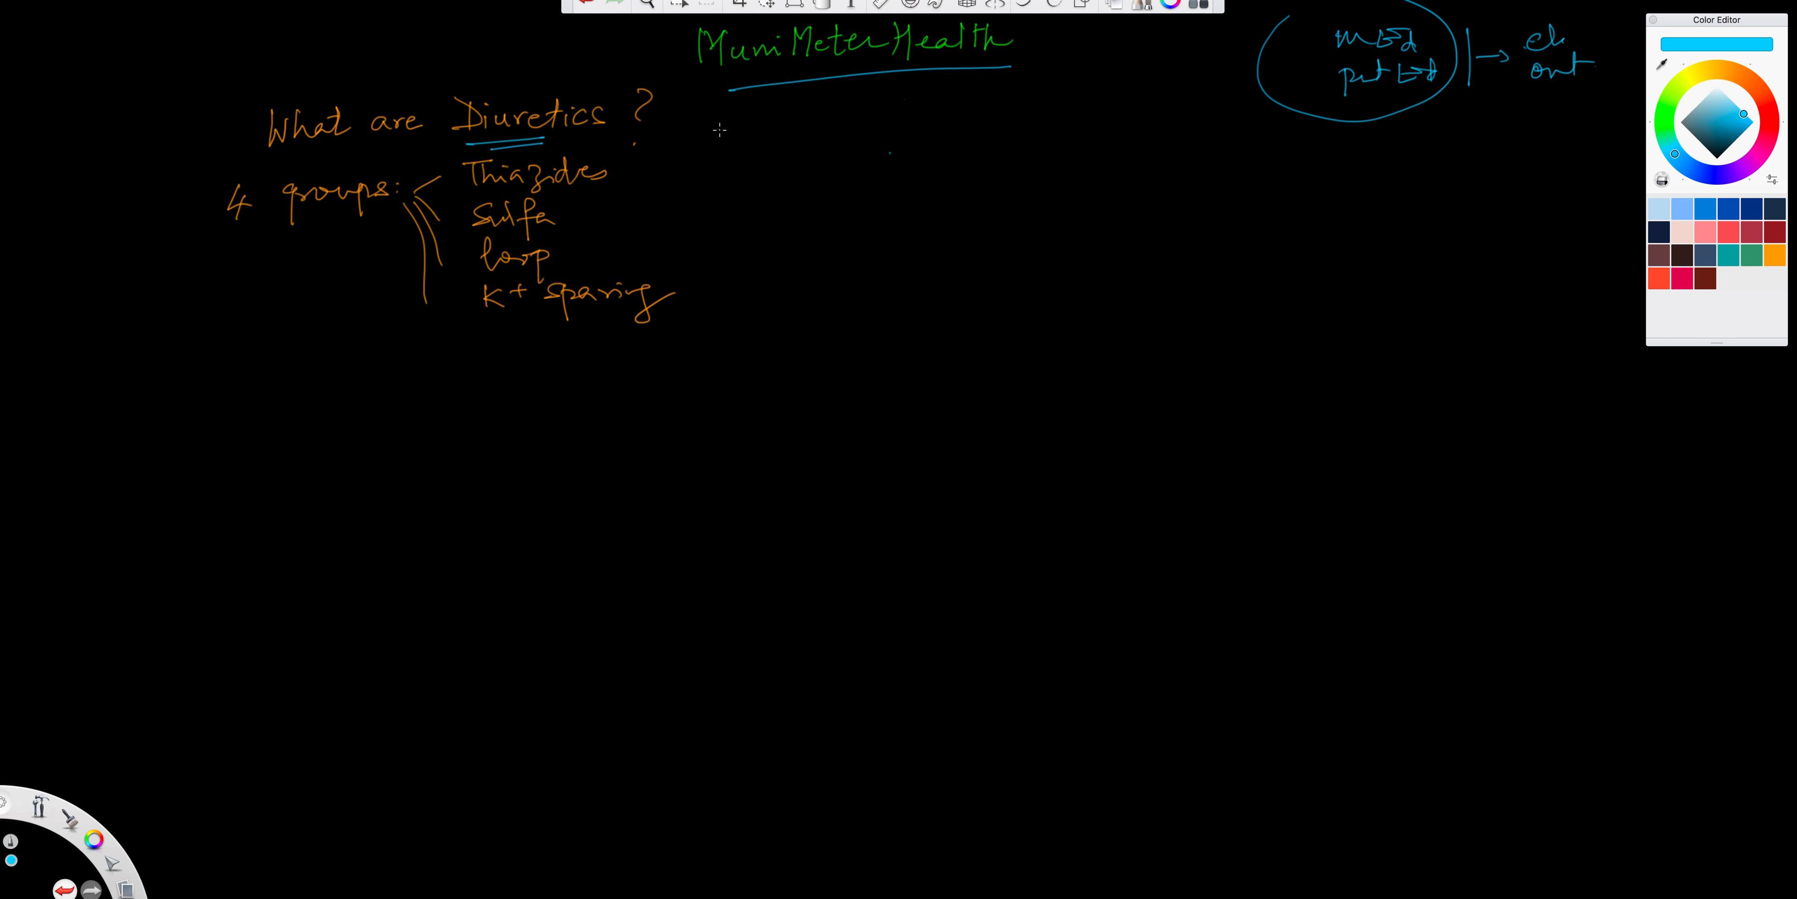
{"action": "mouse_move", "coordinate": [774, 151]}
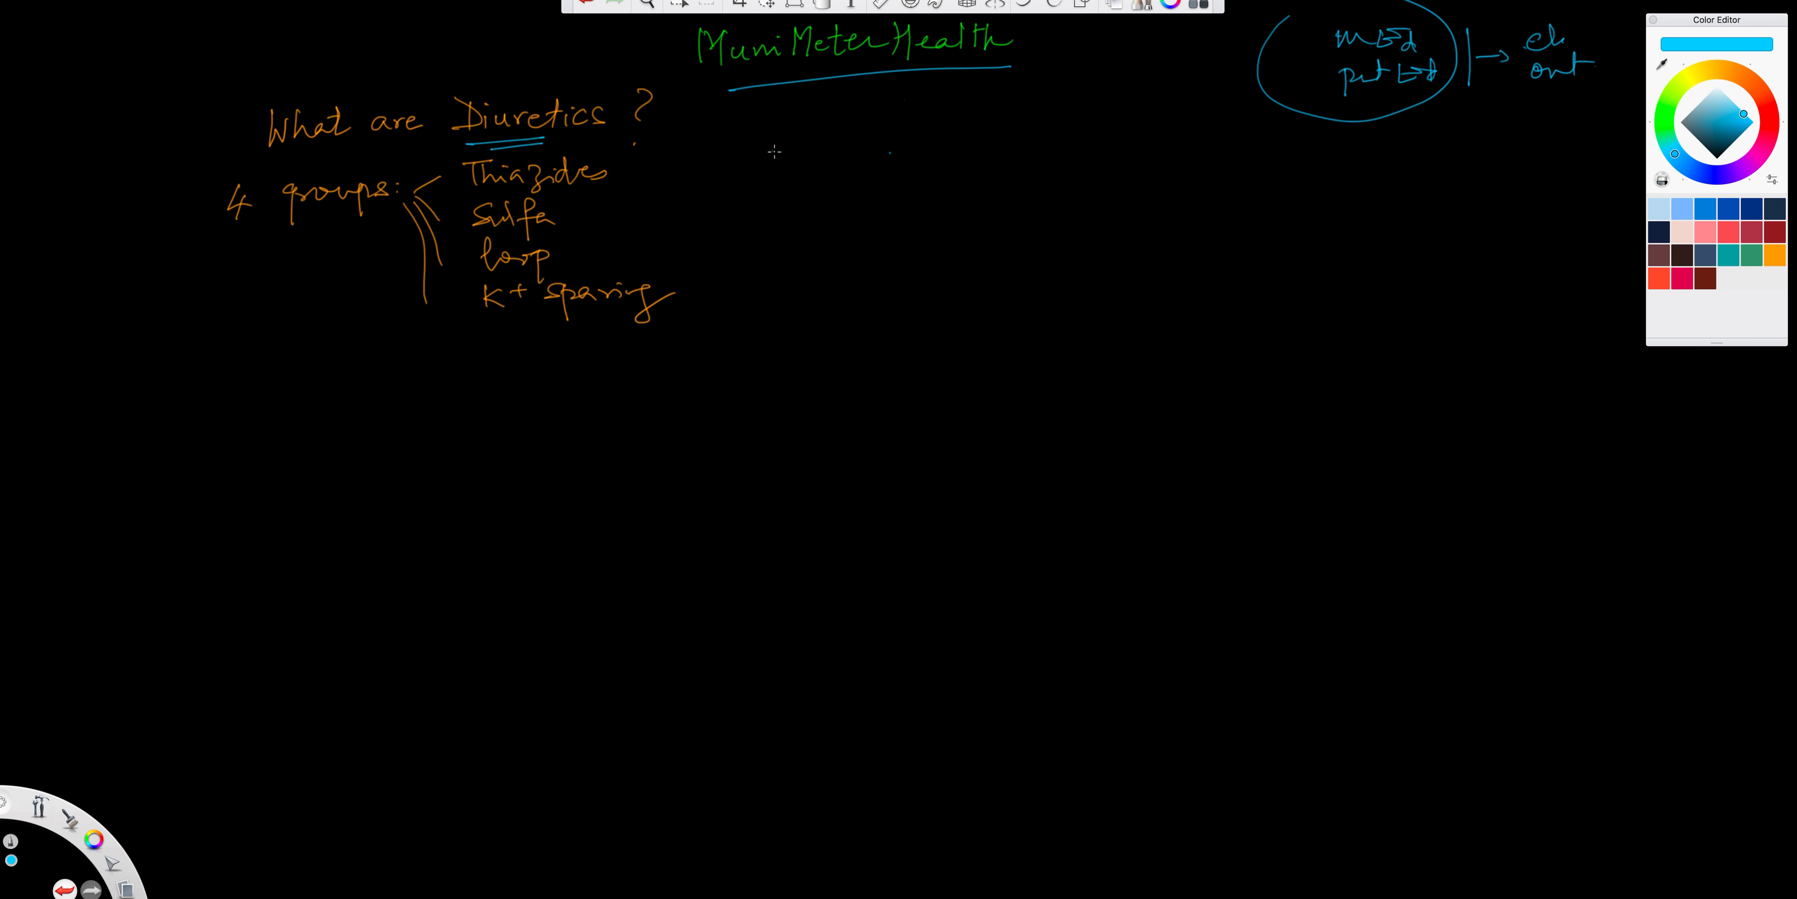
{"action": "mouse_move", "coordinate": [466, 478]}
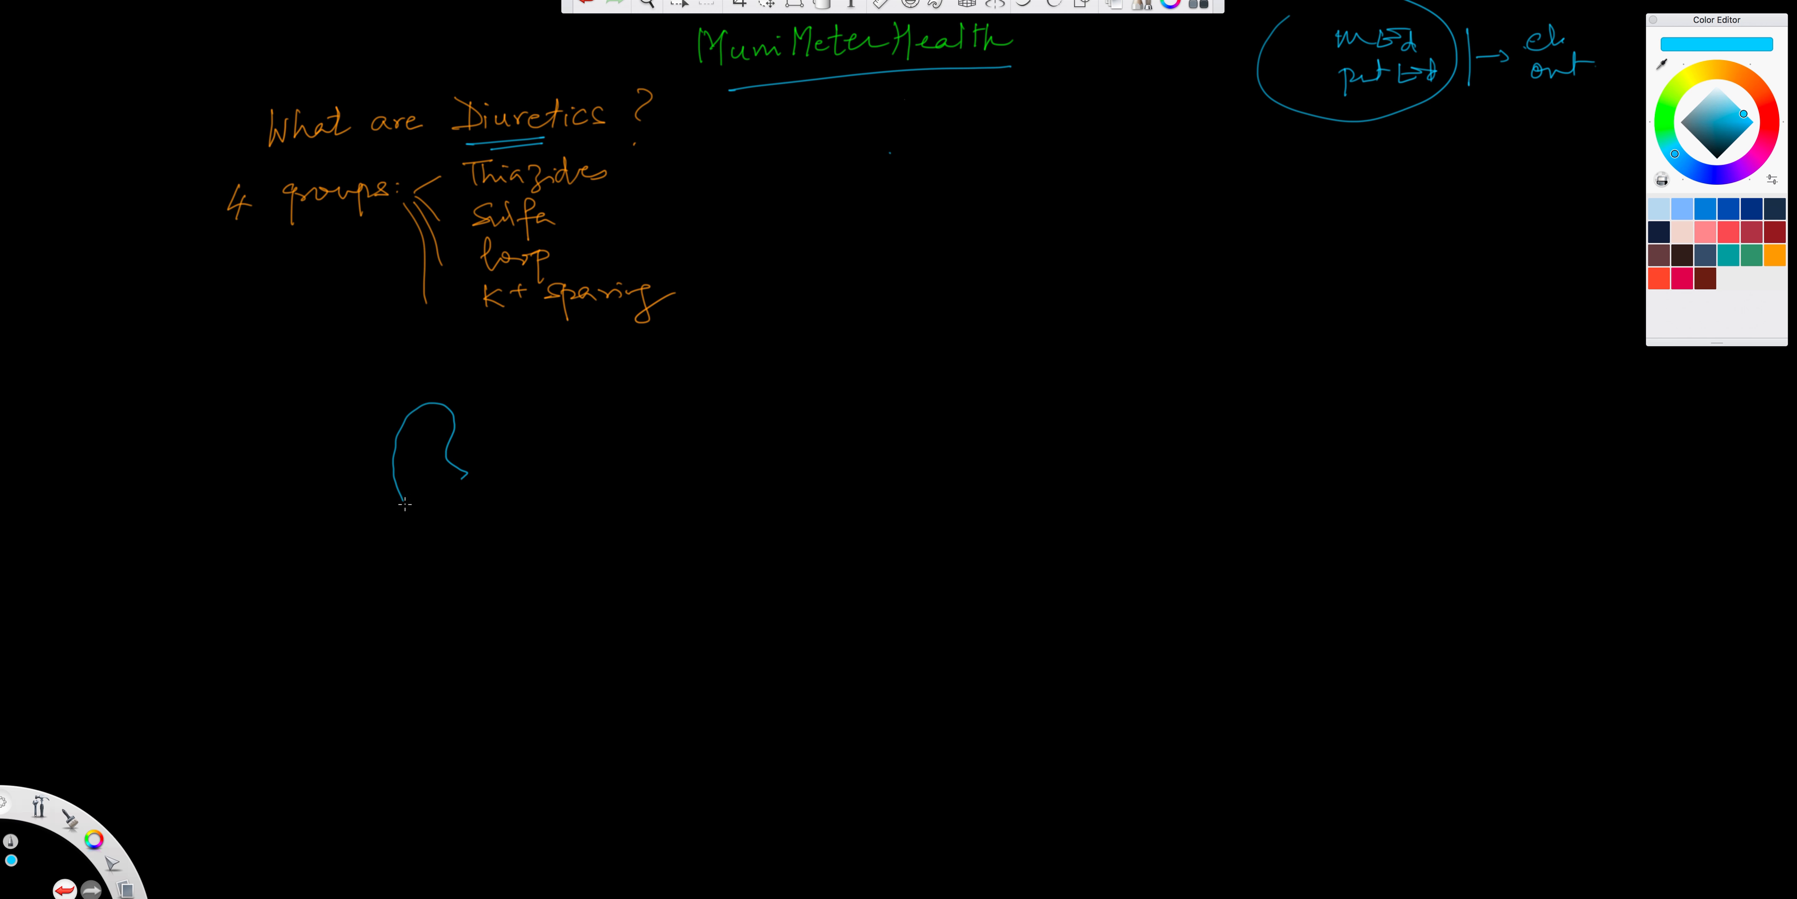
Sketch two blue kidneys with ureters descending to a bladder below the group list
{"action": "left_click_drag", "start_coordinate": [403, 501], "coordinate": [494, 461]}
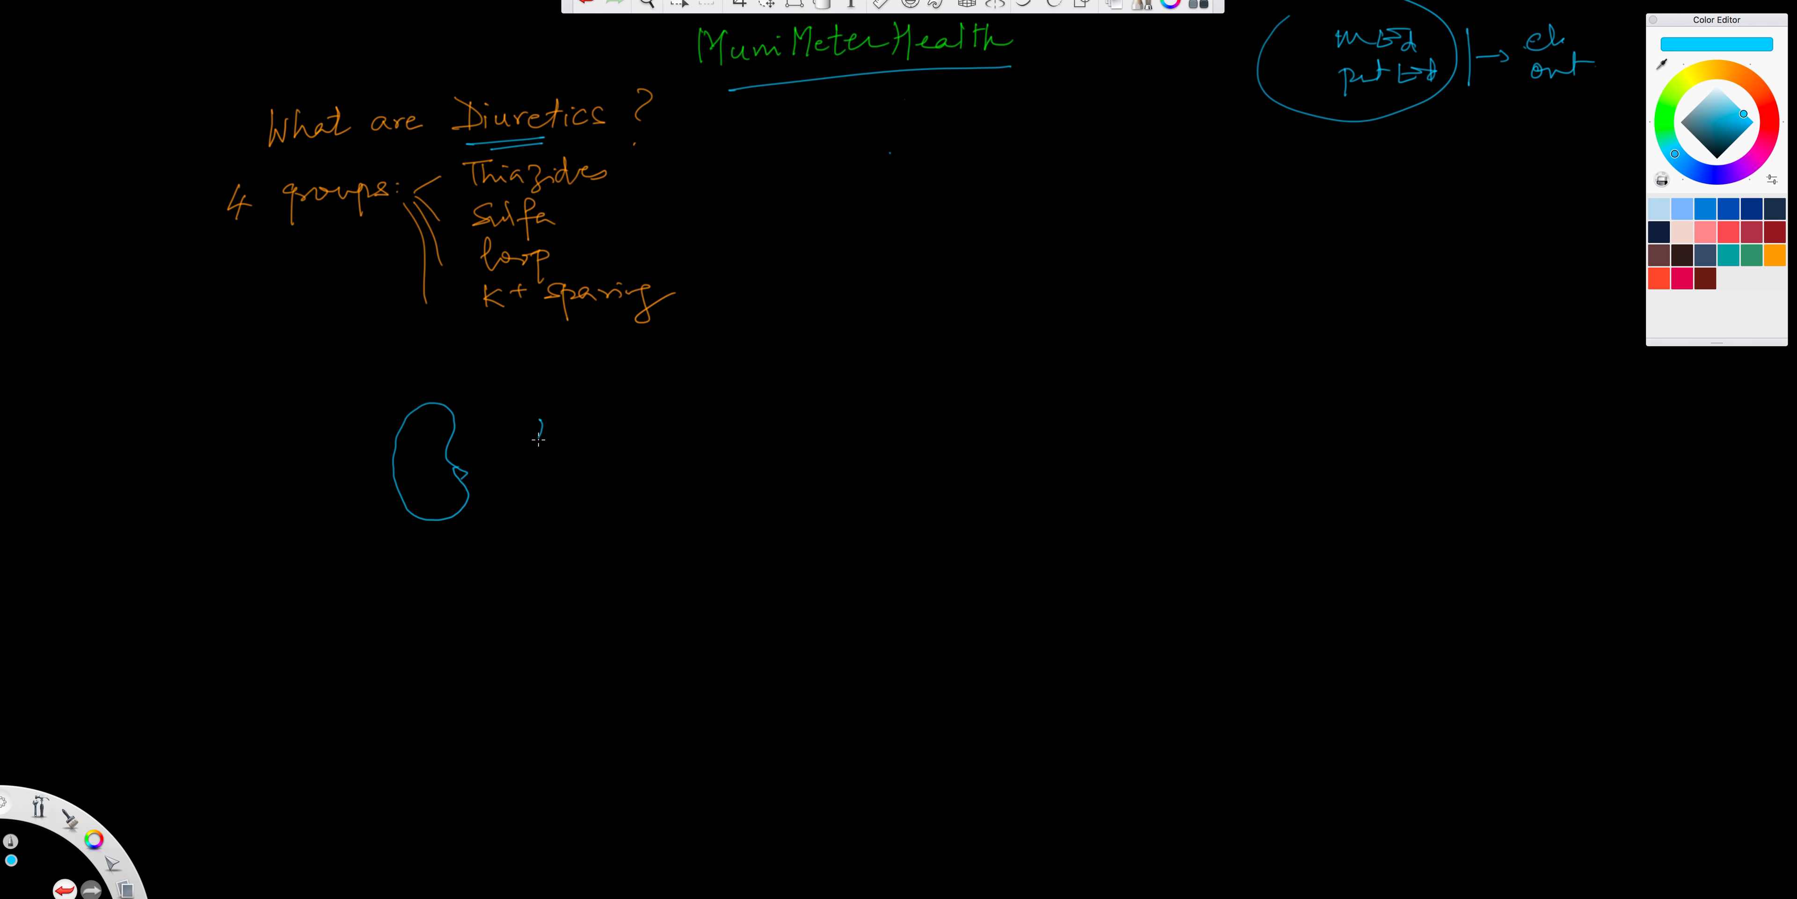
{"action": "left_click_drag", "start_coordinate": [527, 394], "coordinate": [550, 459]}
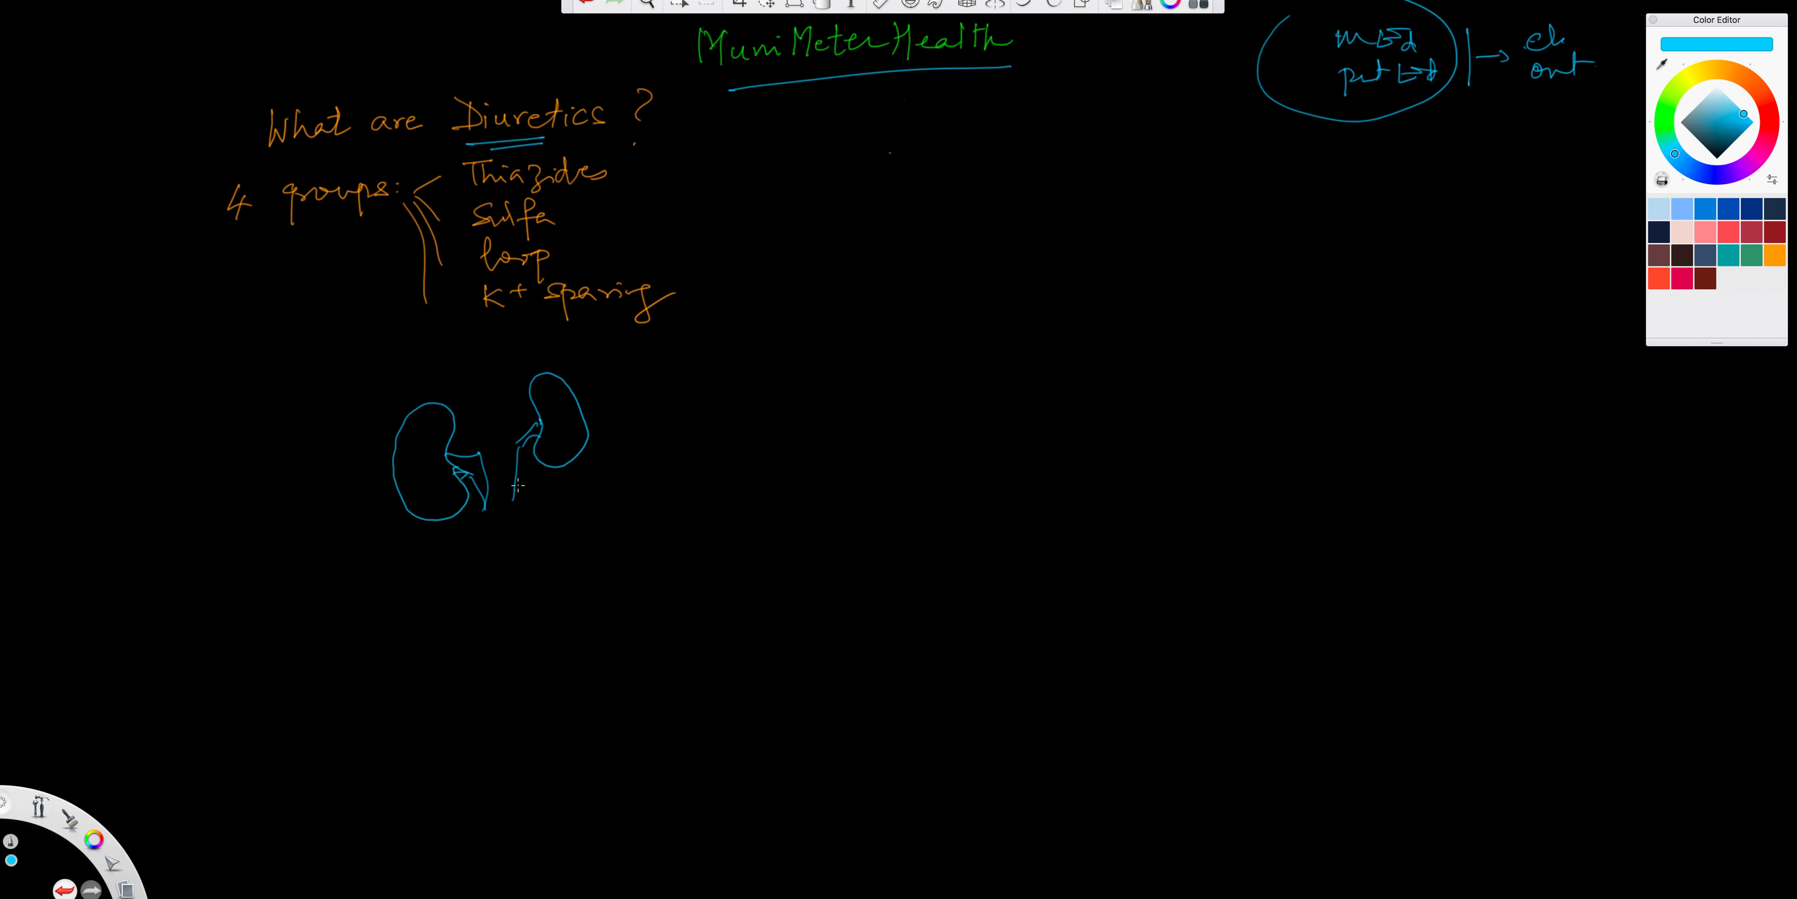
{"action": "left_click_drag", "start_coordinate": [515, 481], "coordinate": [499, 538]}
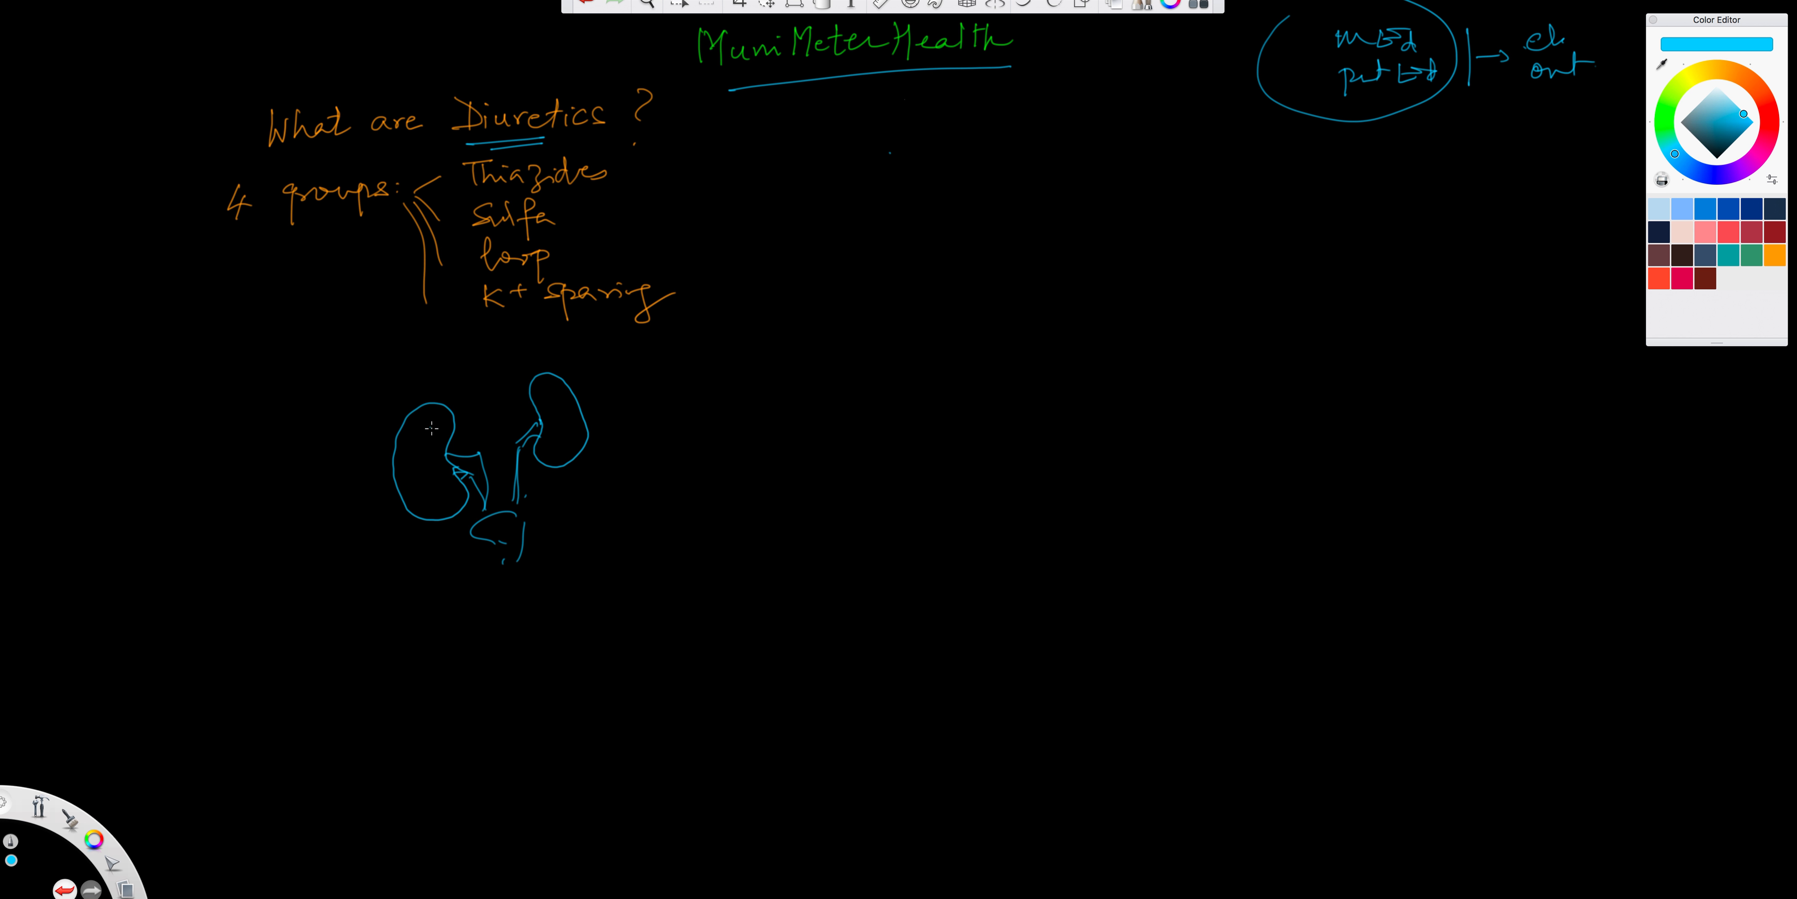
{"action": "mouse_move", "coordinate": [1784, 129]}
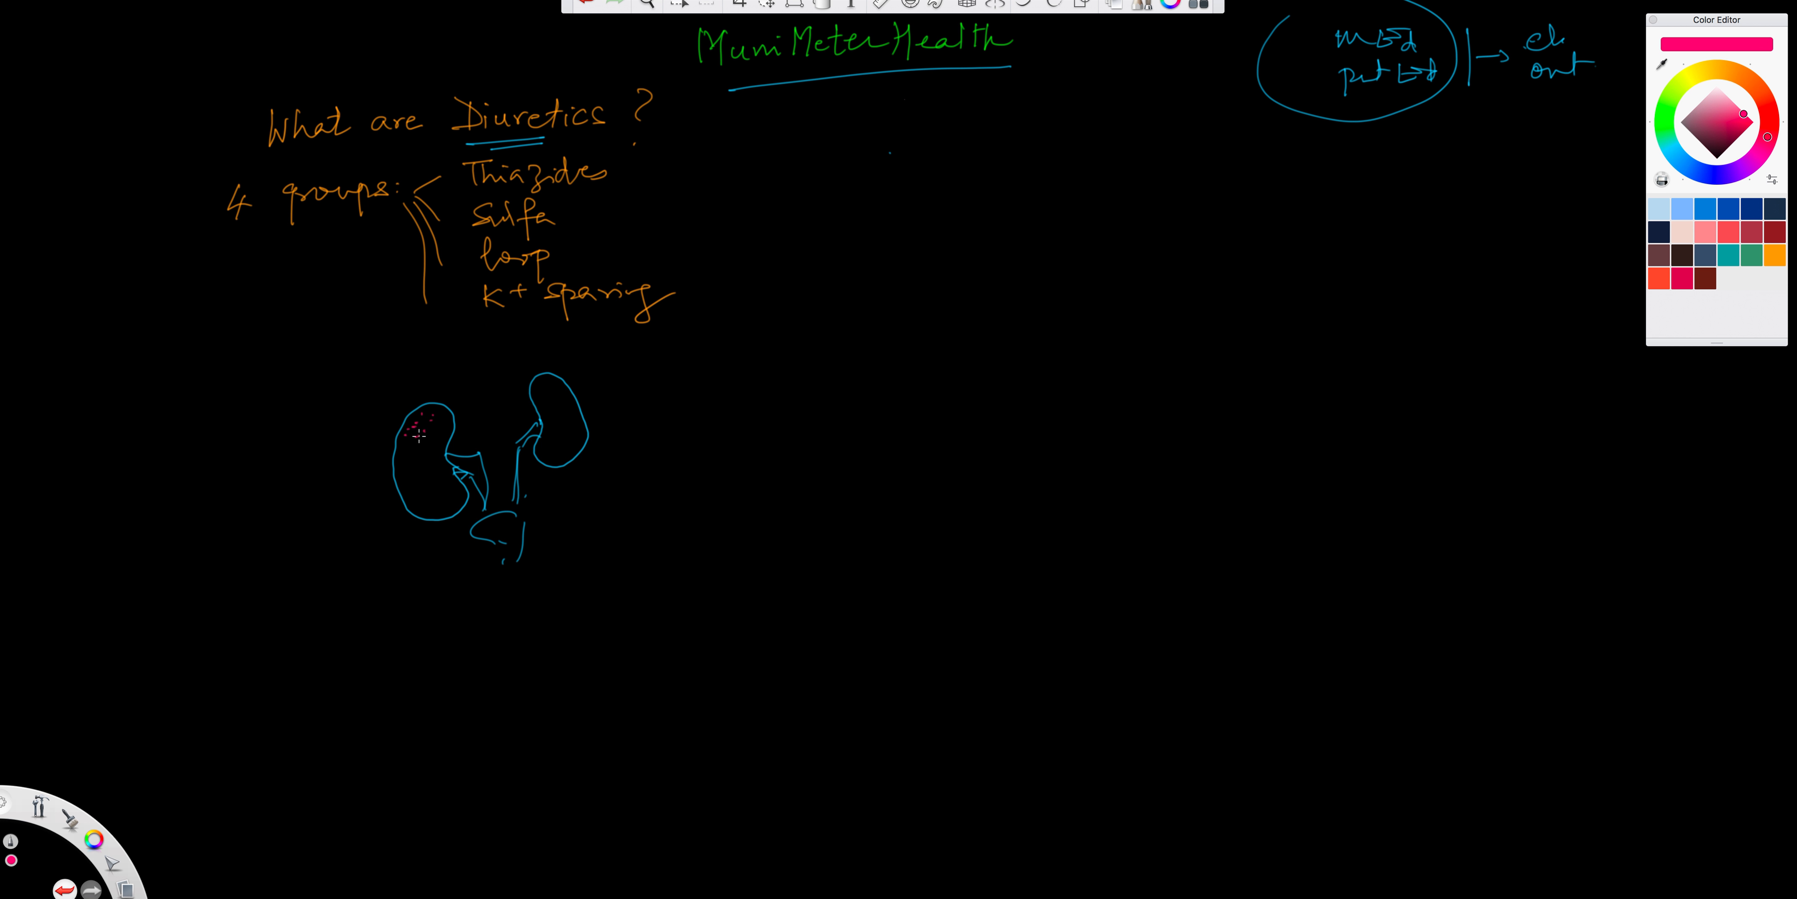
Draw a pink line from the left kidney to a glomerulus and nephron tubule labelled PCT, Loop, DCT
{"action": "left_click_drag", "start_coordinate": [296, 508], "coordinate": [409, 433]}
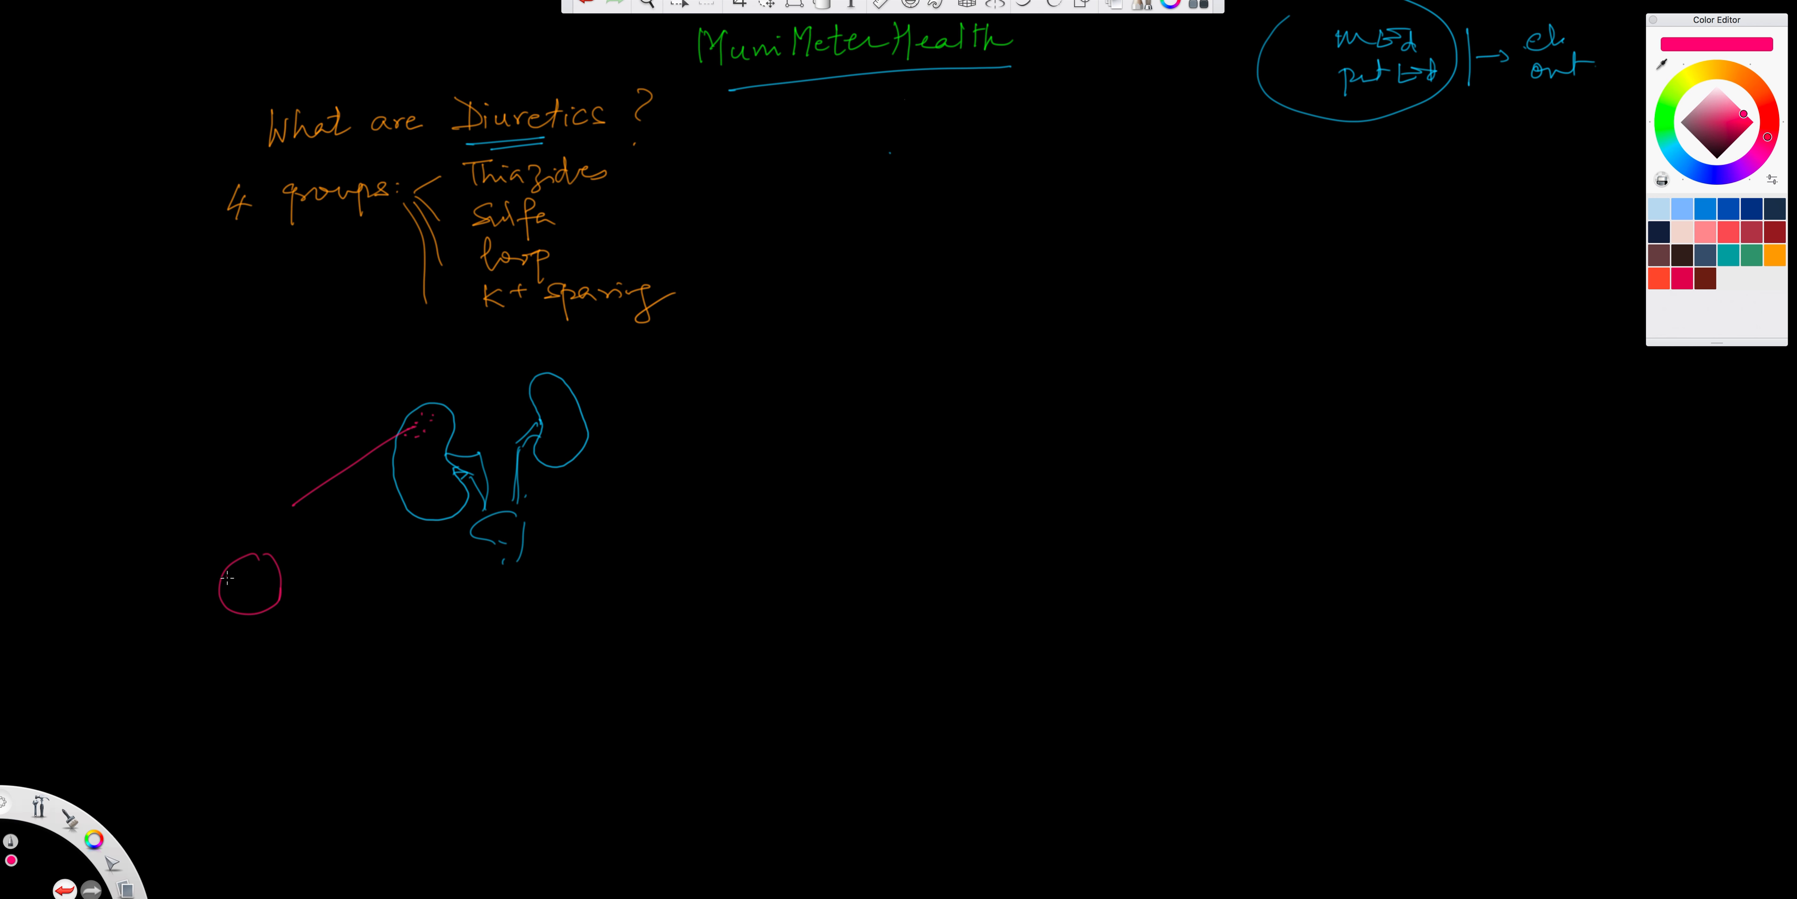
{"action": "left_click_drag", "start_coordinate": [230, 579], "coordinate": [275, 596]}
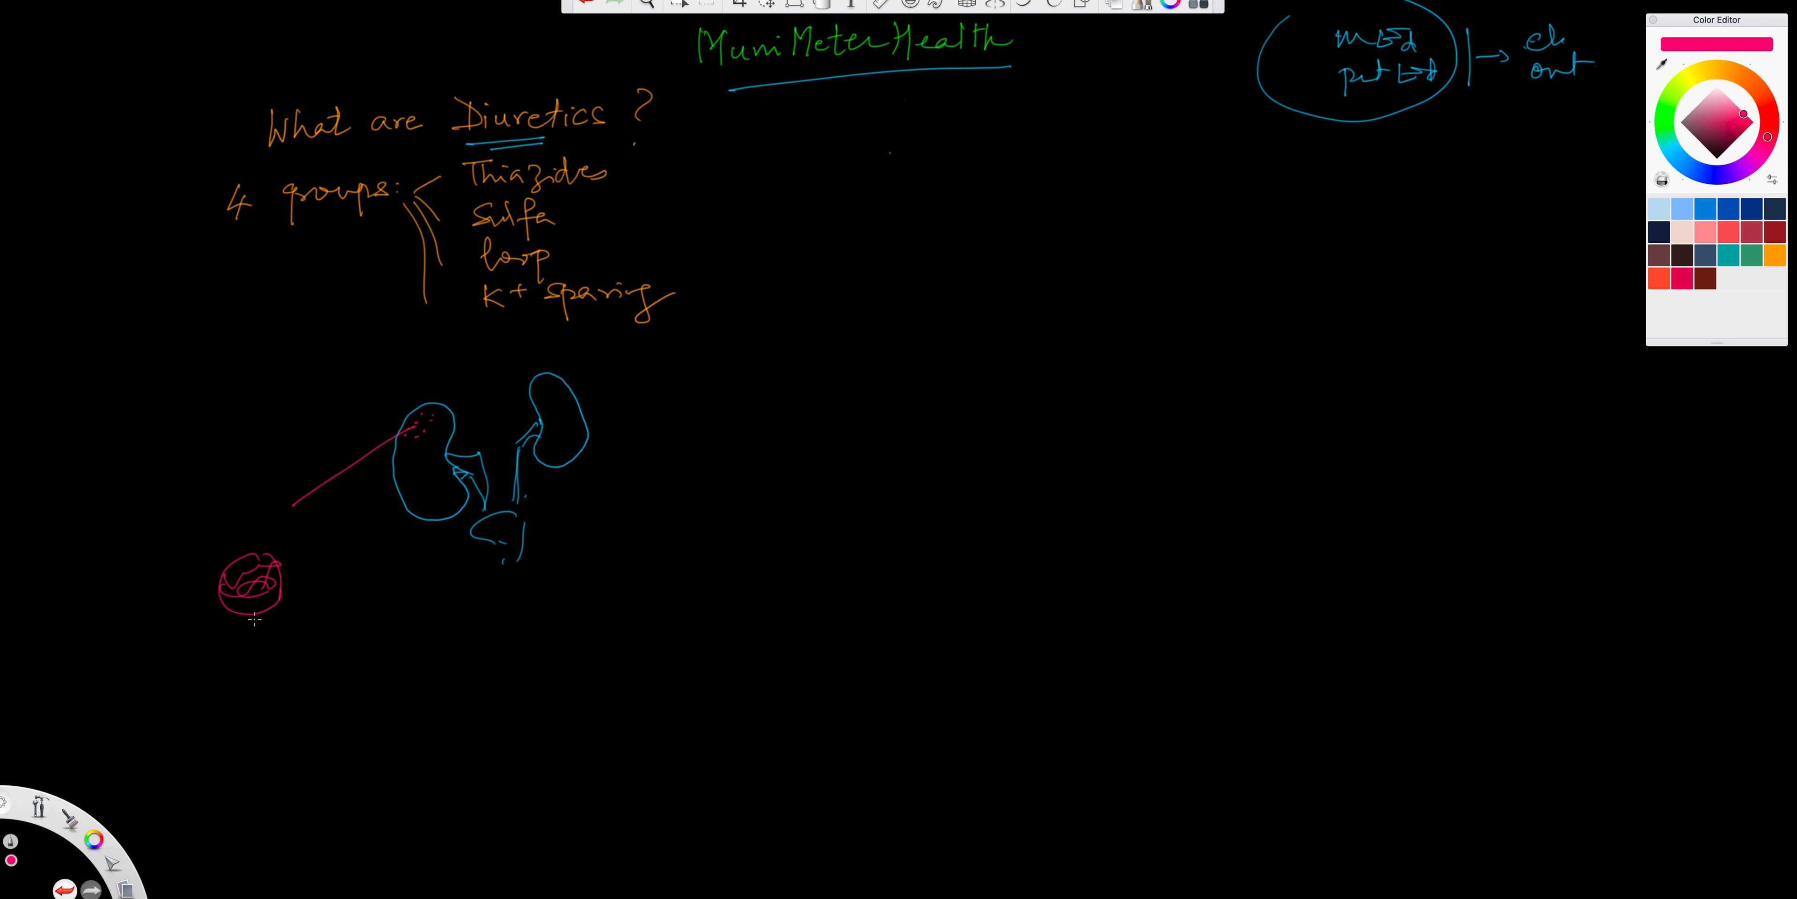
{"action": "left_click_drag", "start_coordinate": [271, 619], "coordinate": [271, 836]}
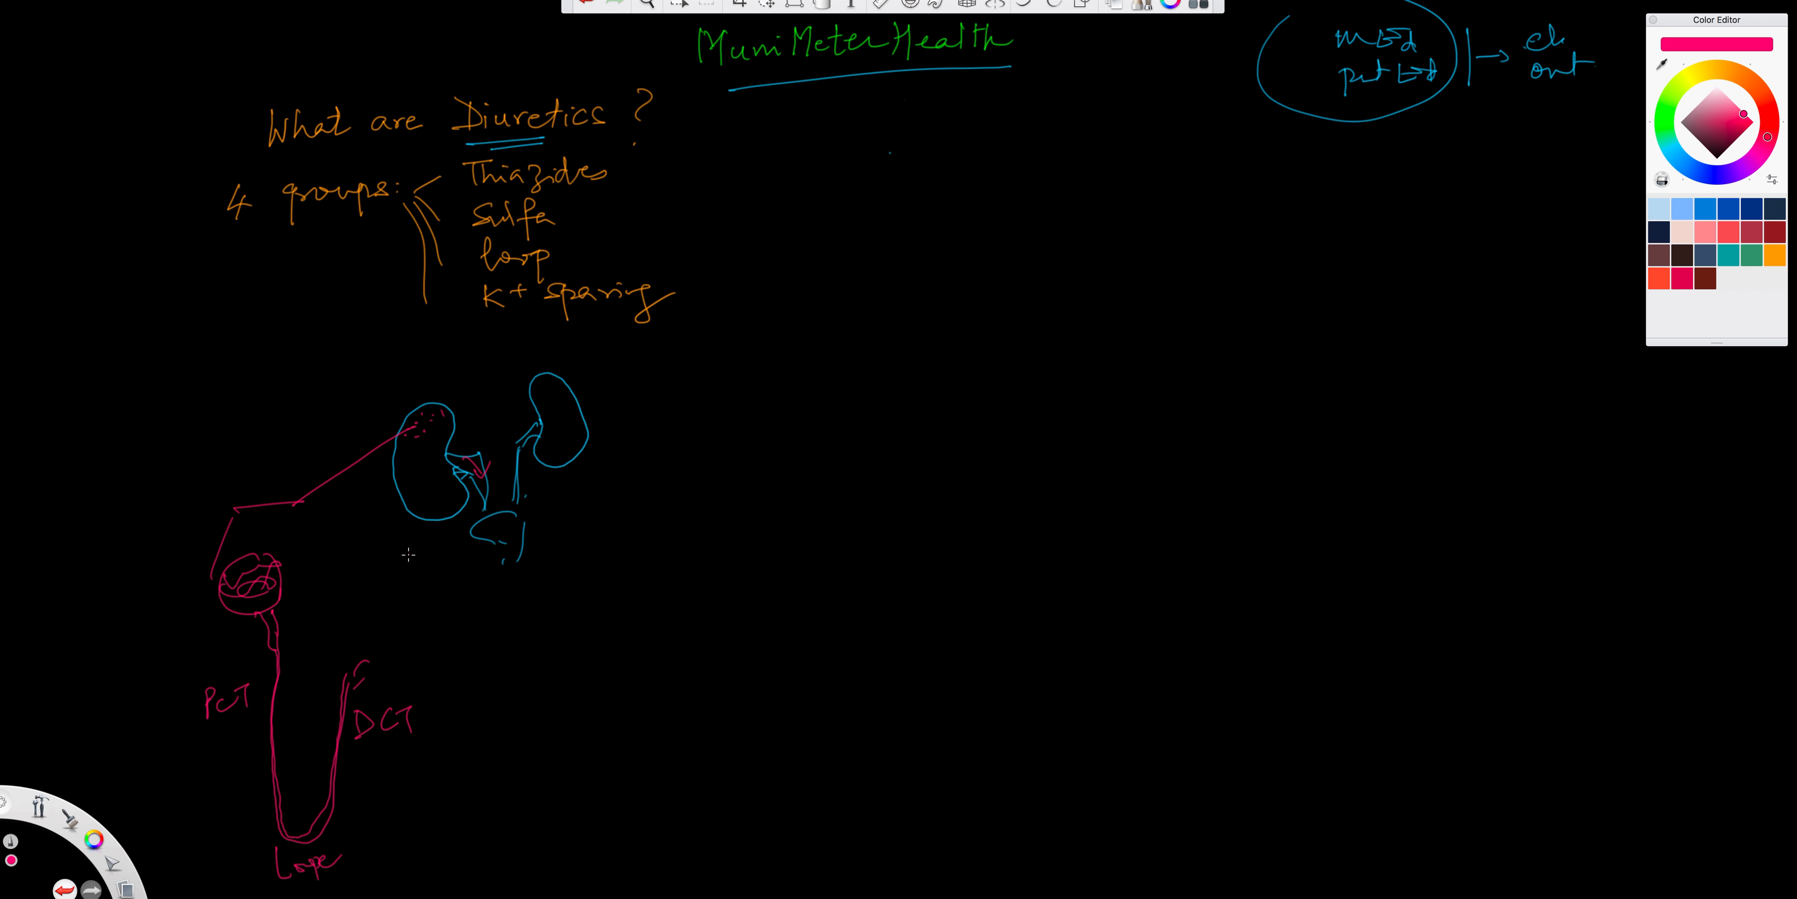
{"action": "mouse_move", "coordinate": [576, 254]}
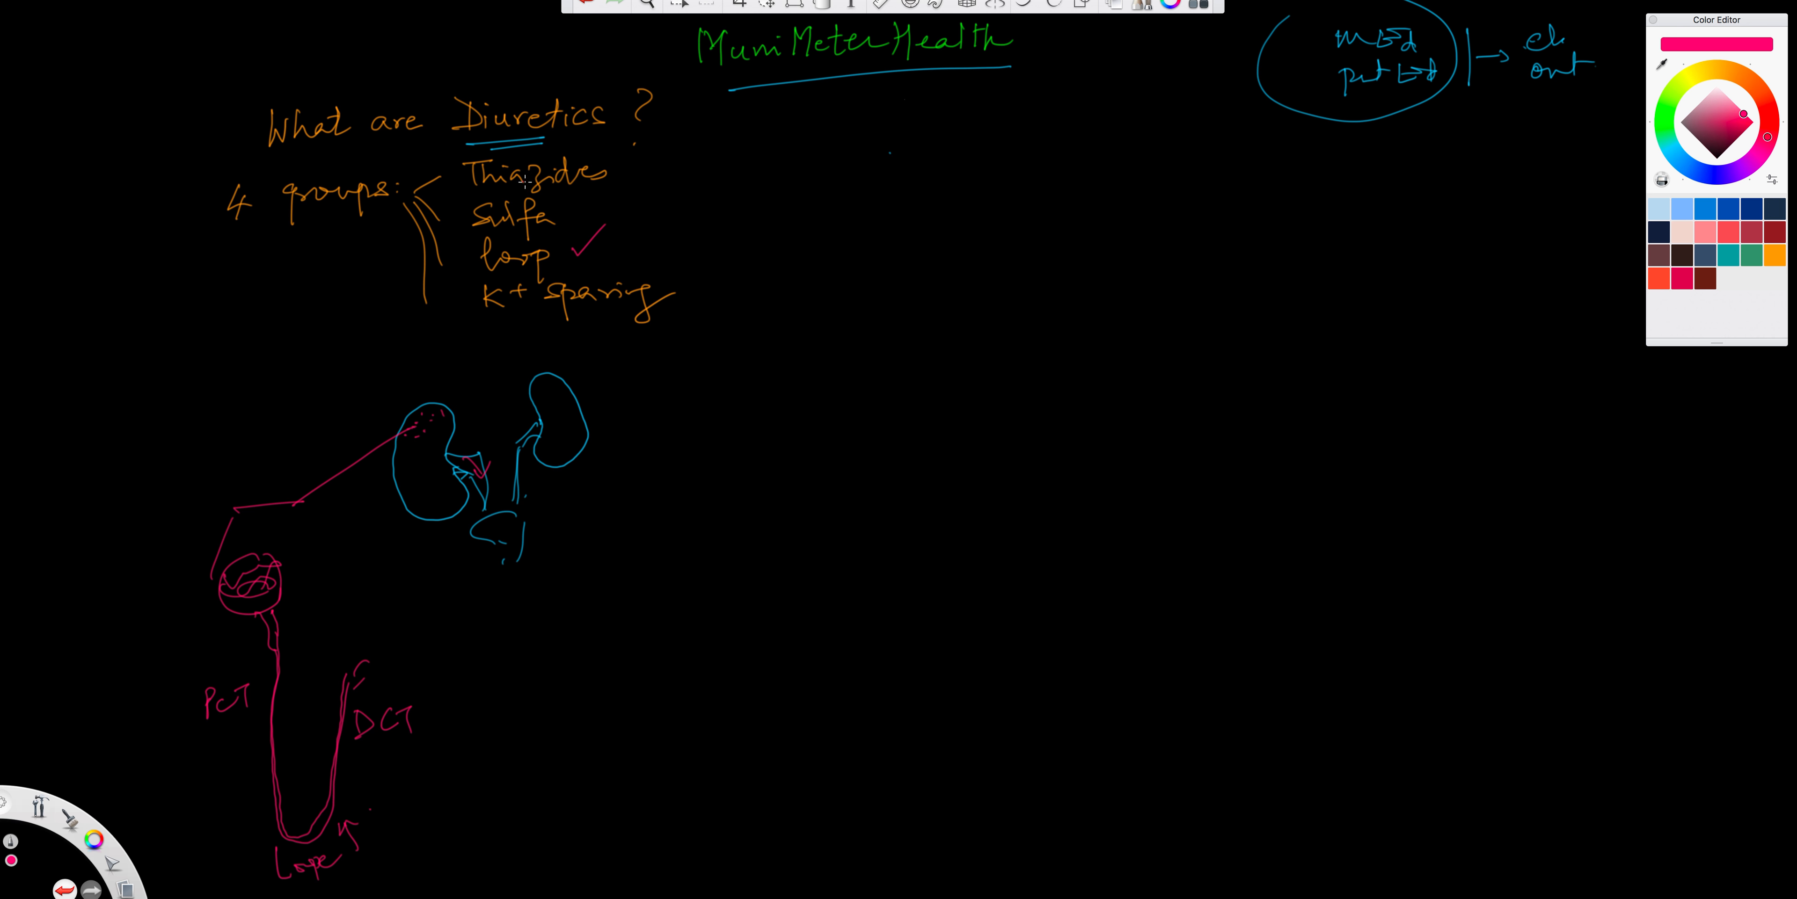
Add a pink arrow at PCT and write RAAS beside K+ sparing
{"action": "left_click_drag", "start_coordinate": [224, 727], "coordinate": [258, 710]}
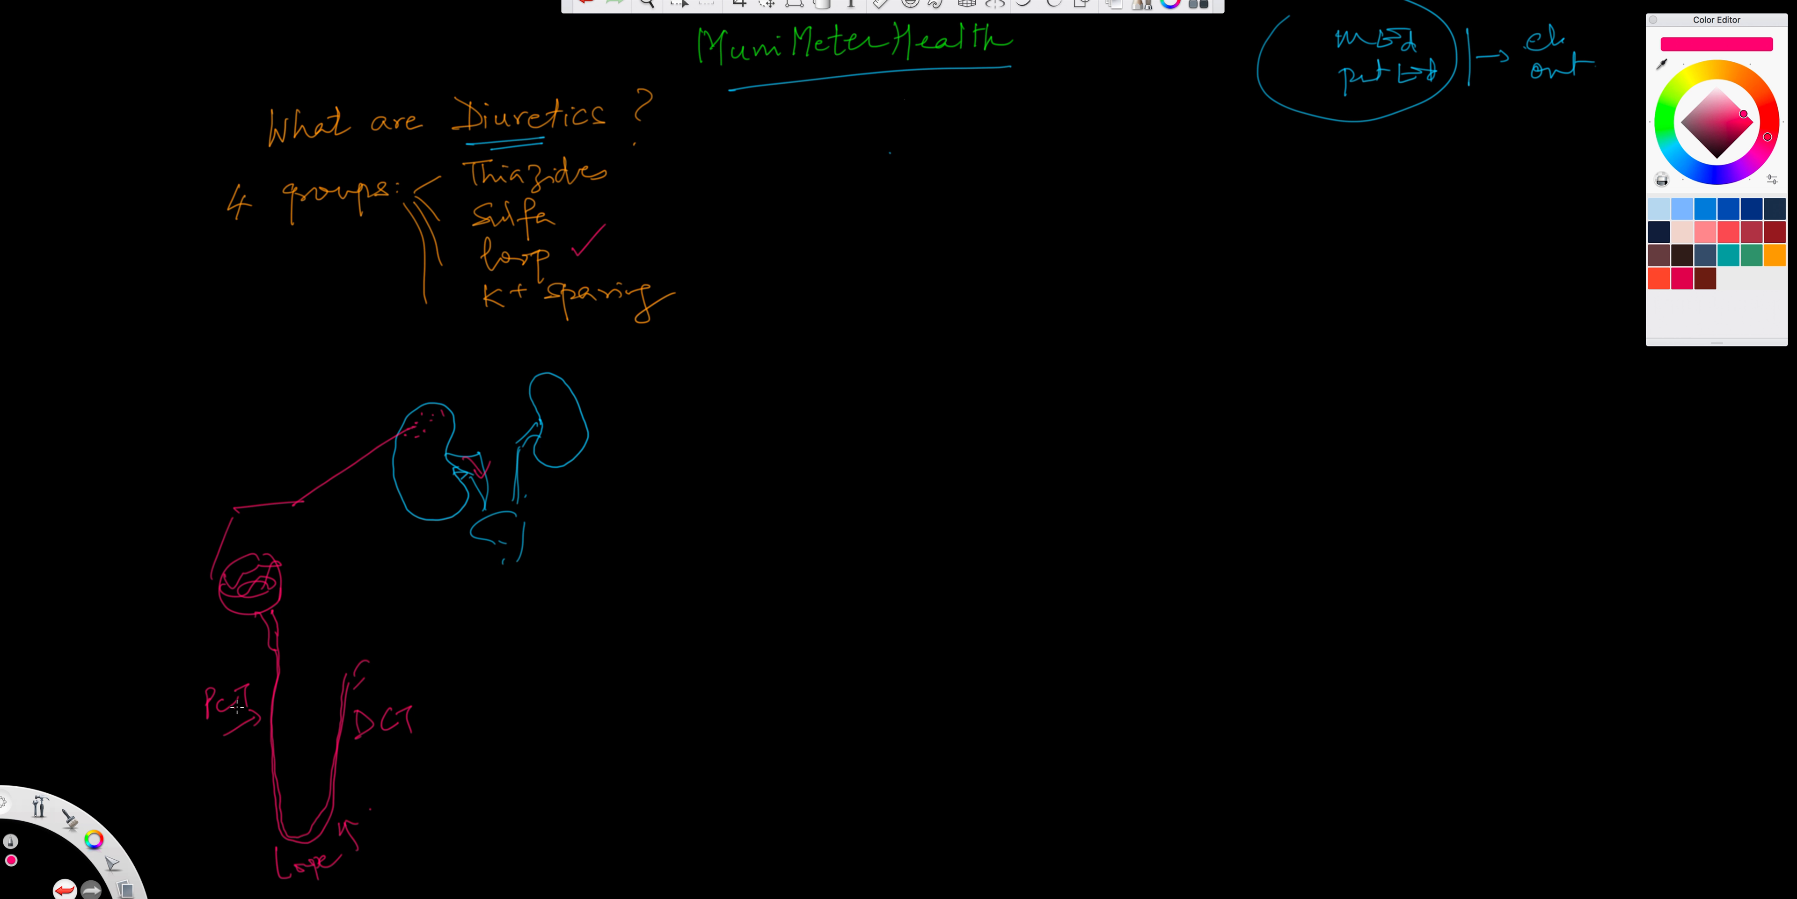
{"action": "mouse_move", "coordinate": [690, 286]}
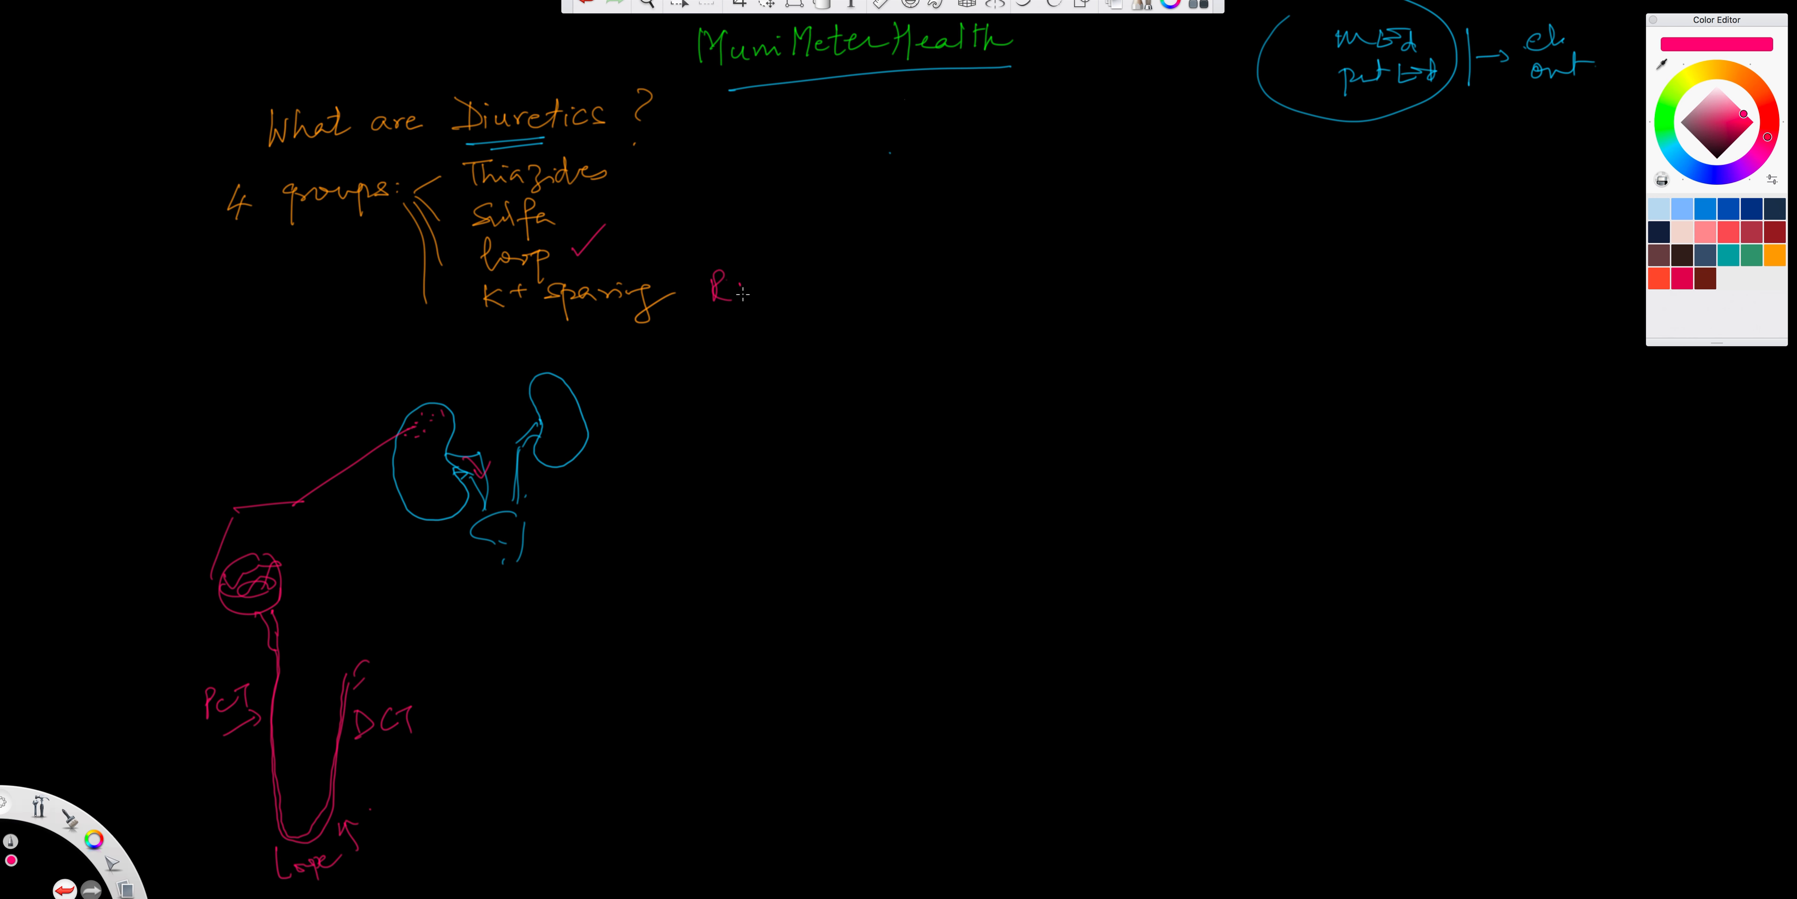
{"action": "left_click_drag", "start_coordinate": [720, 292], "coordinate": [785, 310]}
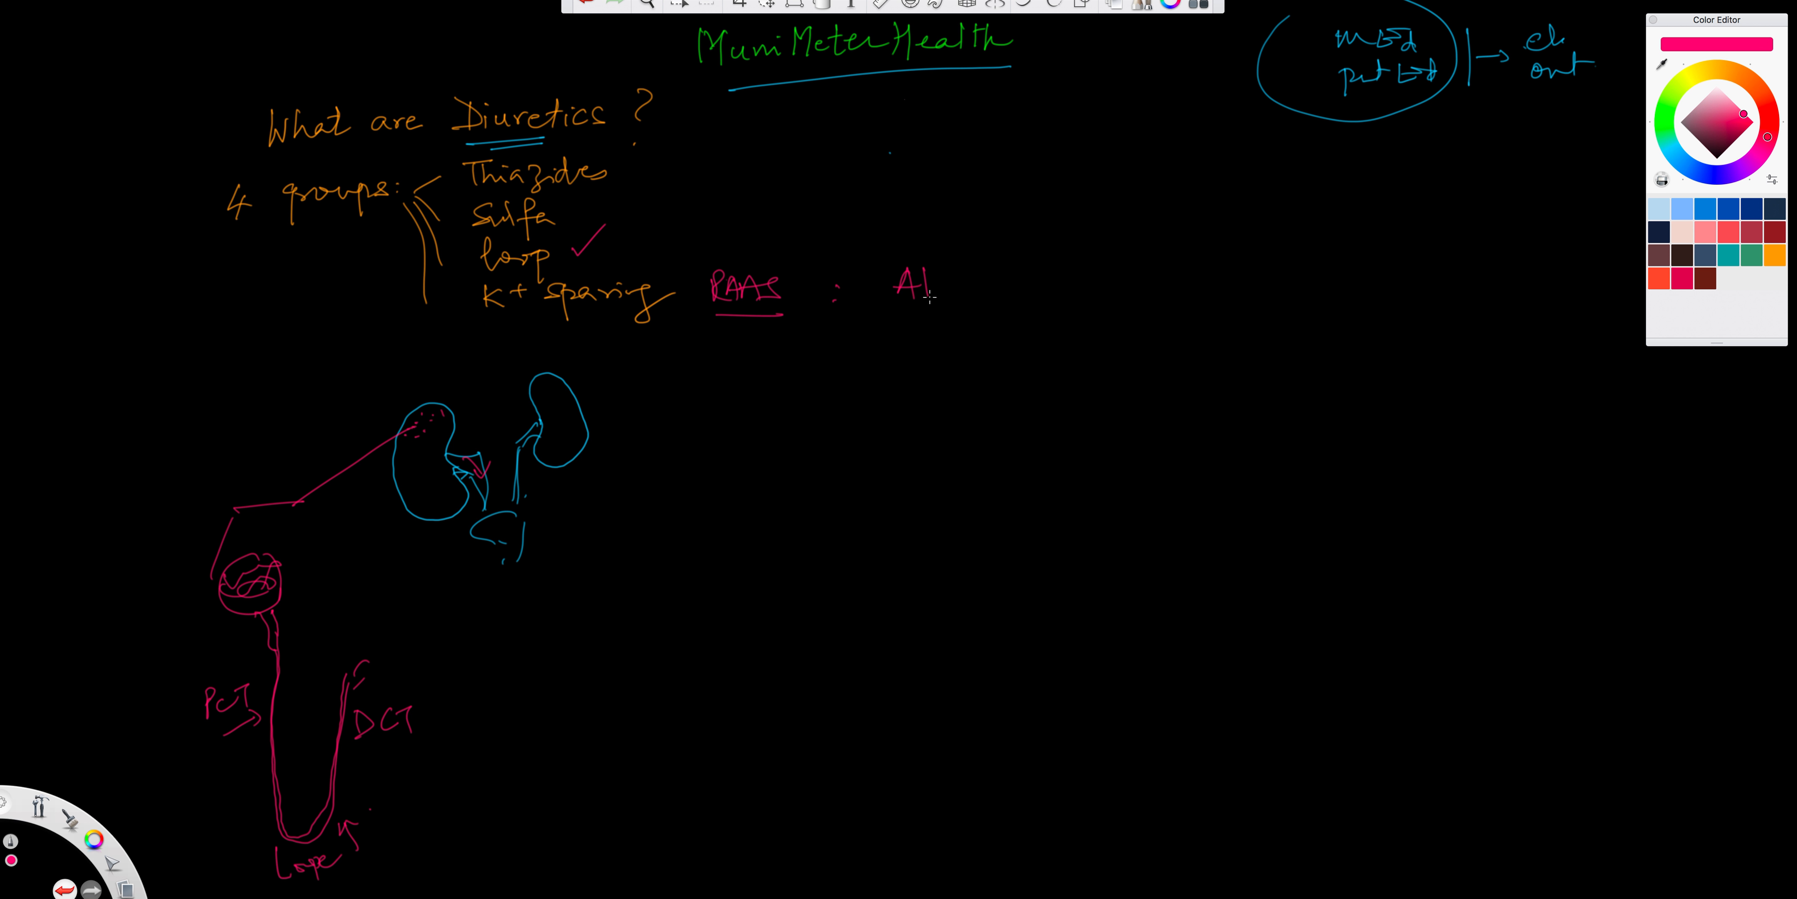
Write Aldosterone as the RAAS example with Triamterene below Aldactone
{"action": "left_click_drag", "start_coordinate": [929, 281], "coordinate": [1025, 281]}
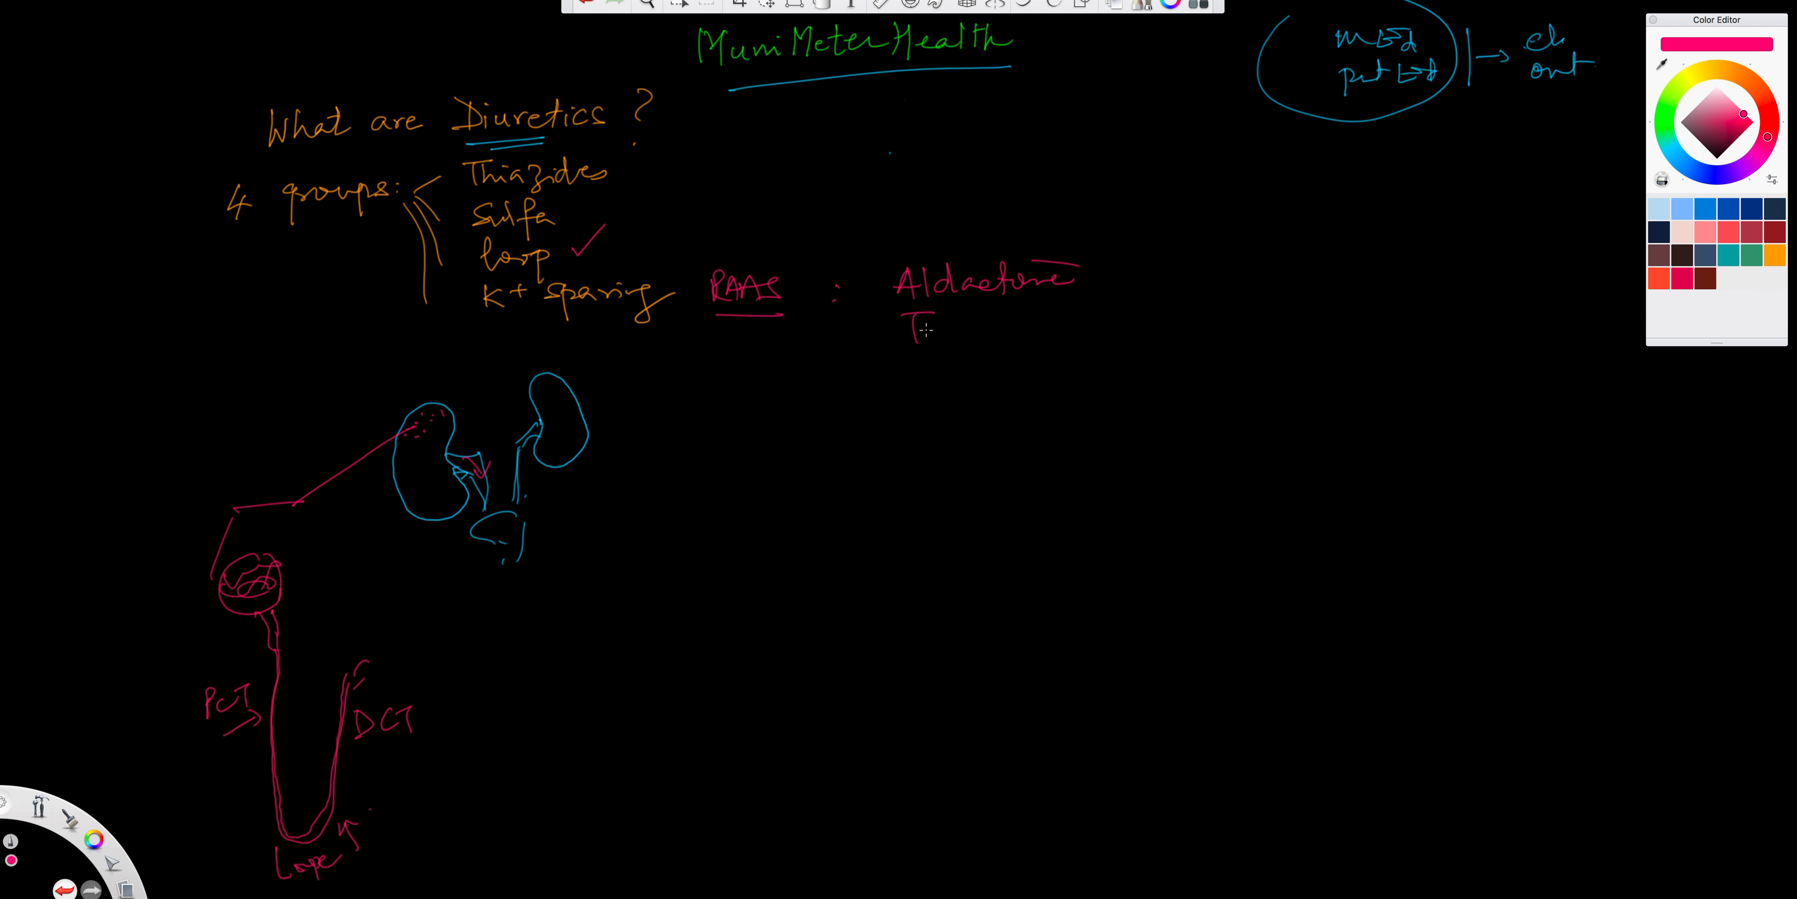
{"action": "left_click_drag", "start_coordinate": [925, 333], "coordinate": [963, 324]}
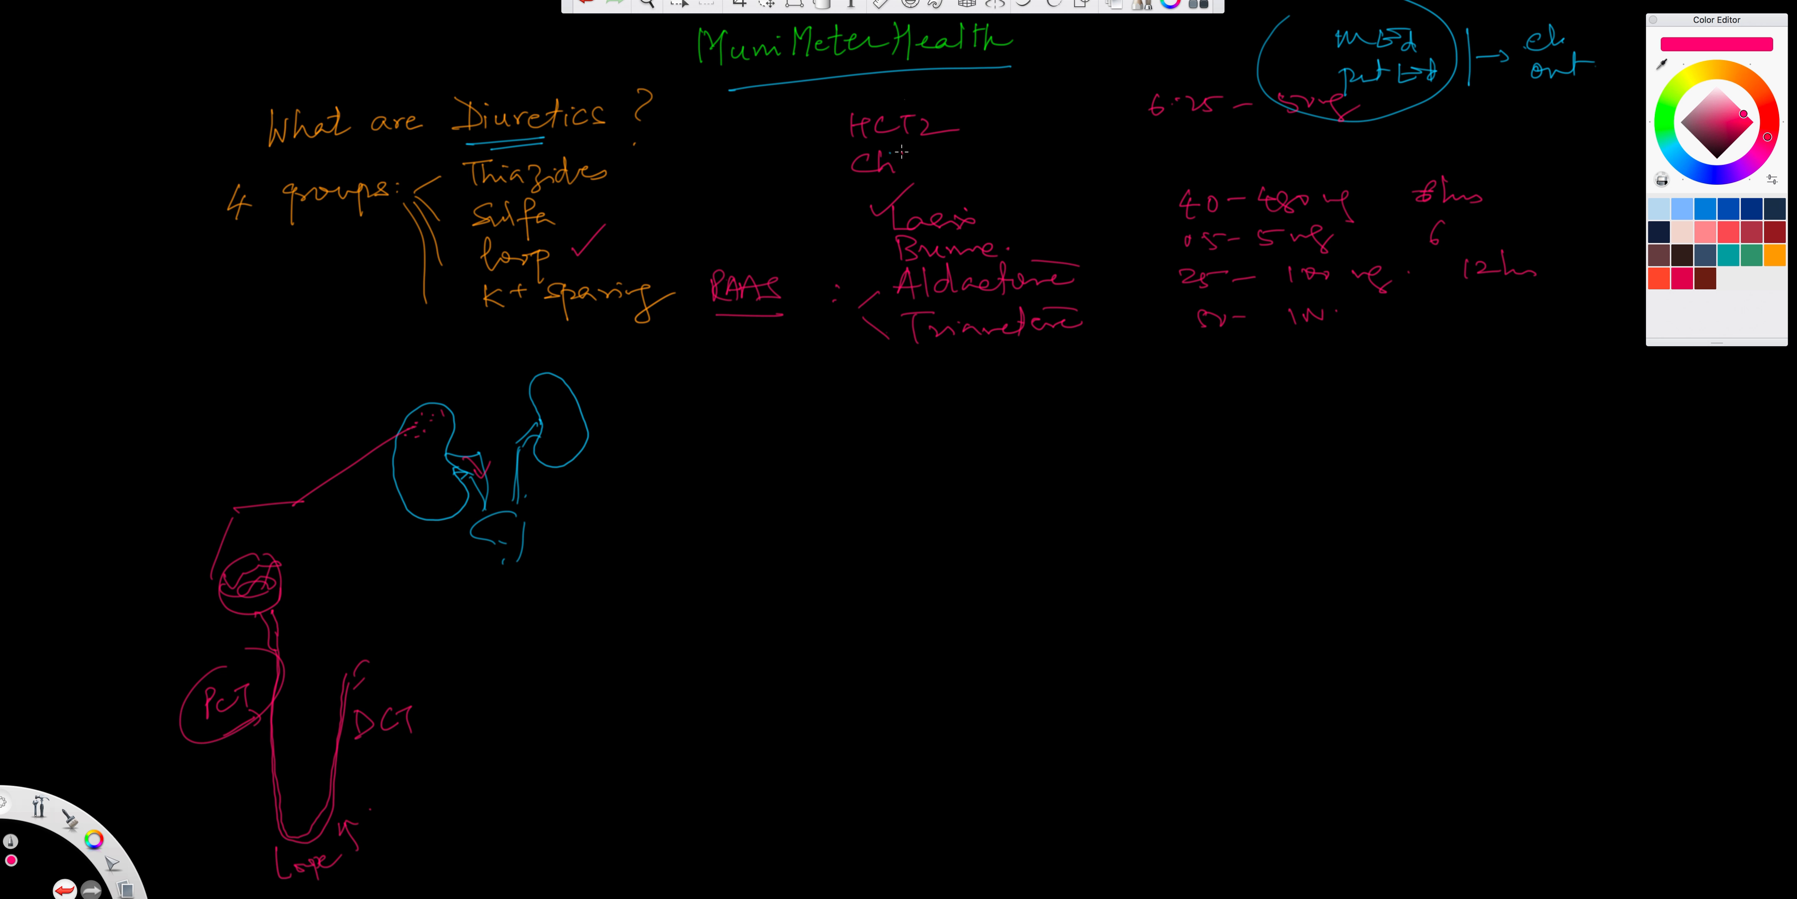
Write Chlorthalidone under HCTZ with its dose range and '12 h' duration
{"action": "left_click_drag", "start_coordinate": [888, 160], "coordinate": [974, 160]}
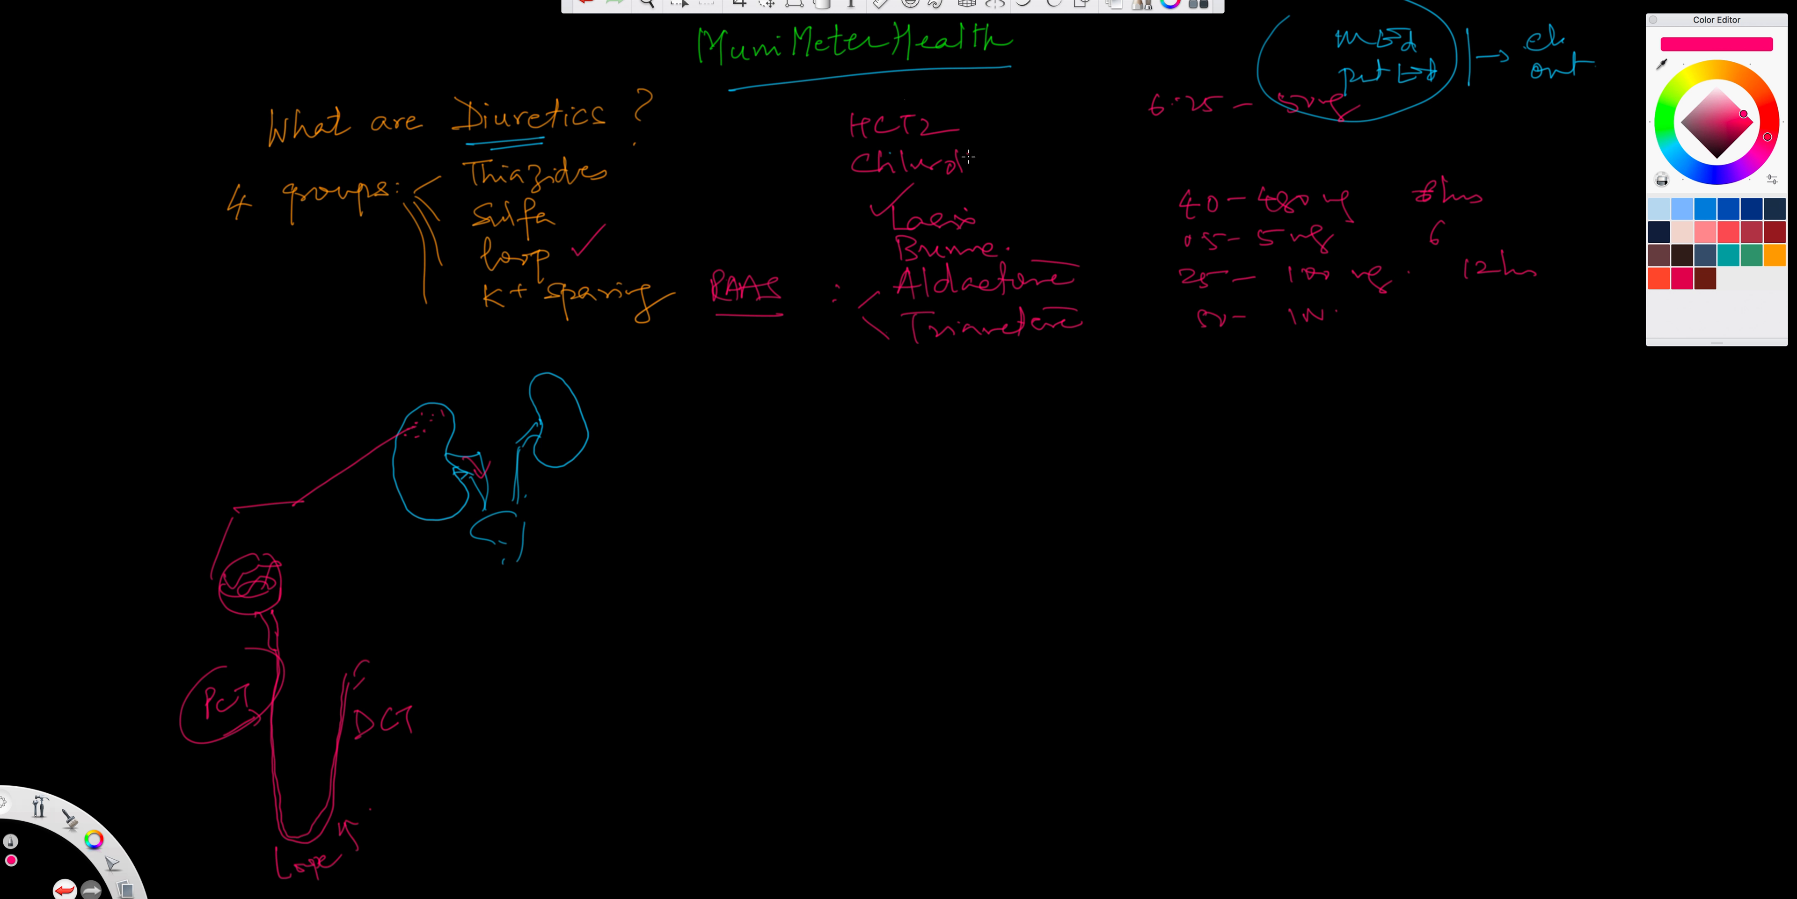
{"action": "left_click_drag", "start_coordinate": [968, 162], "coordinate": [1060, 163]}
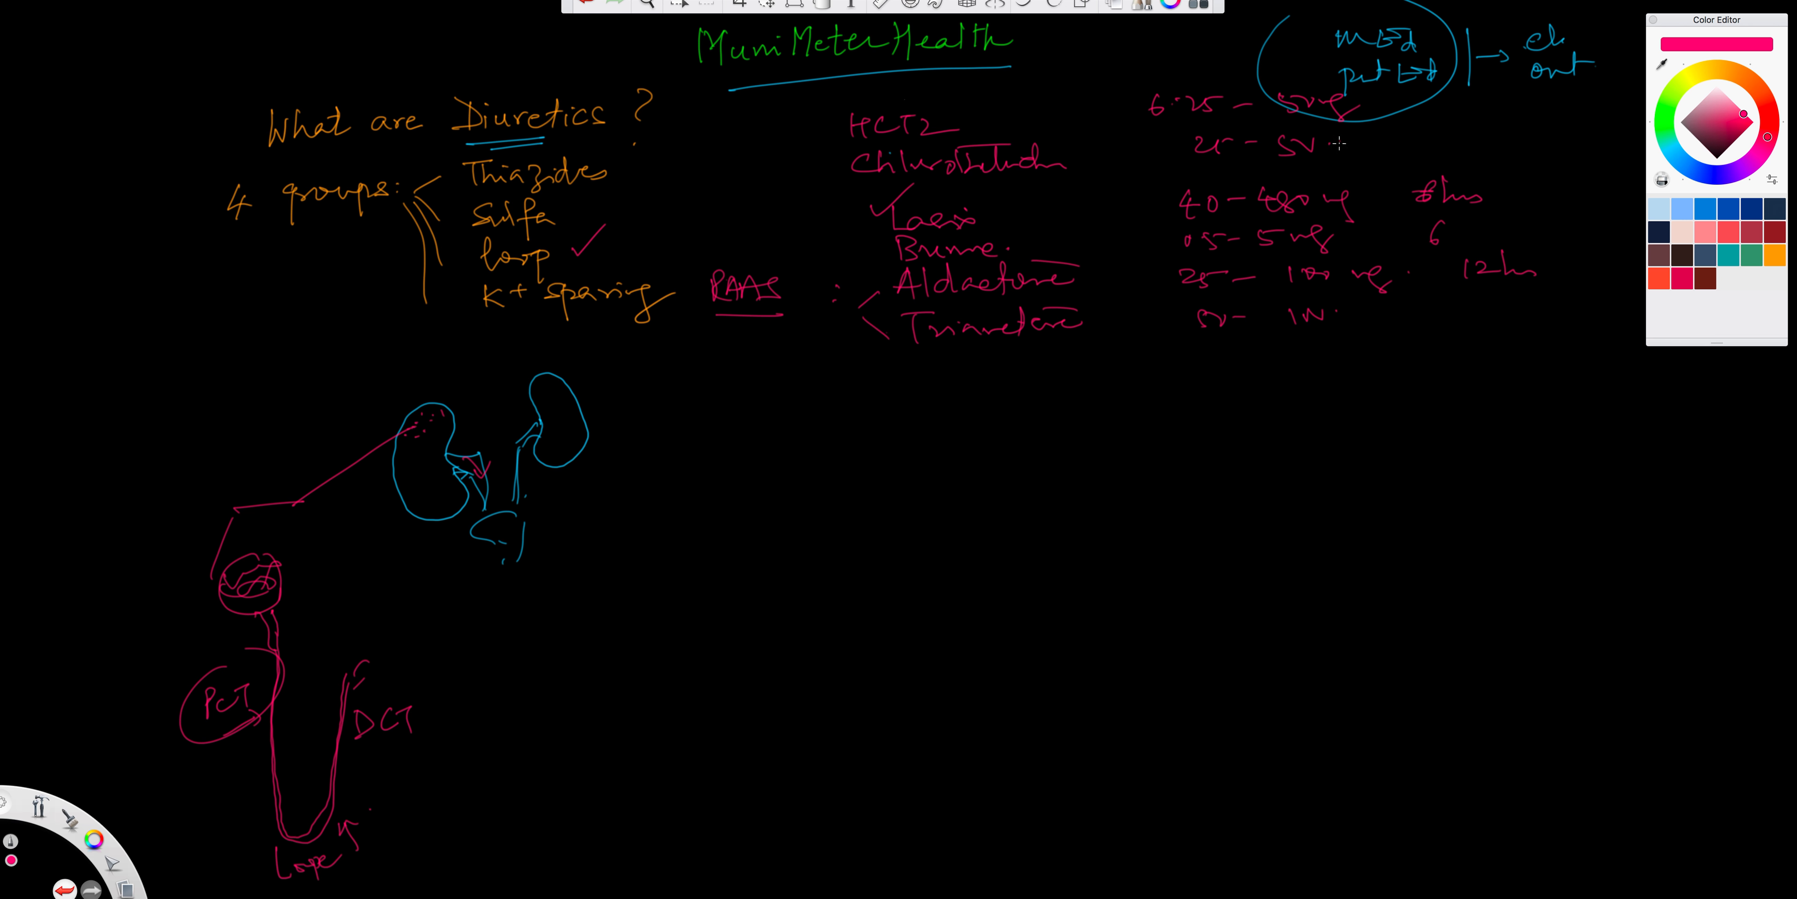
{"action": "type", "text": "12 h"}
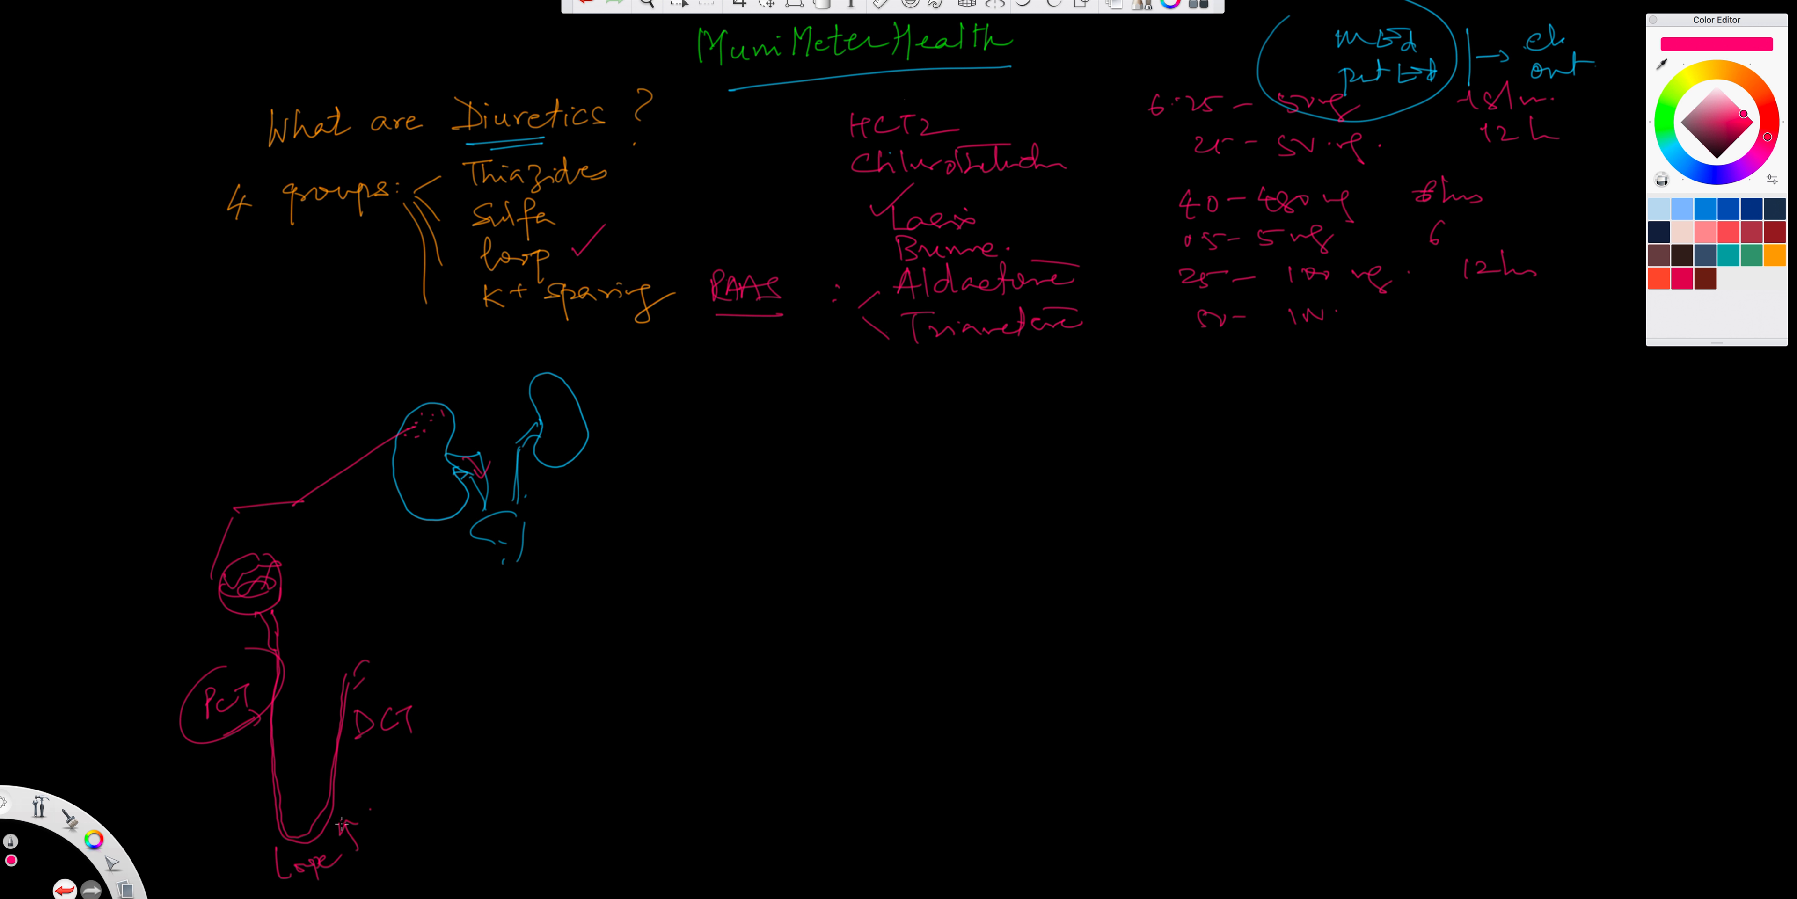
{"action": "mouse_move", "coordinate": [652, 473]}
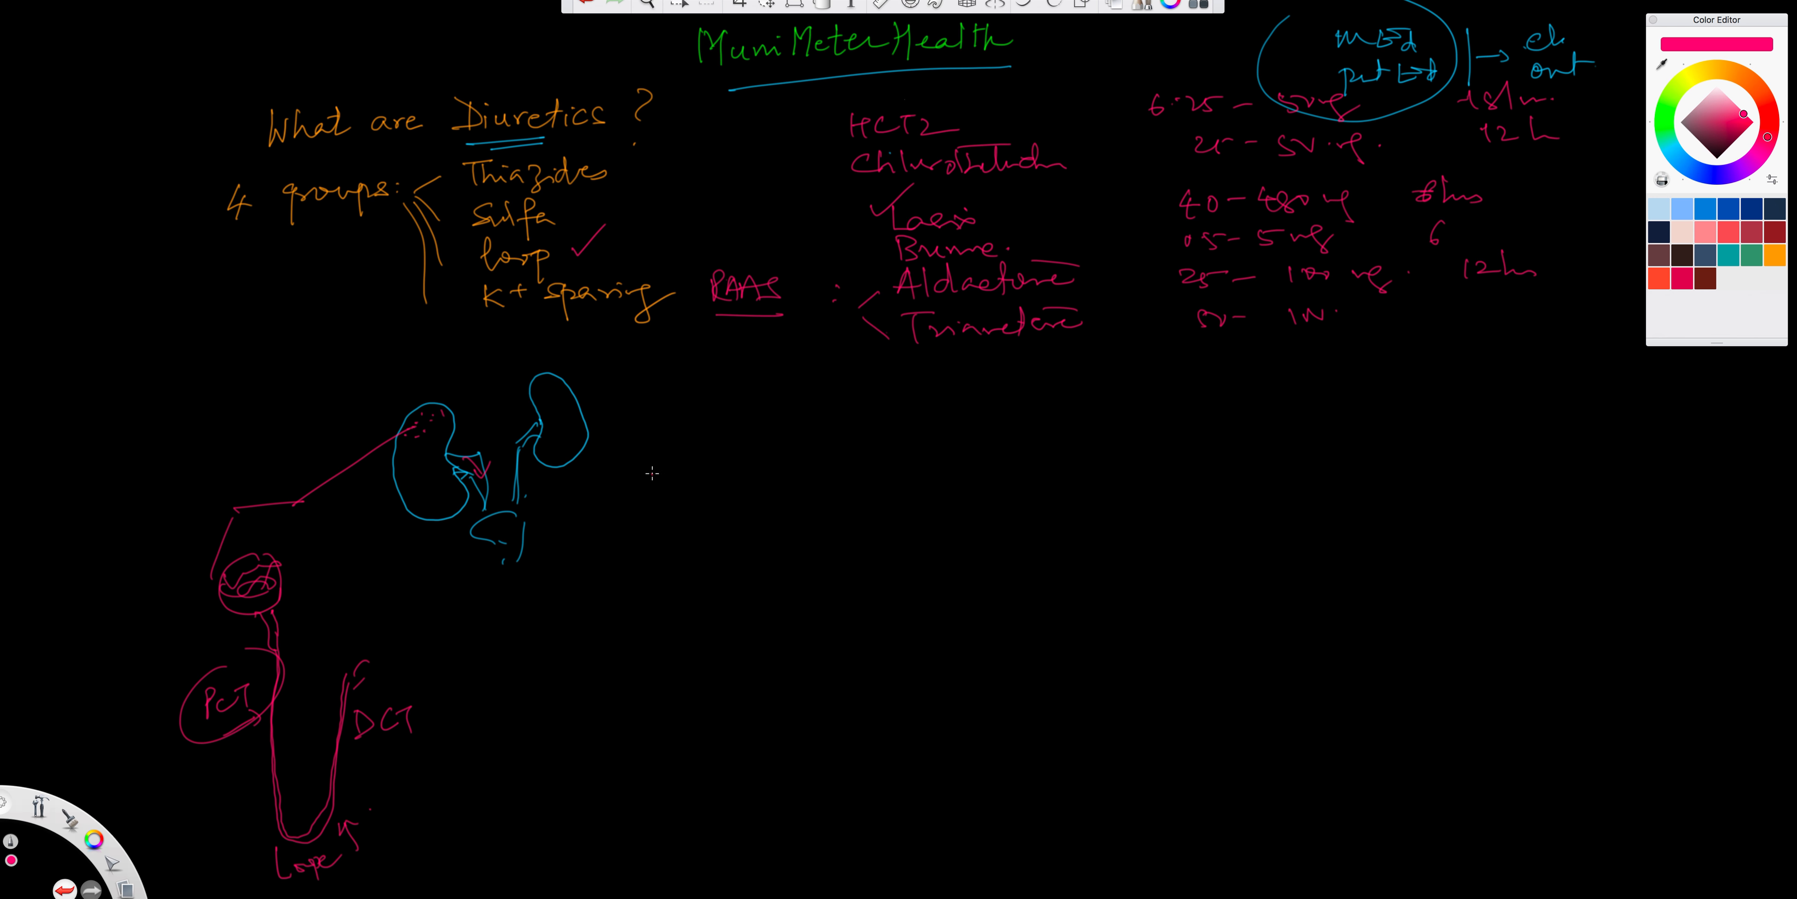
Write Na+ and H2O with a down arrow and a circled K+ under the Action heading
{"action": "left_click_drag", "start_coordinate": [642, 459], "coordinate": [721, 550]}
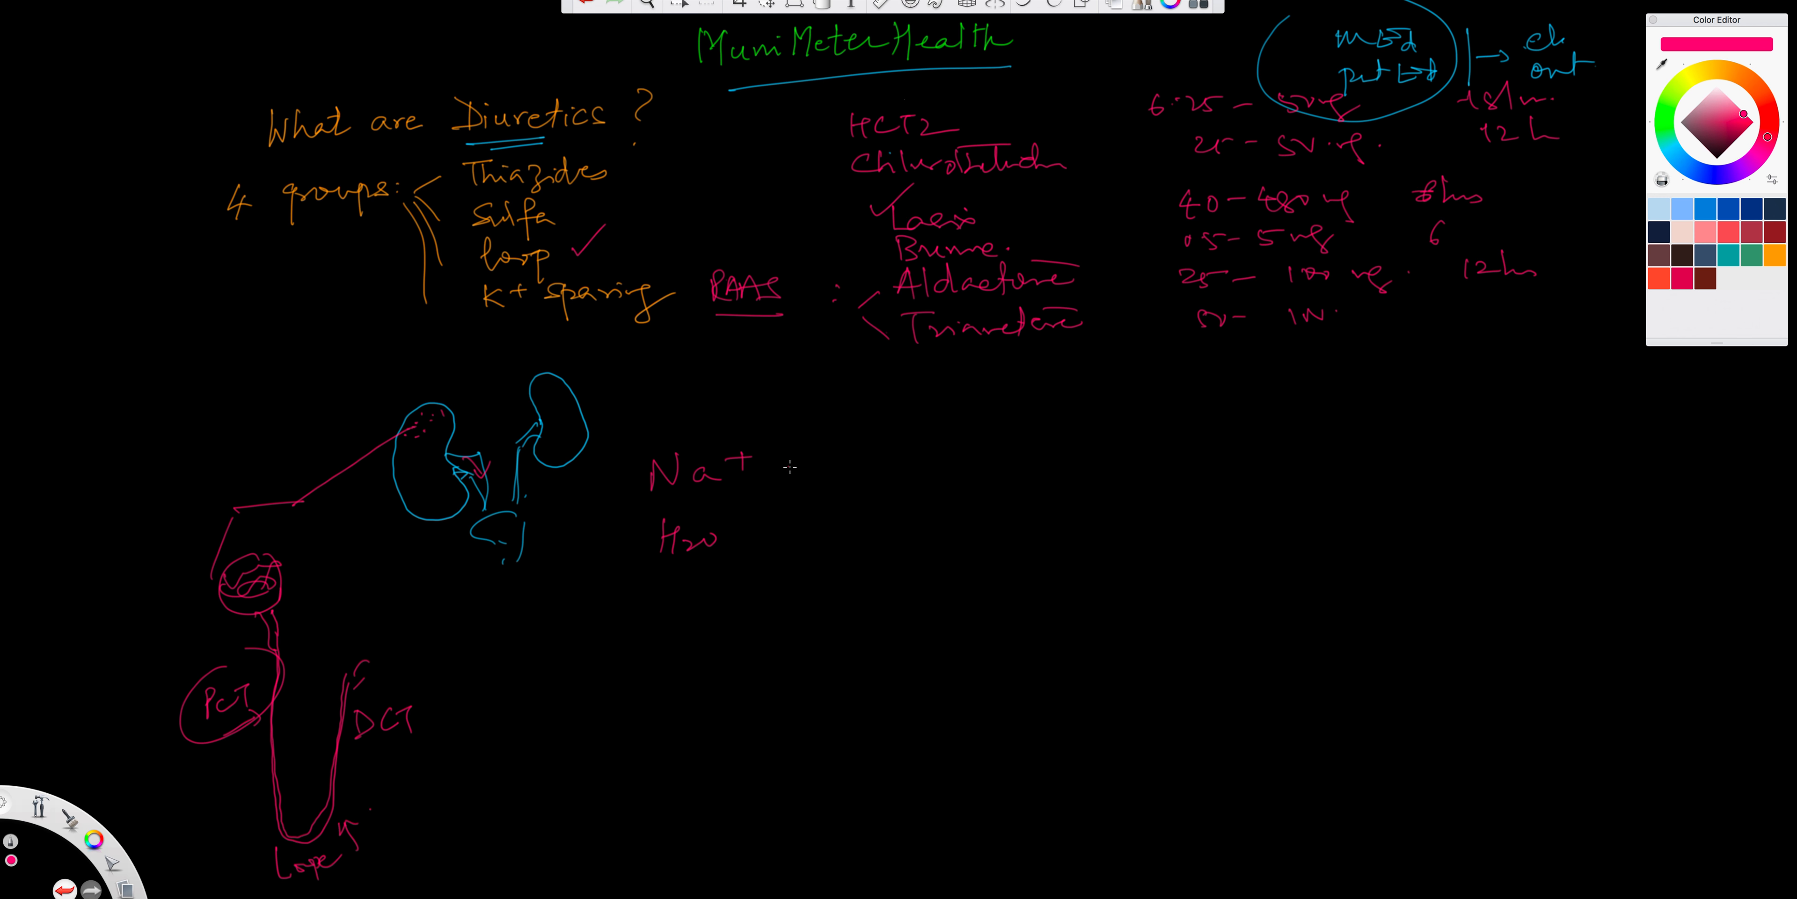
{"action": "left_click_drag", "start_coordinate": [788, 446], "coordinate": [785, 544]}
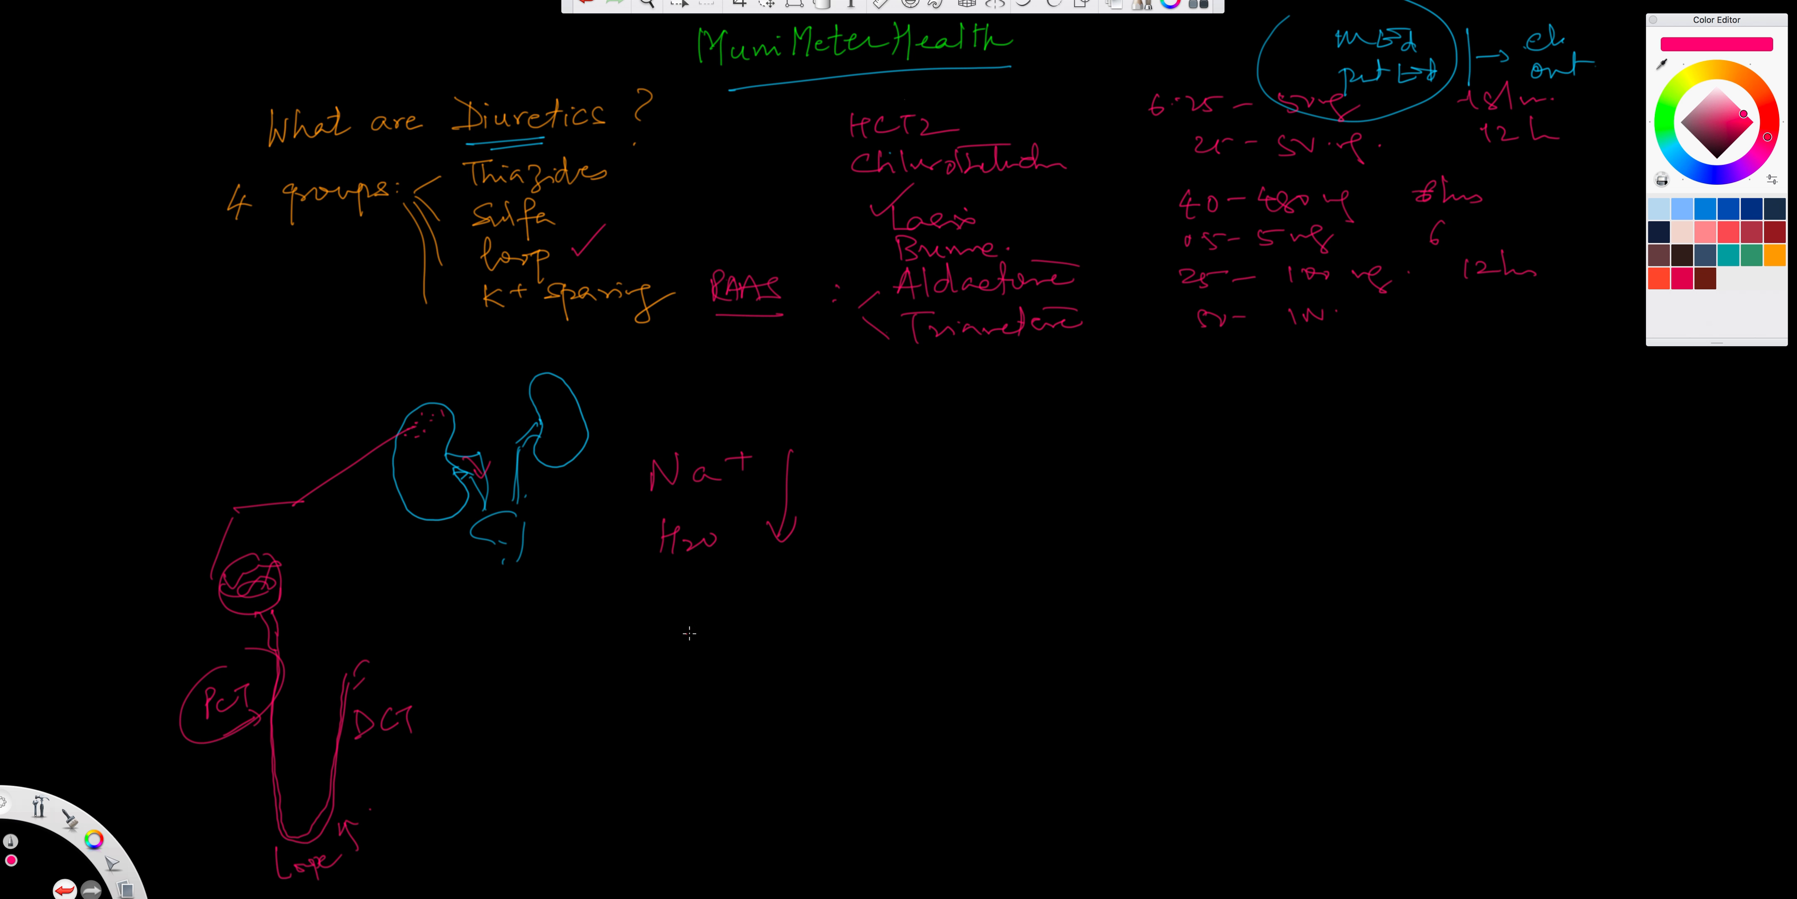
{"action": "left_click_drag", "start_coordinate": [688, 642], "coordinate": [745, 619]}
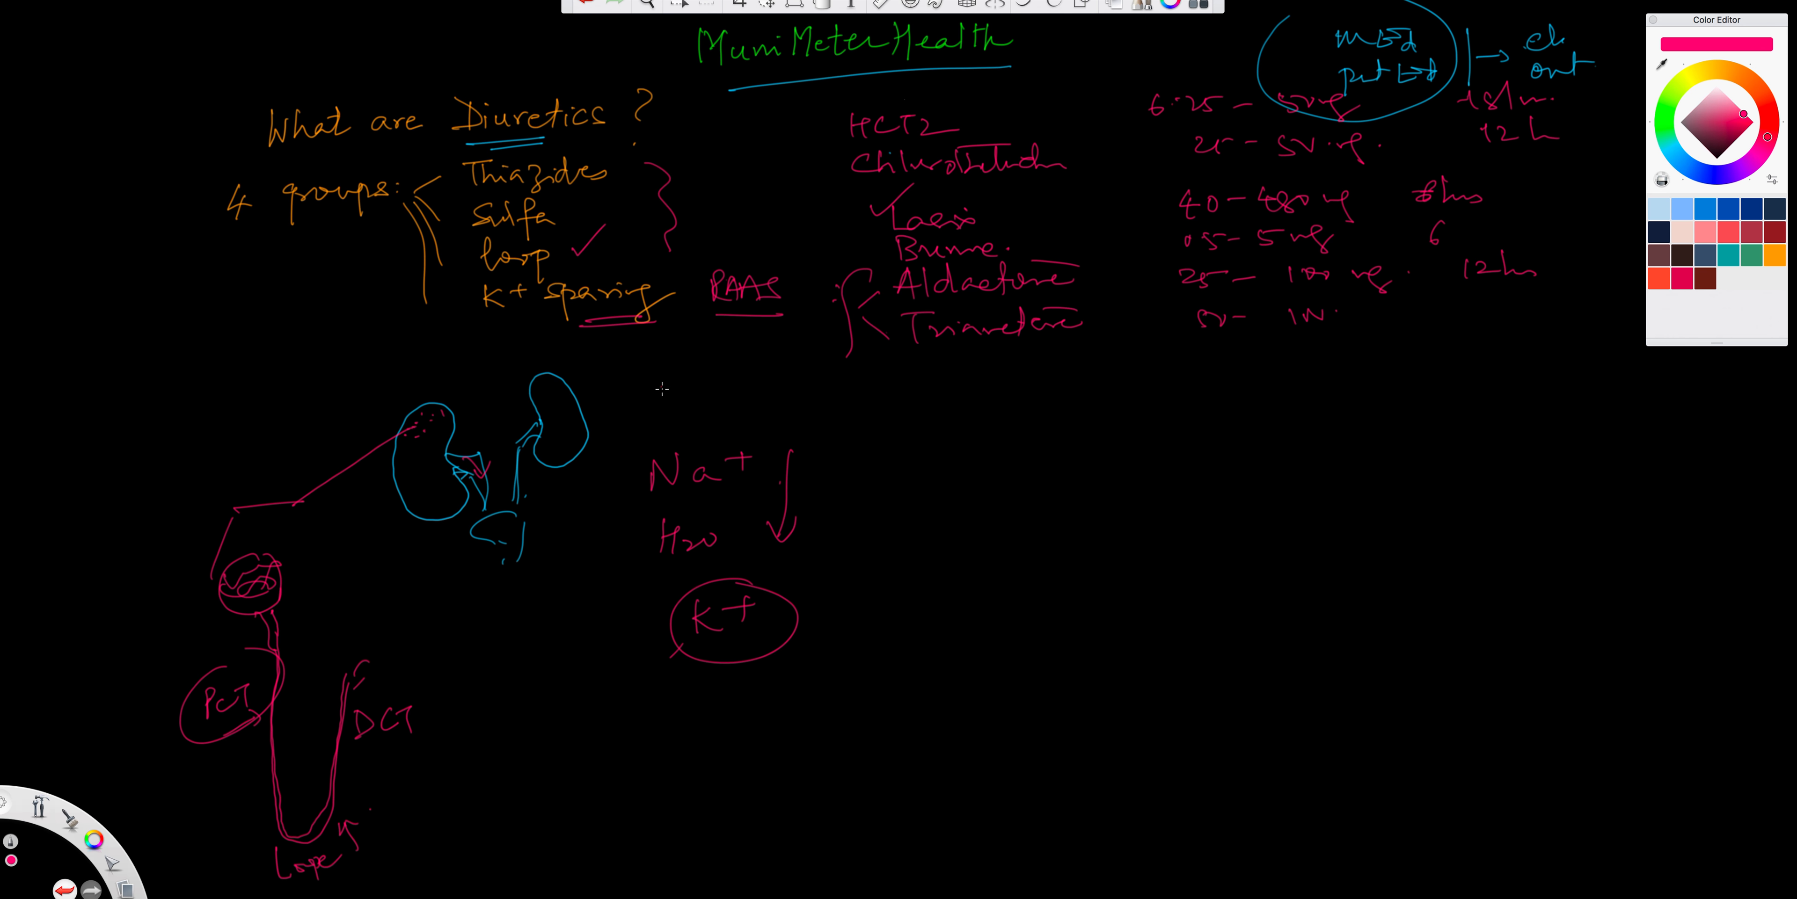
{"action": "mouse_move", "coordinate": [821, 437]}
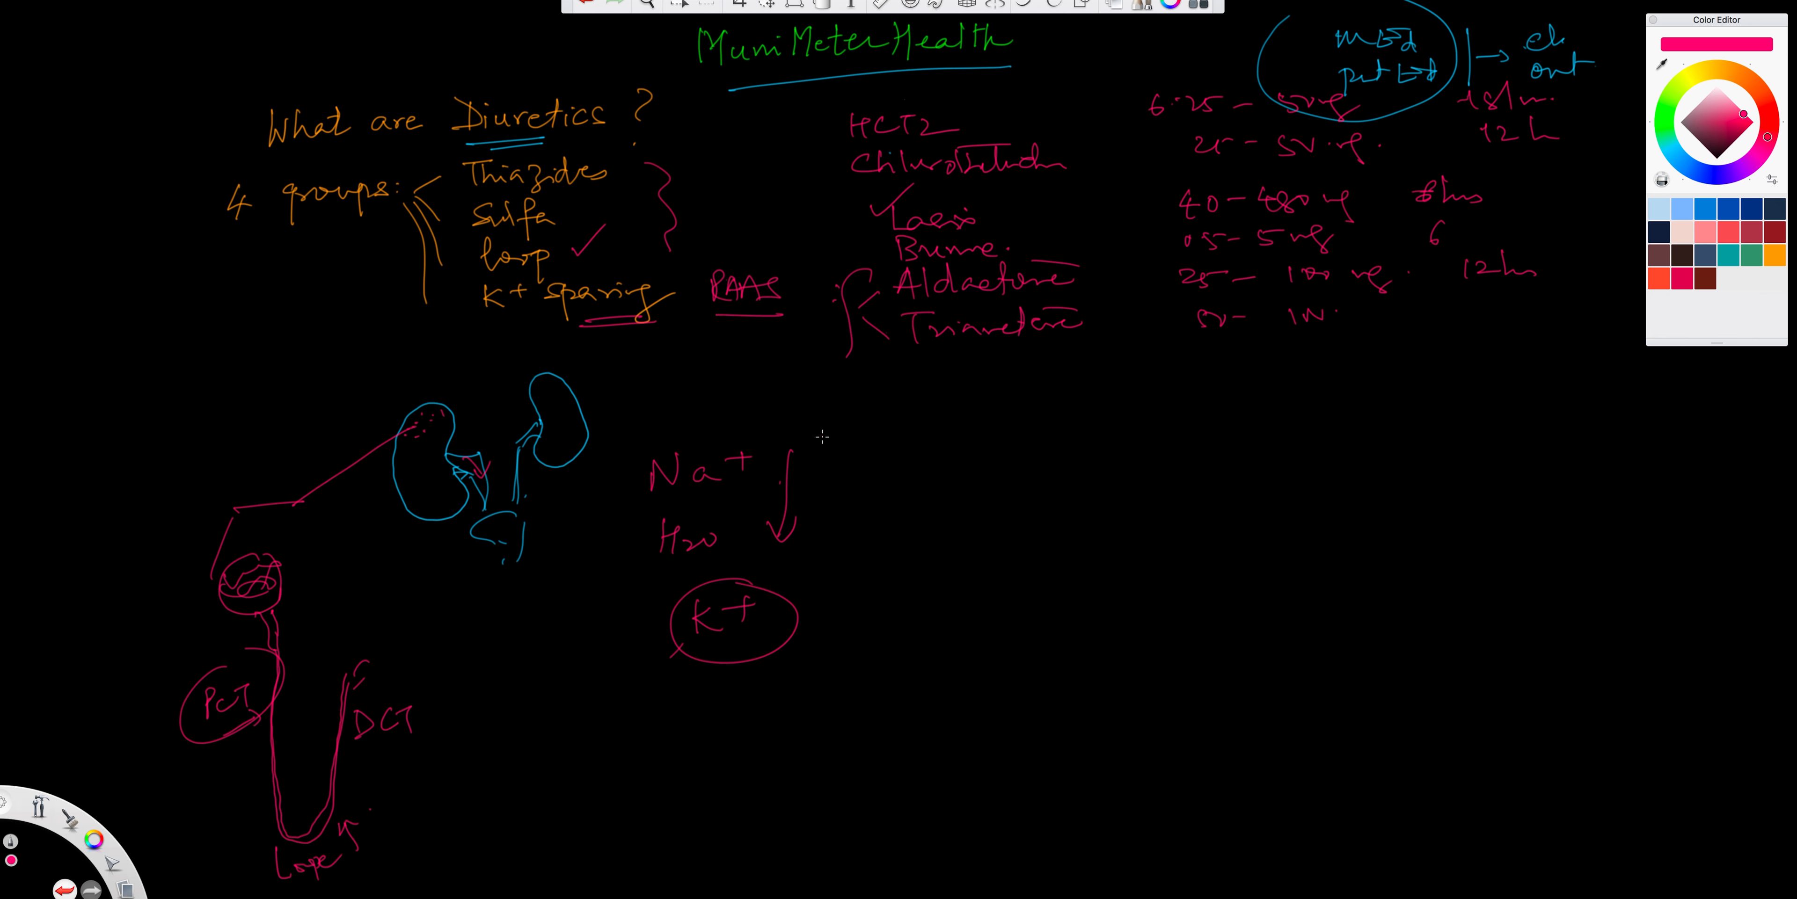
{"action": "mouse_move", "coordinate": [854, 438]}
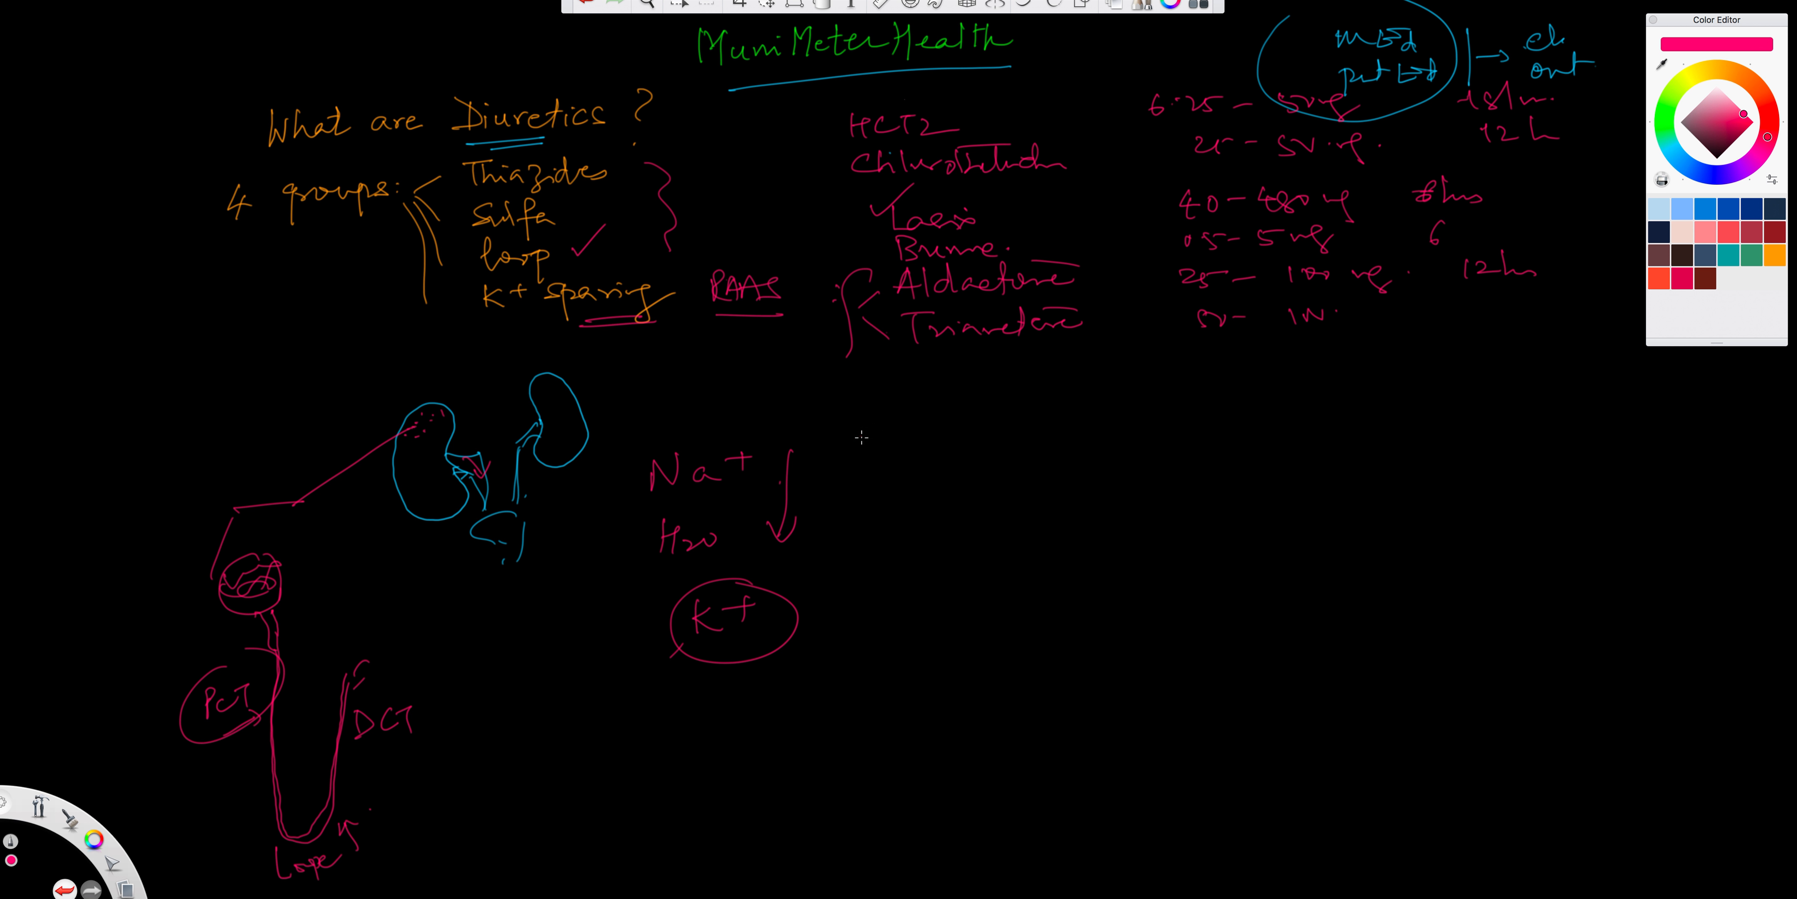
{"action": "mouse_move", "coordinate": [848, 449]}
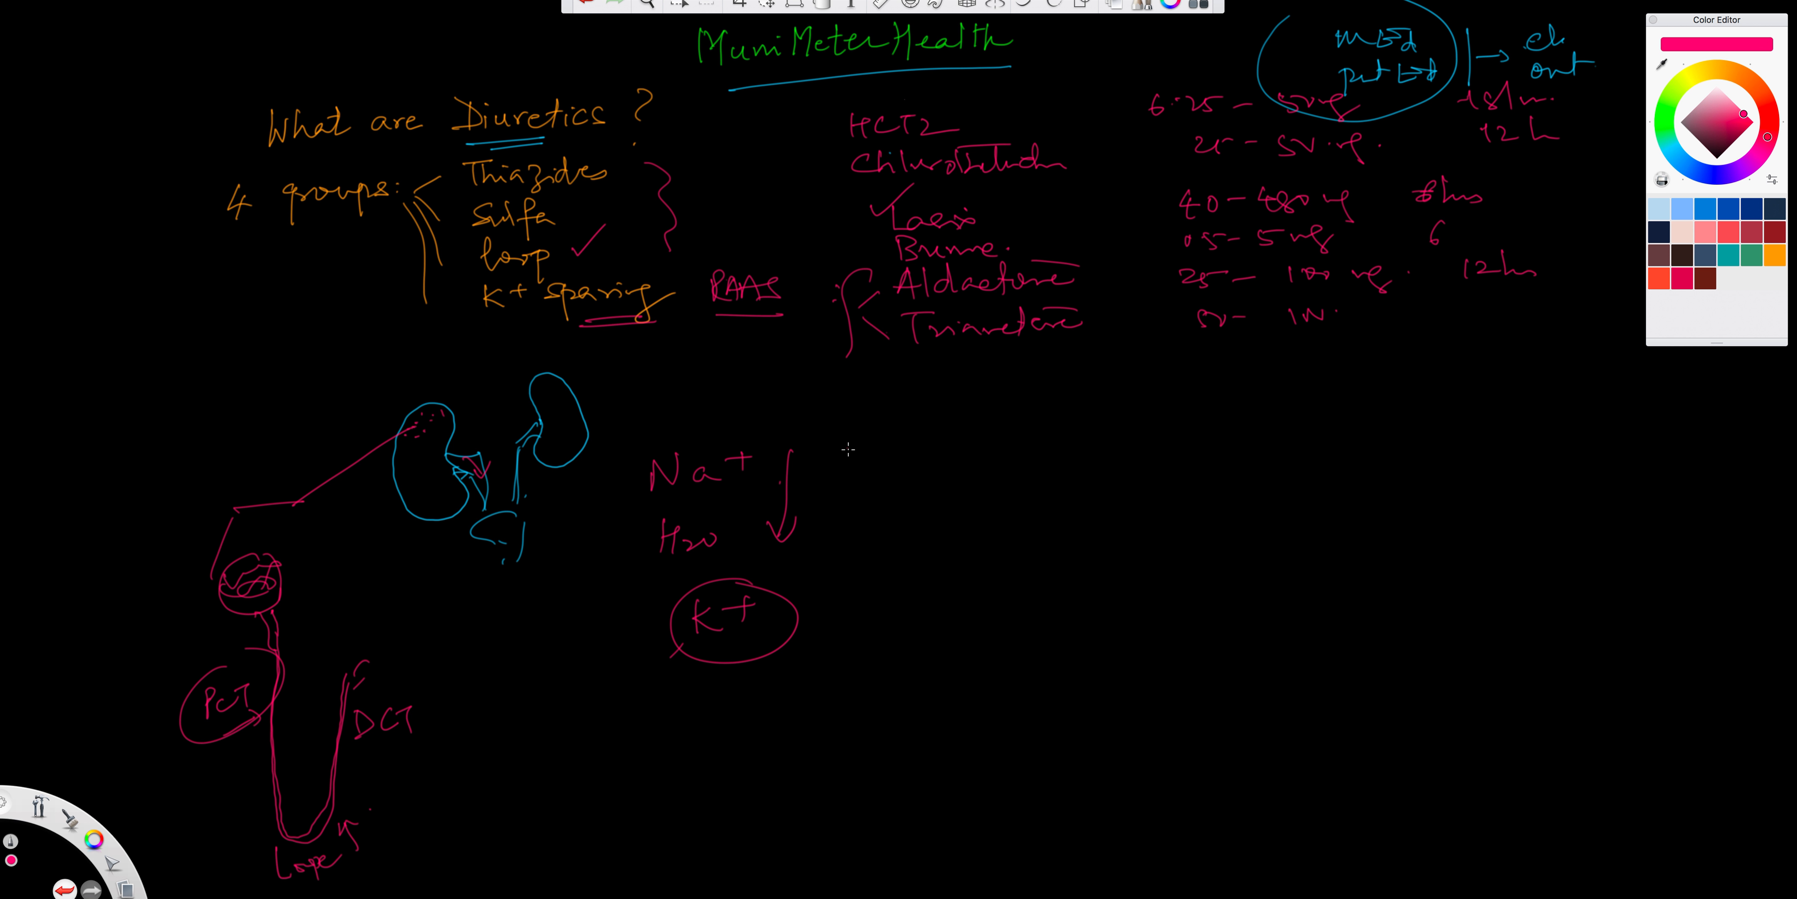
{"action": "mouse_move", "coordinate": [597, 613]}
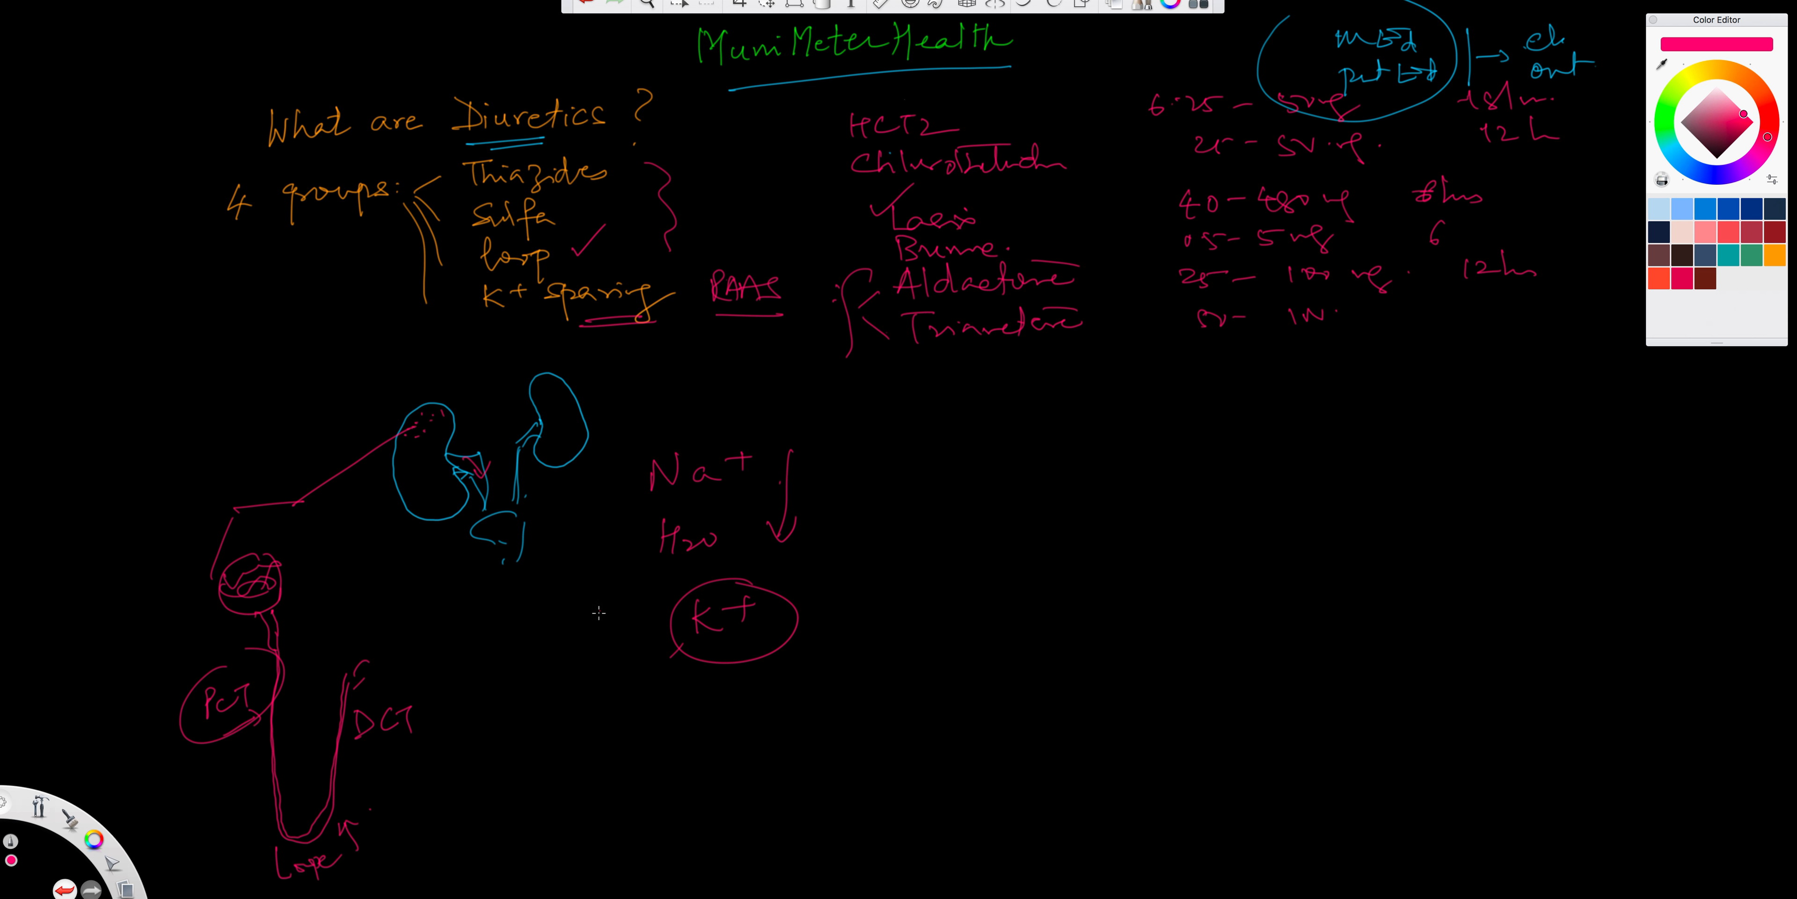
{"action": "mouse_move", "coordinate": [937, 415]}
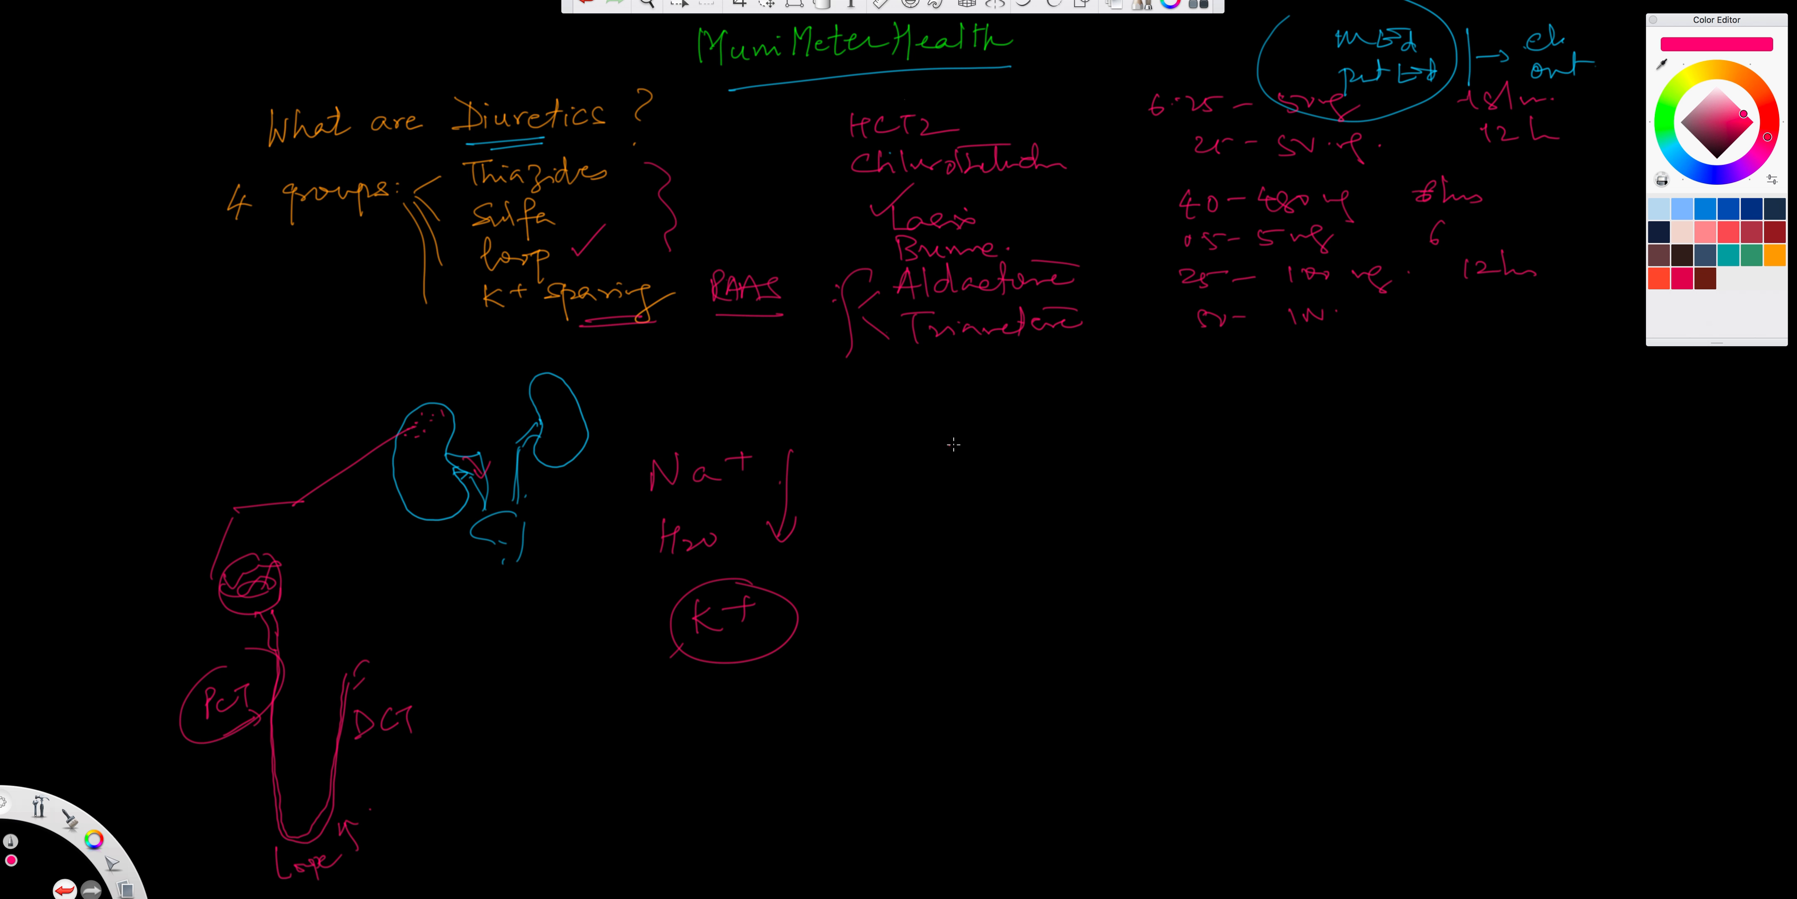
{"action": "mouse_move", "coordinate": [651, 353]}
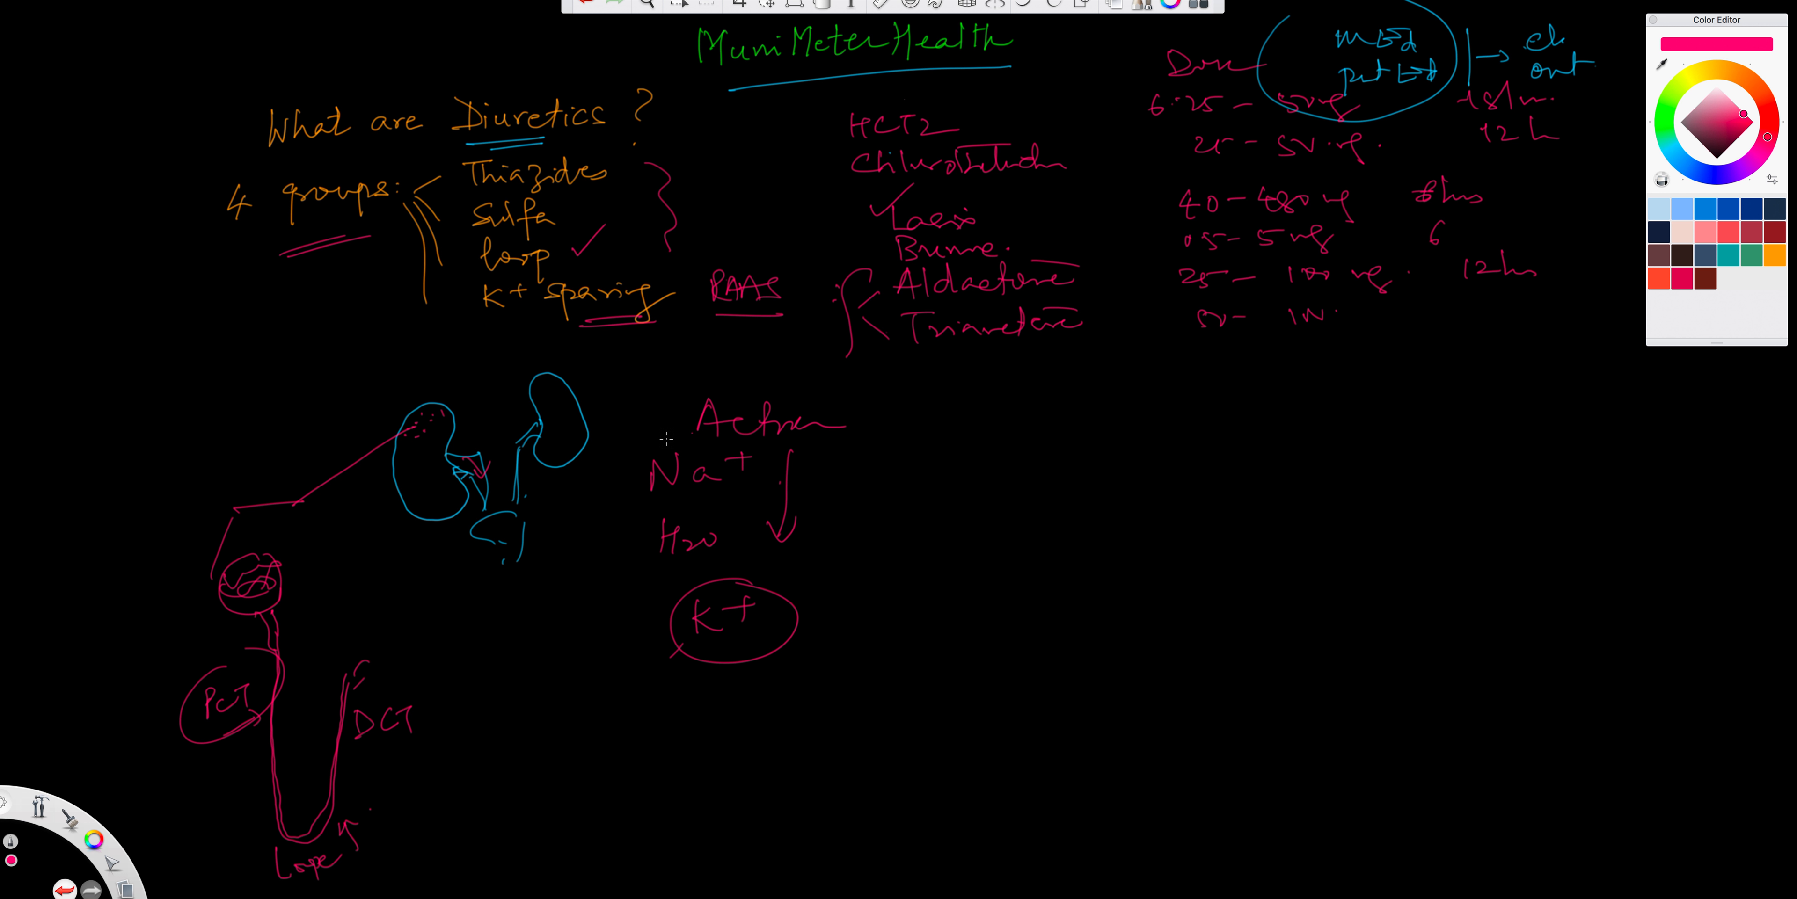
{"action": "mouse_move", "coordinate": [846, 455]}
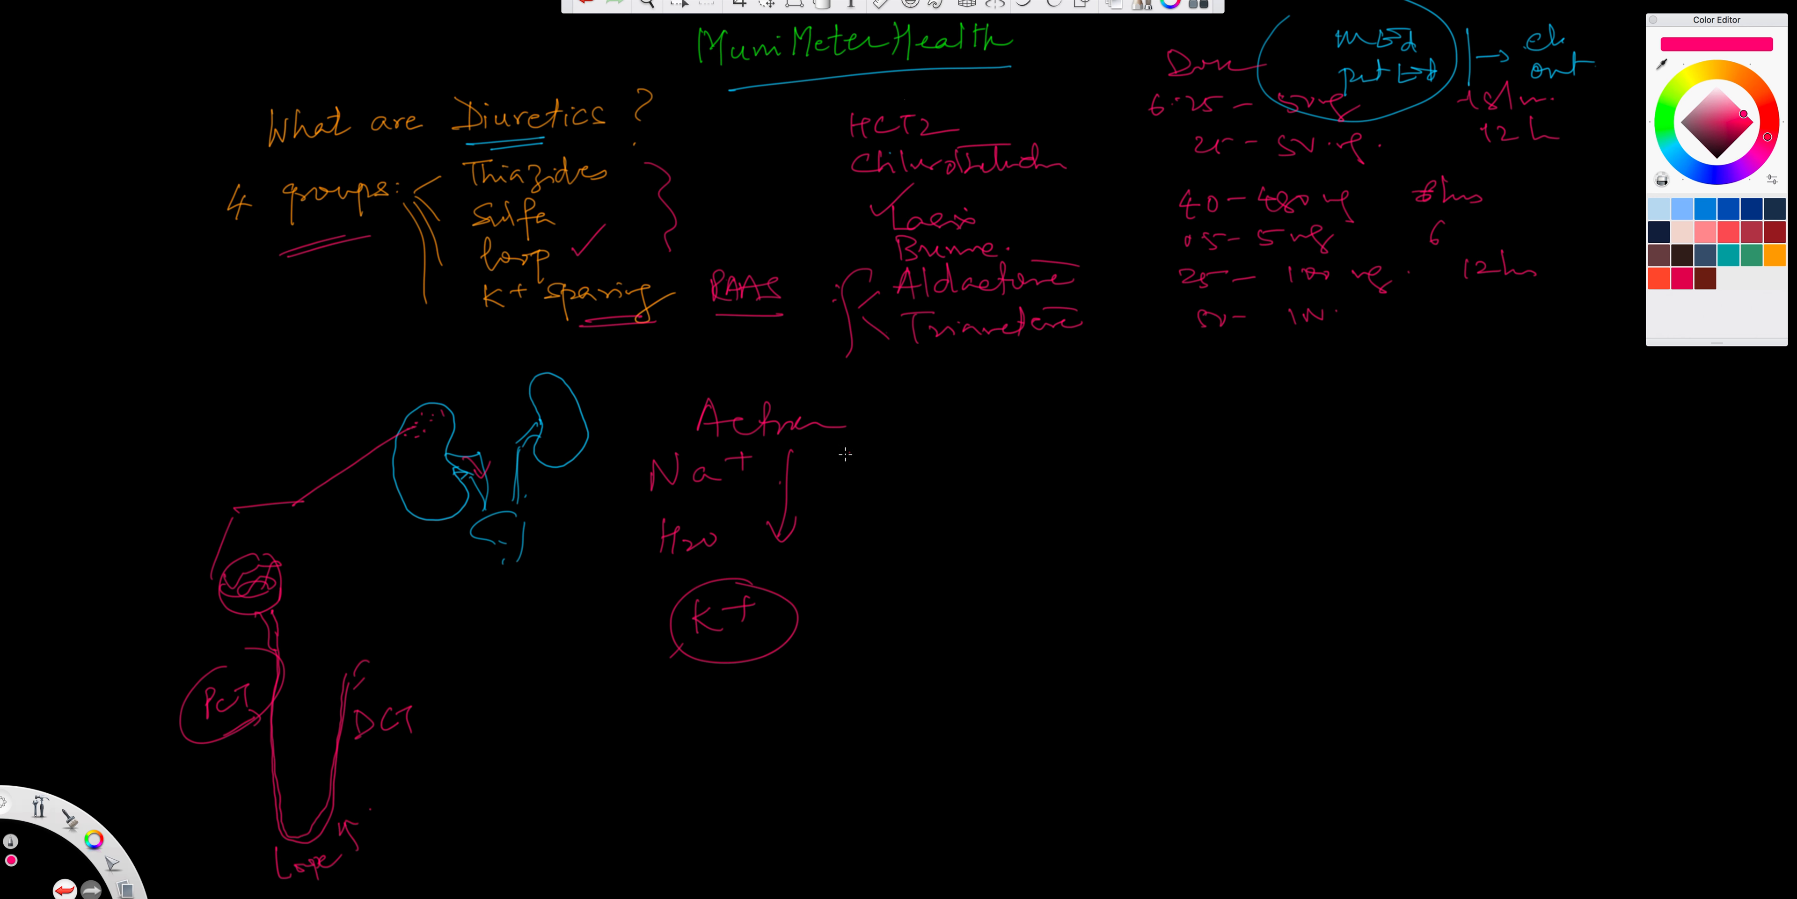
{"action": "mouse_move", "coordinate": [991, 424]}
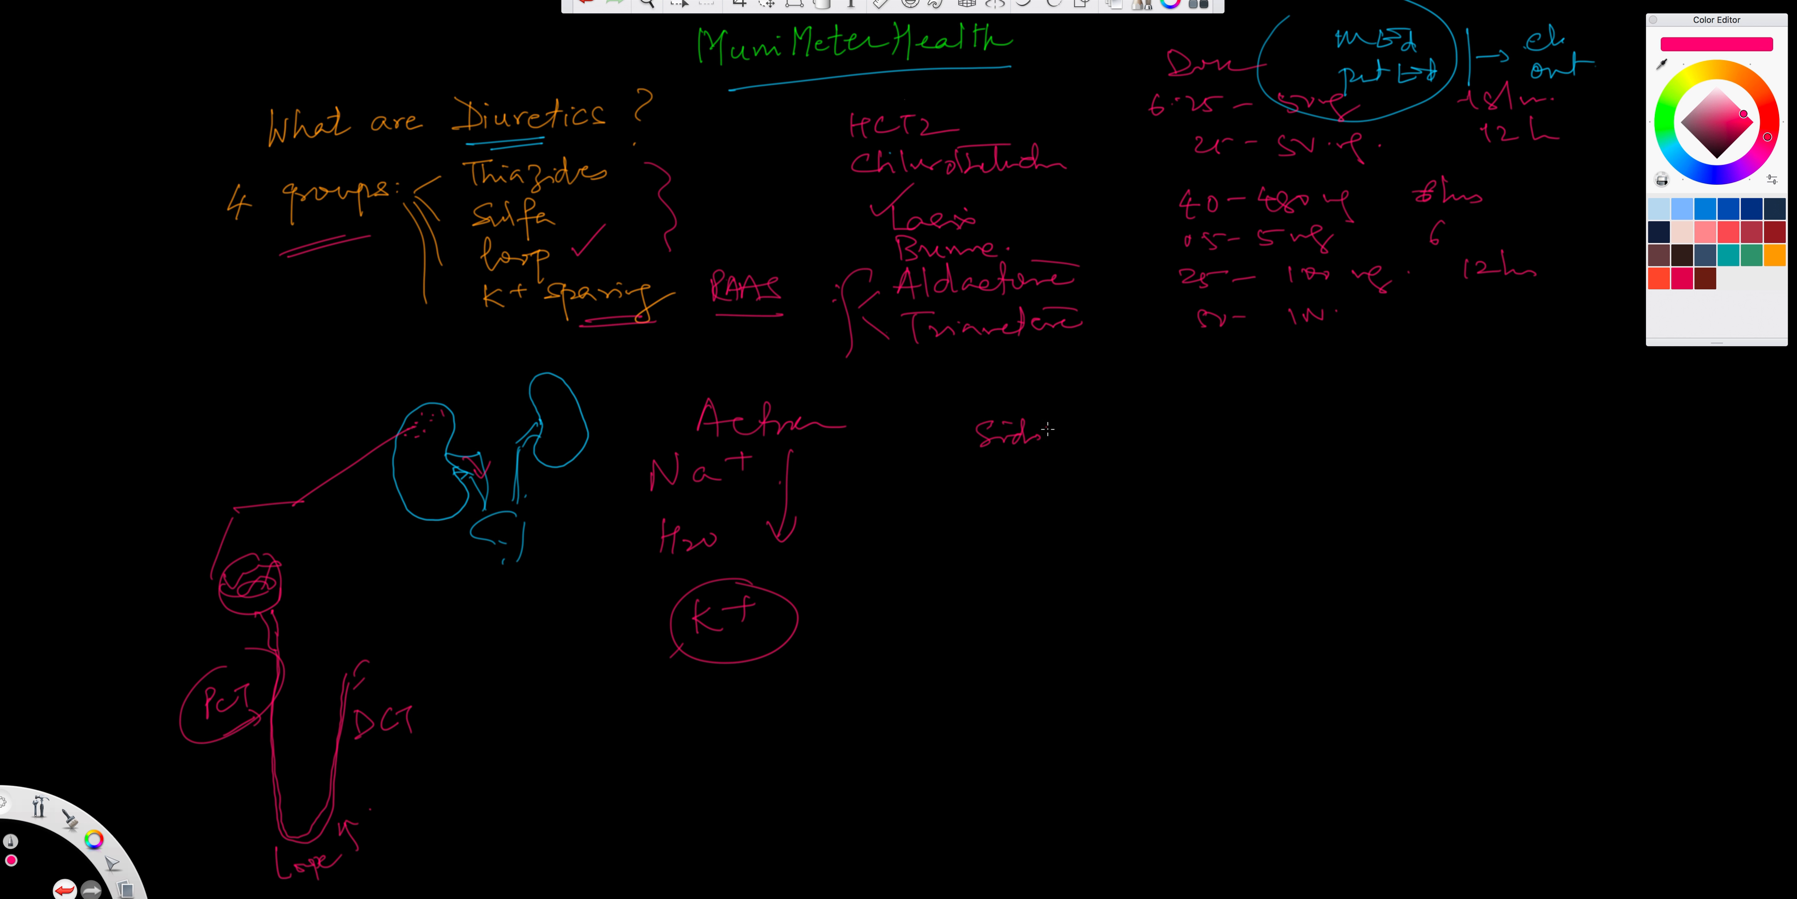
Write the Side eff heading and draw an arrow linking it to the circled K+
{"action": "left_click_drag", "start_coordinate": [822, 577], "coordinate": [1026, 481]}
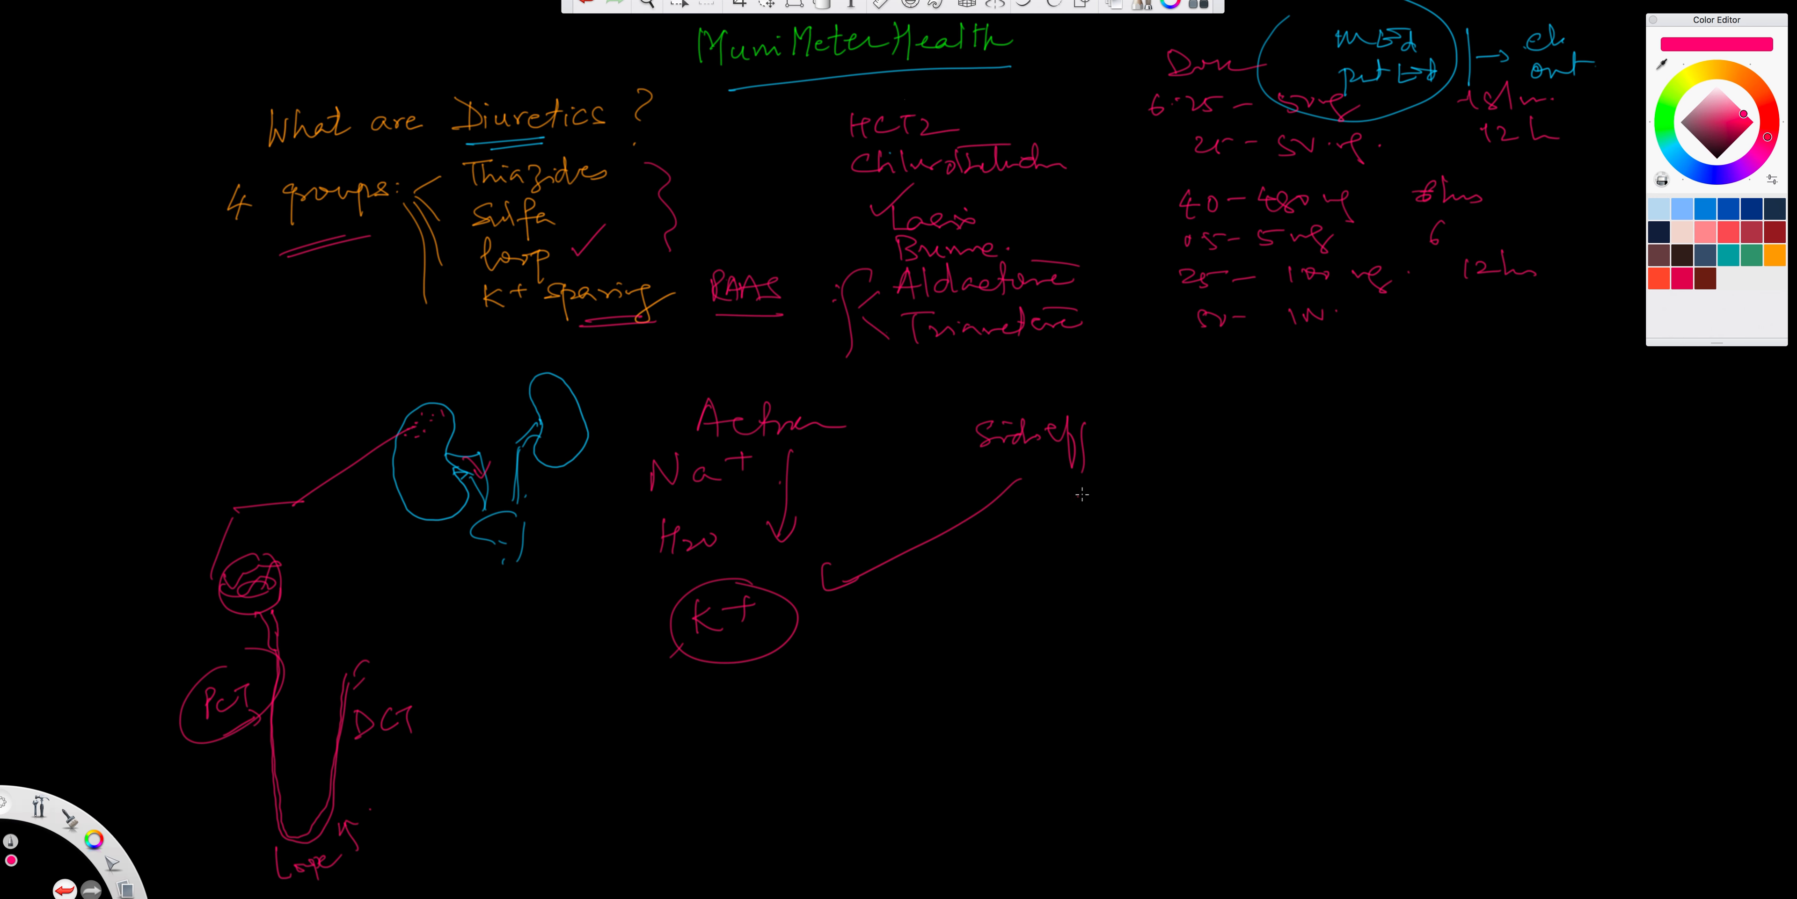
{"action": "left_click_drag", "start_coordinate": [1175, 441], "coordinate": [1250, 447]}
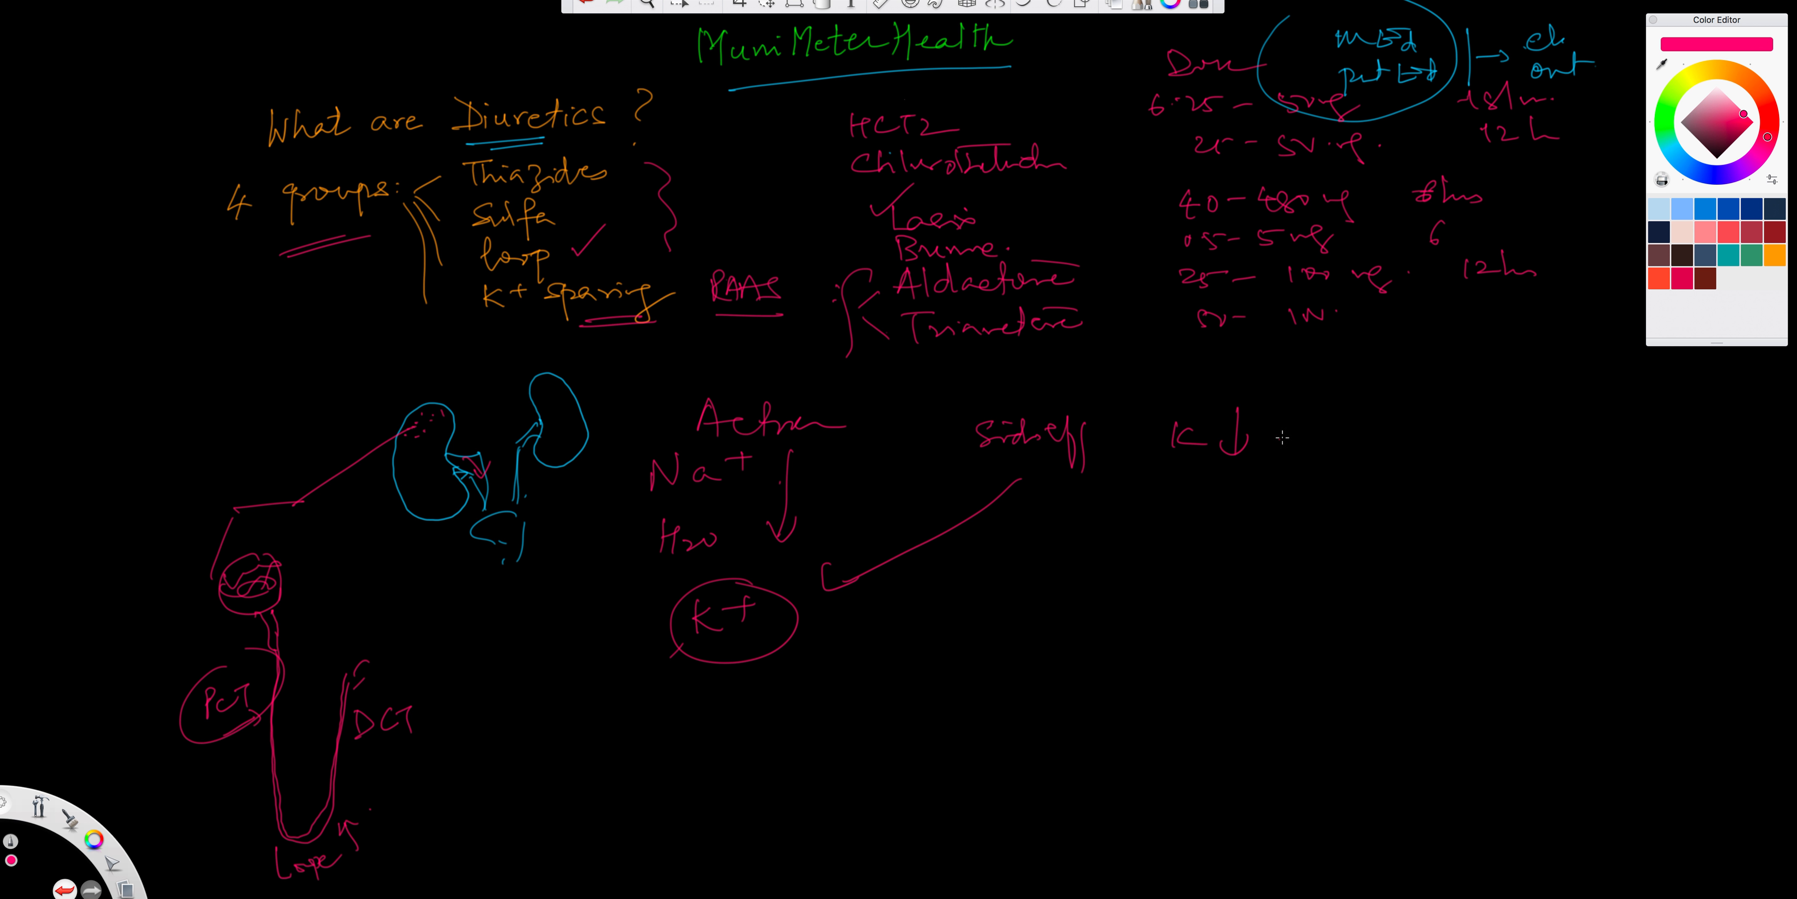
{"action": "mouse_move", "coordinate": [542, 446]}
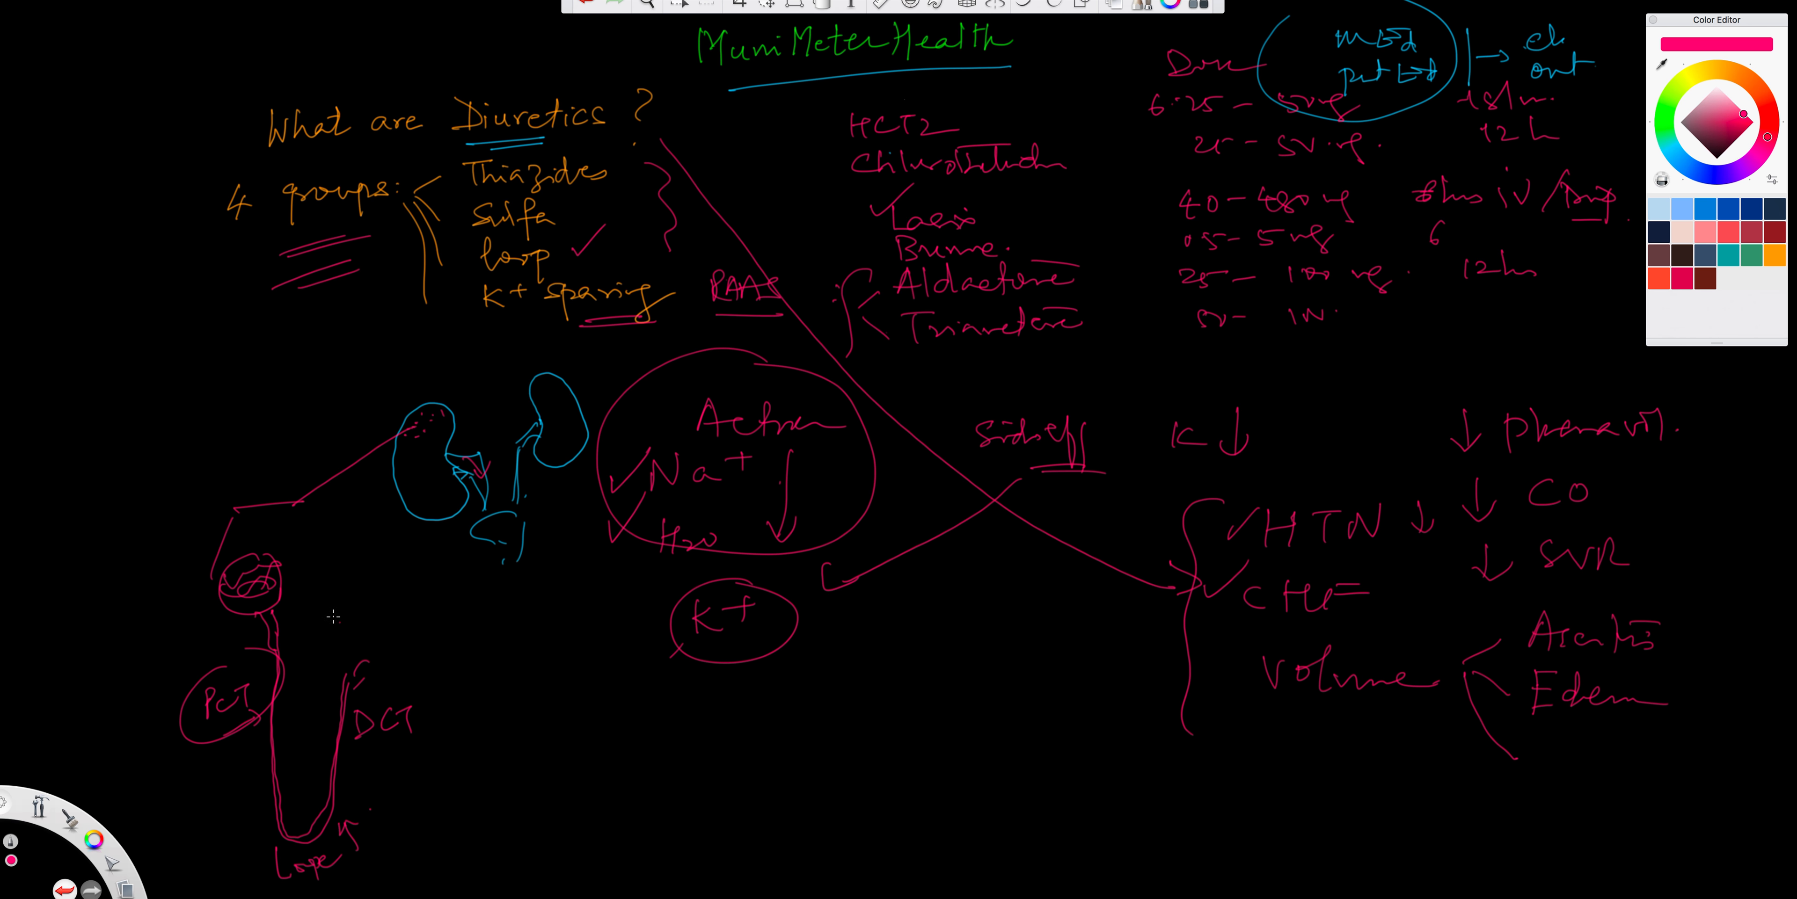
{"action": "left_click_drag", "start_coordinate": [1180, 481], "coordinate": [1226, 630]}
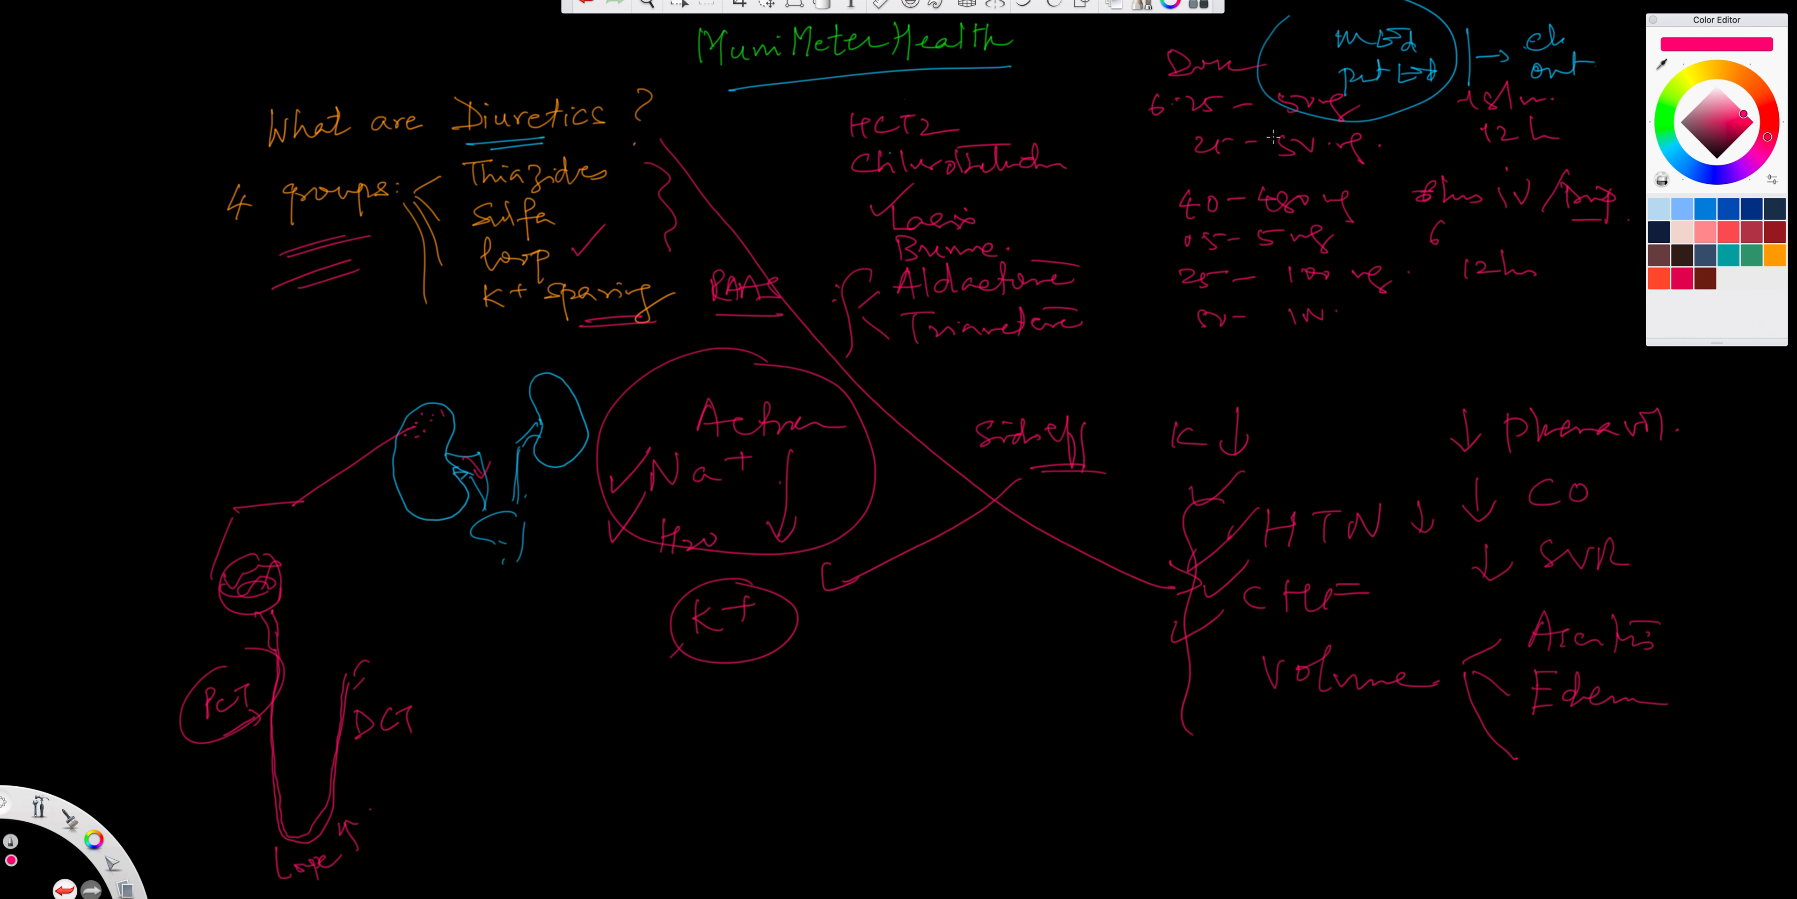